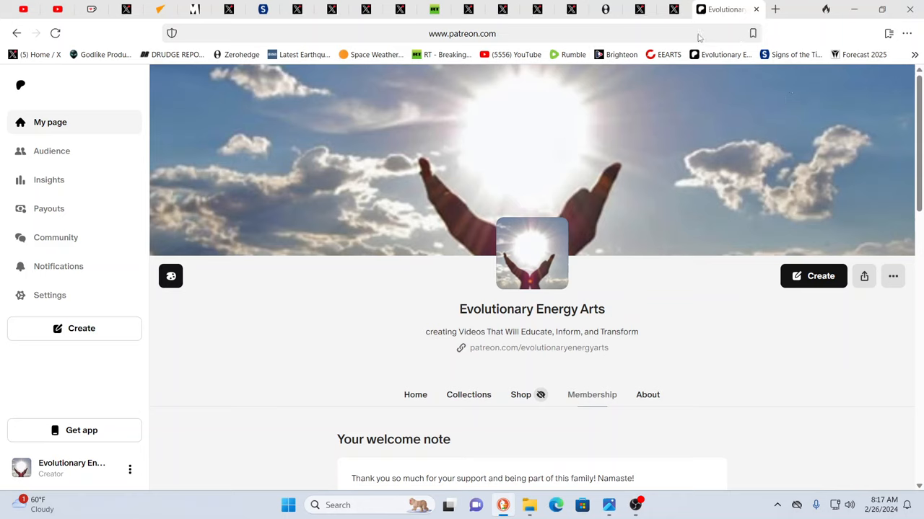
Show the X post with the leaked Rothschild footage and skip partway into its video
left_click(690, 9)
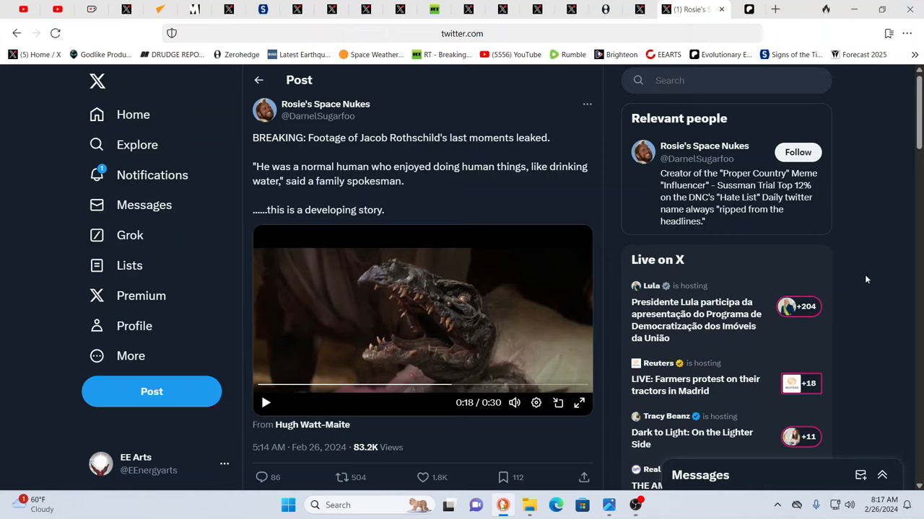
mouse_move(657, 343)
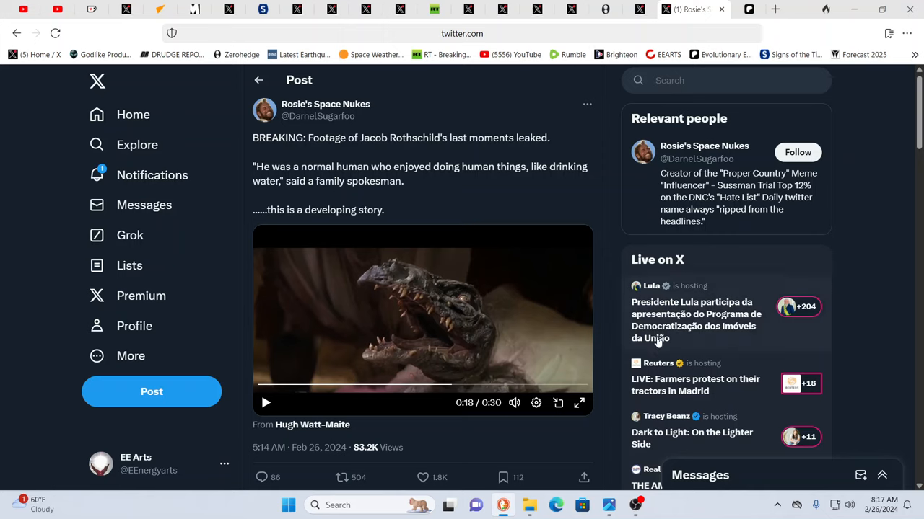
mouse_move(505, 396)
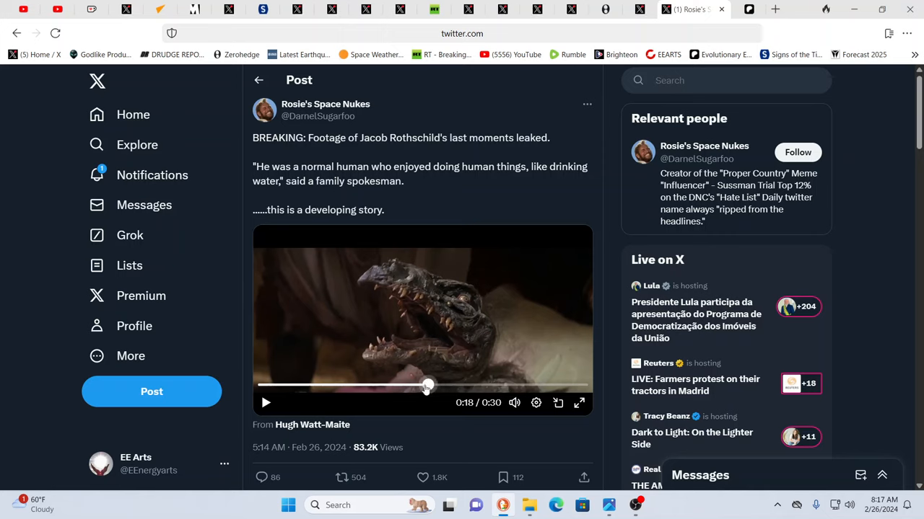
left_click_drag(428, 386, 372, 386)
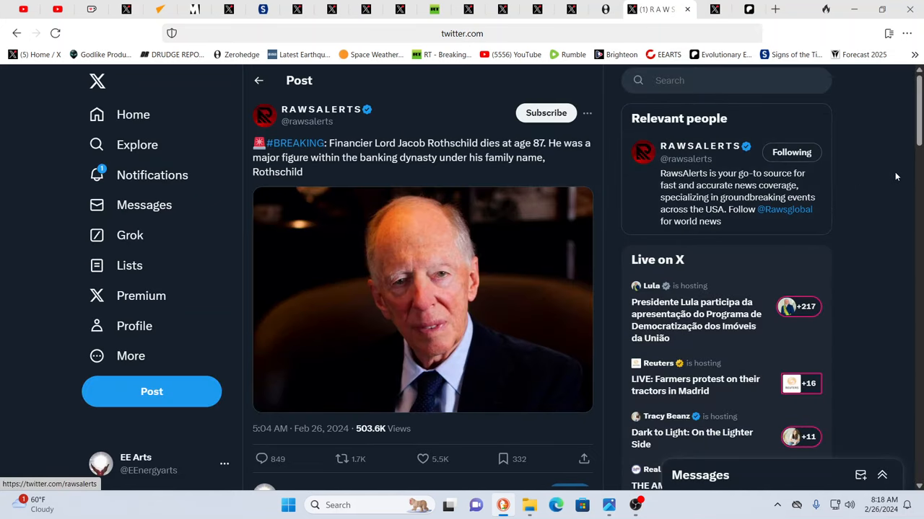
mouse_move(912, 141)
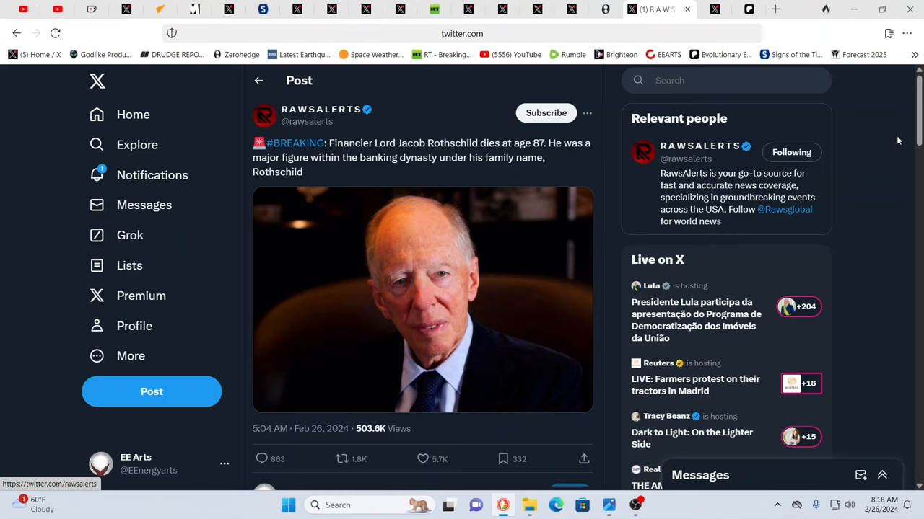
mouse_move(895, 140)
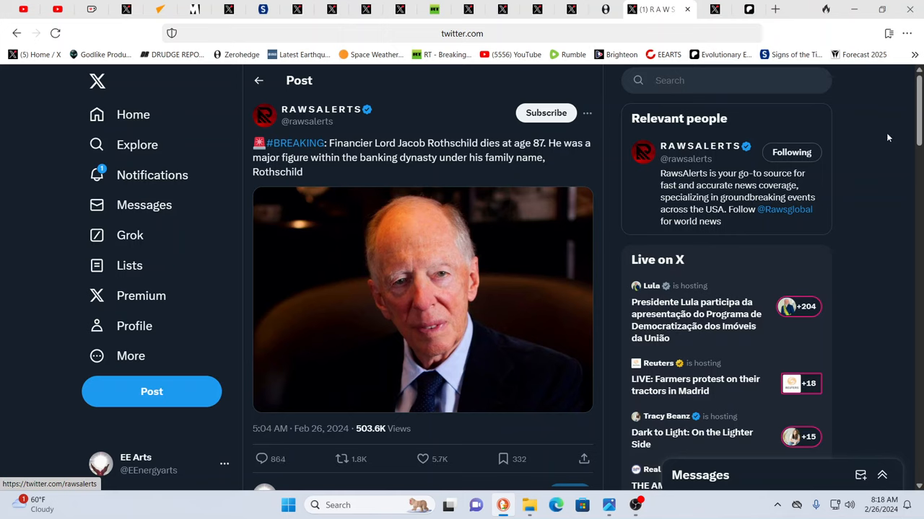
mouse_move(885, 137)
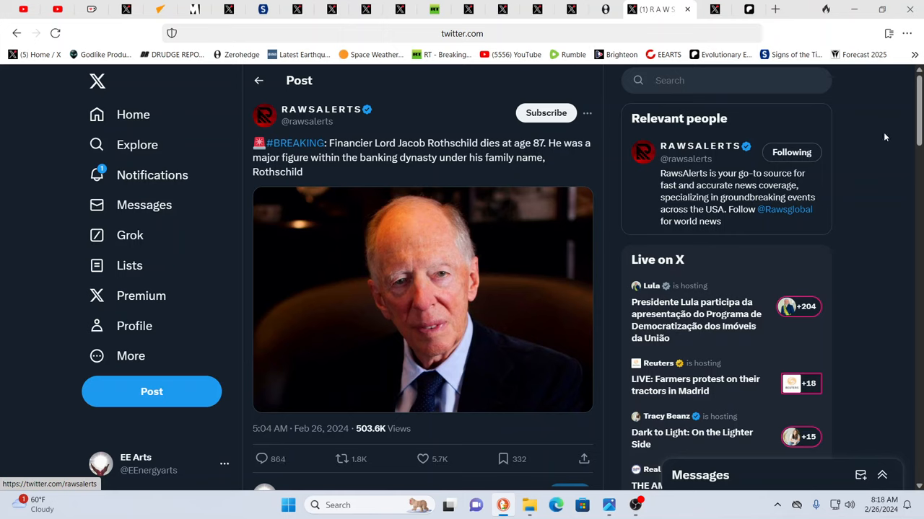
mouse_move(884, 137)
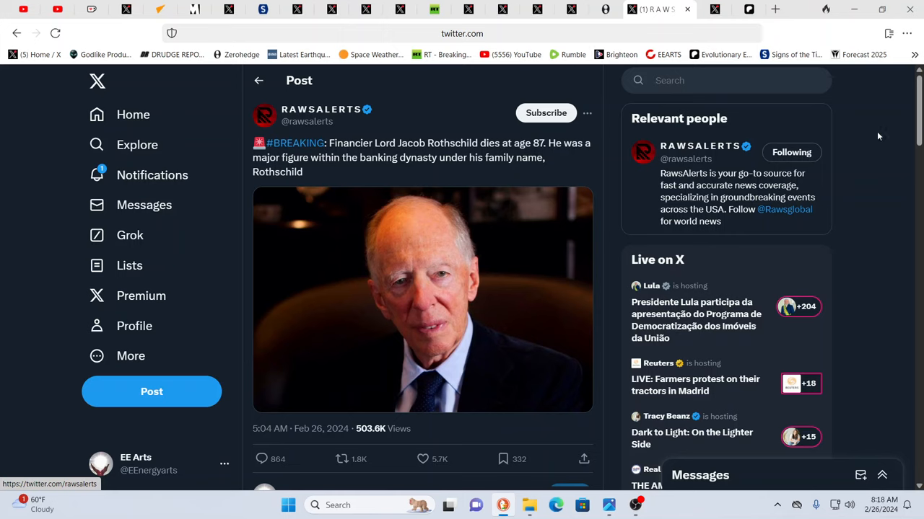
mouse_move(863, 127)
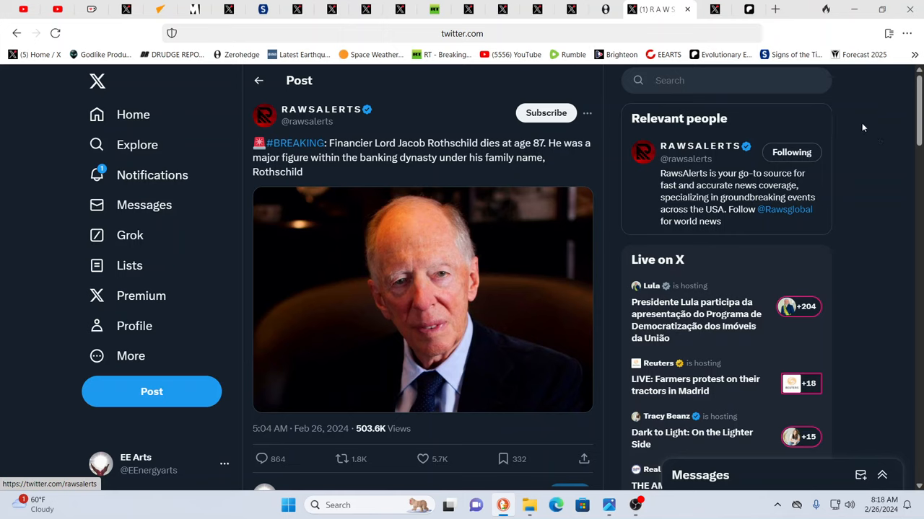
mouse_move(857, 121)
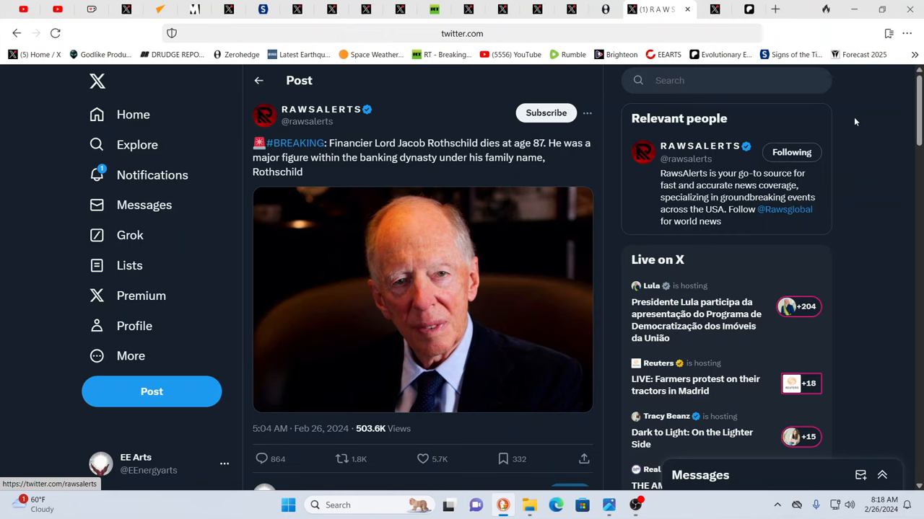
mouse_move(857, 124)
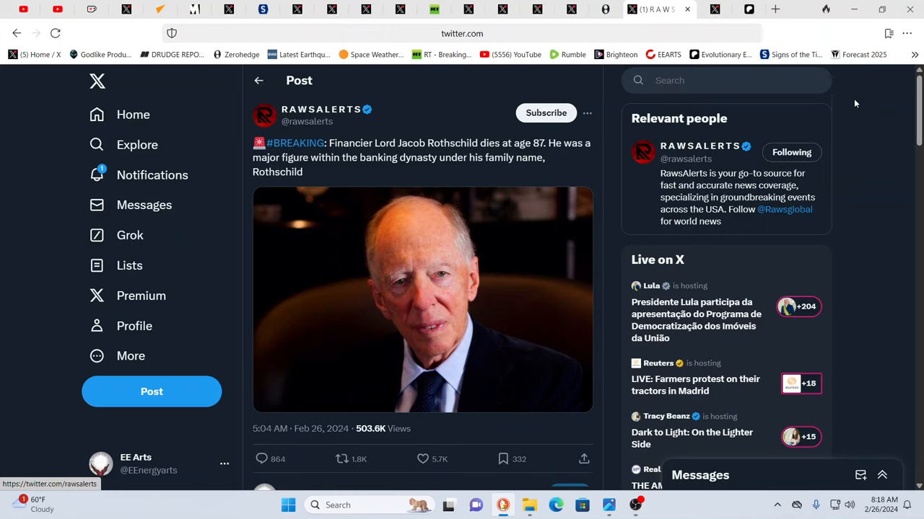
mouse_move(852, 104)
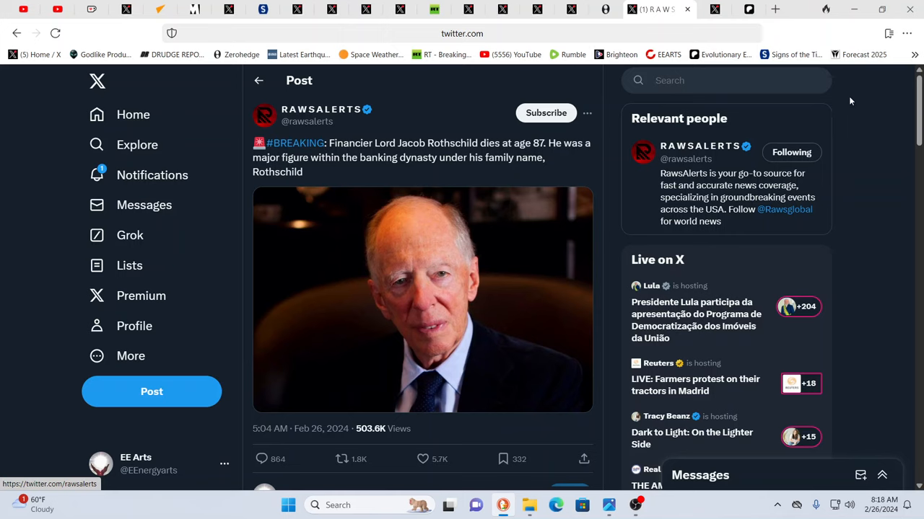
mouse_move(808, 79)
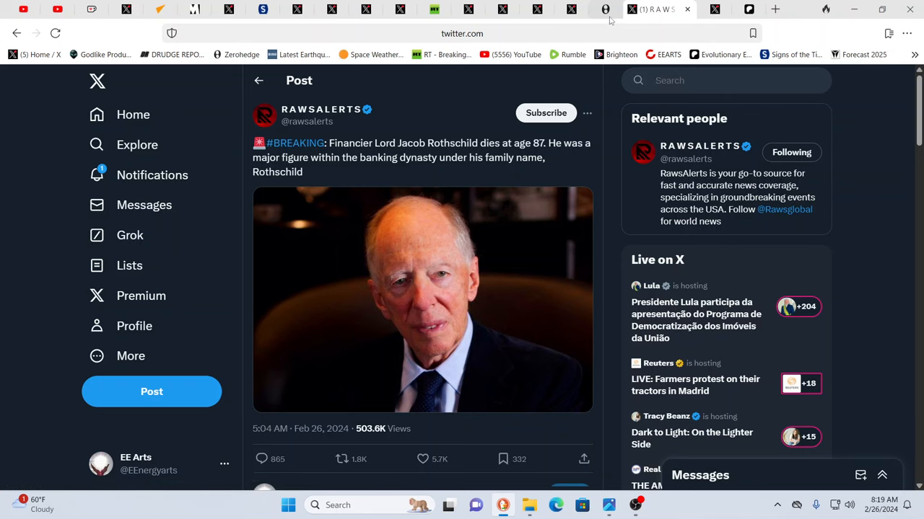
Show the ZeroHedge article on the CIA's 12 secret spy bases in Ukraine
left_click(623, 8)
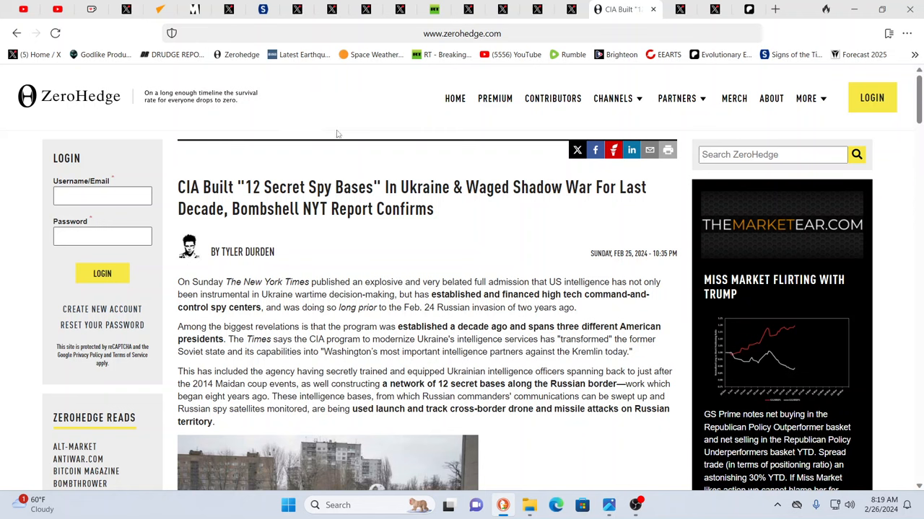
mouse_move(339, 129)
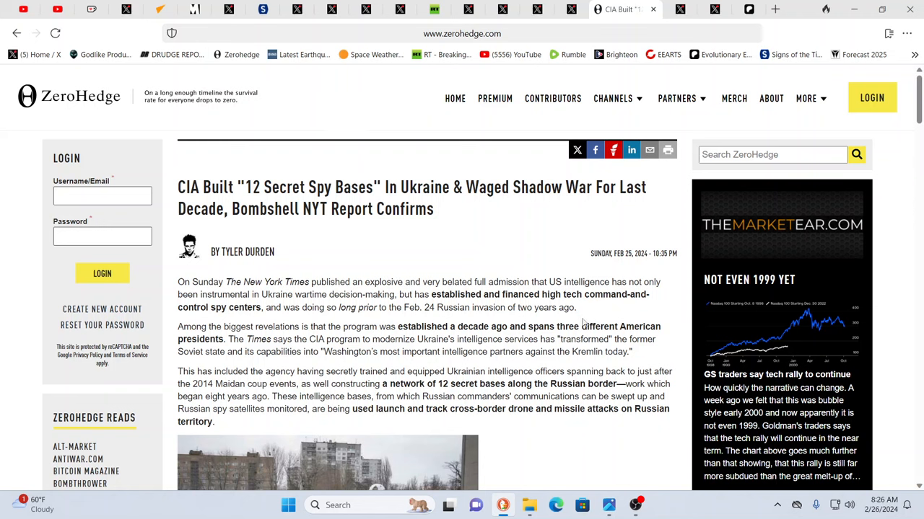
Scroll down through the ZeroHedge CIA spy-bases article's opening paragraphs and first embedded posts
scroll("down", 3)
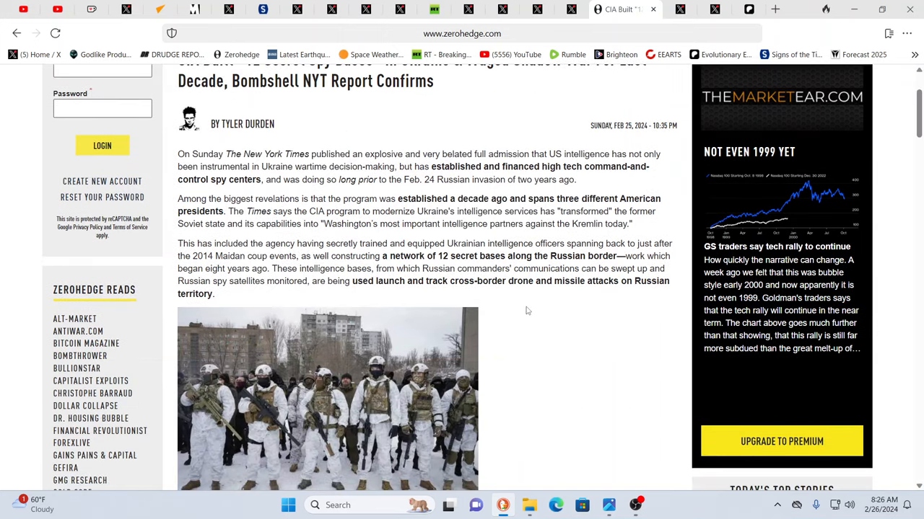
scroll("down", 3)
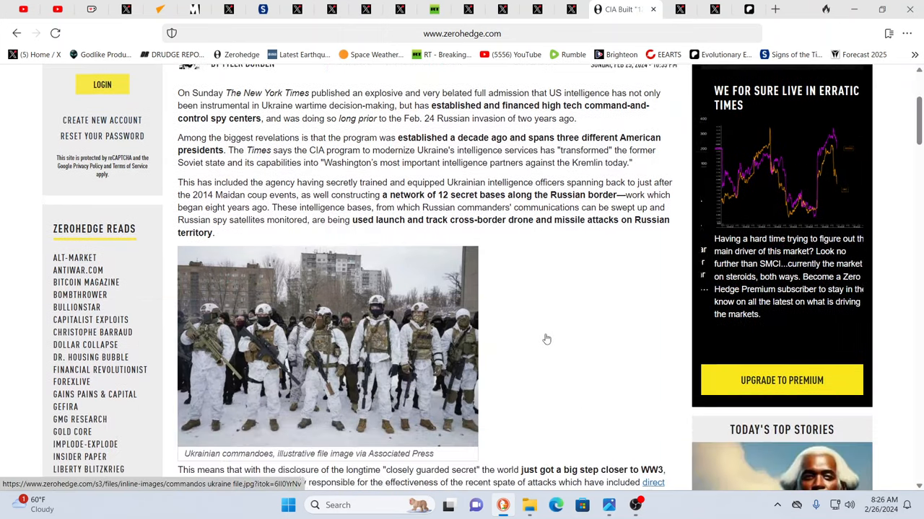
scroll("down", 3)
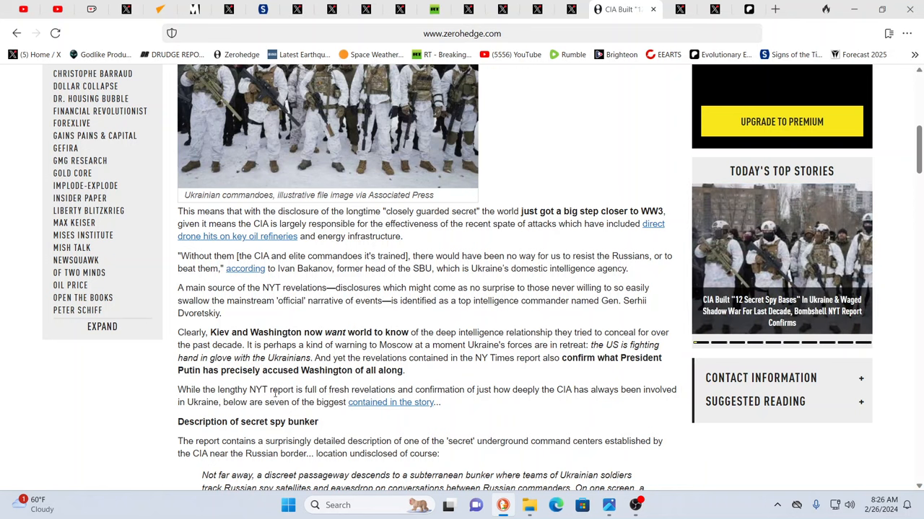
mouse_move(622, 384)
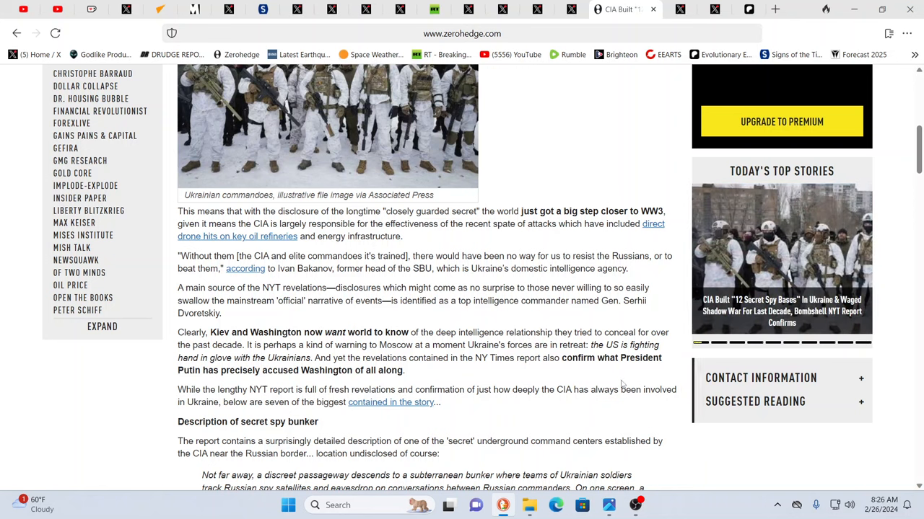
scroll("down", 3)
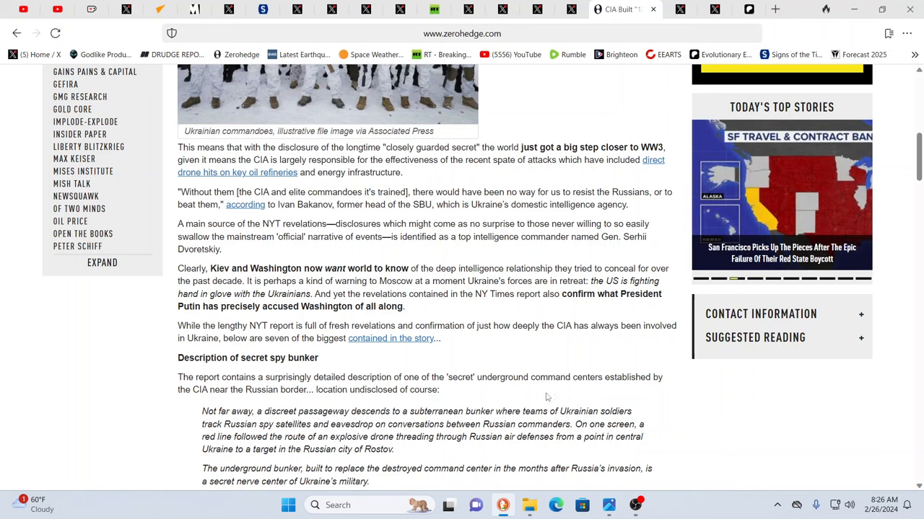
scroll("down", 3)
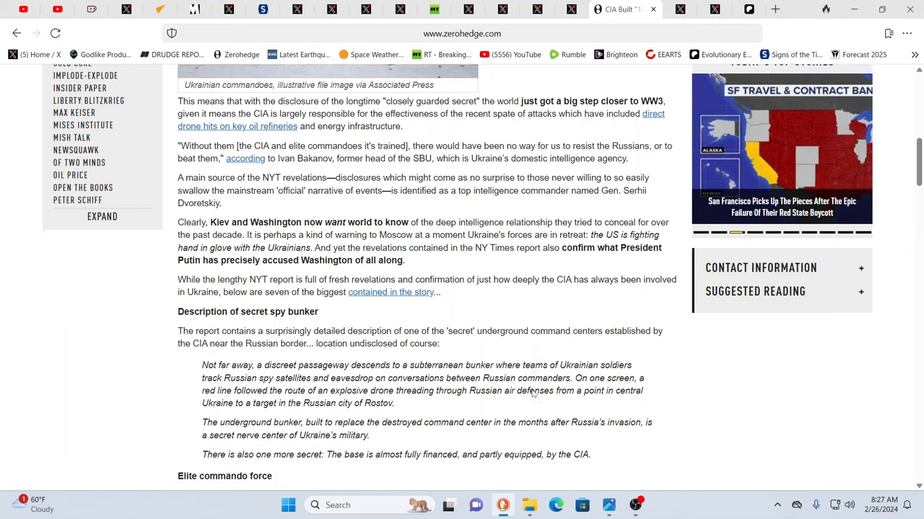
scroll("down", 3)
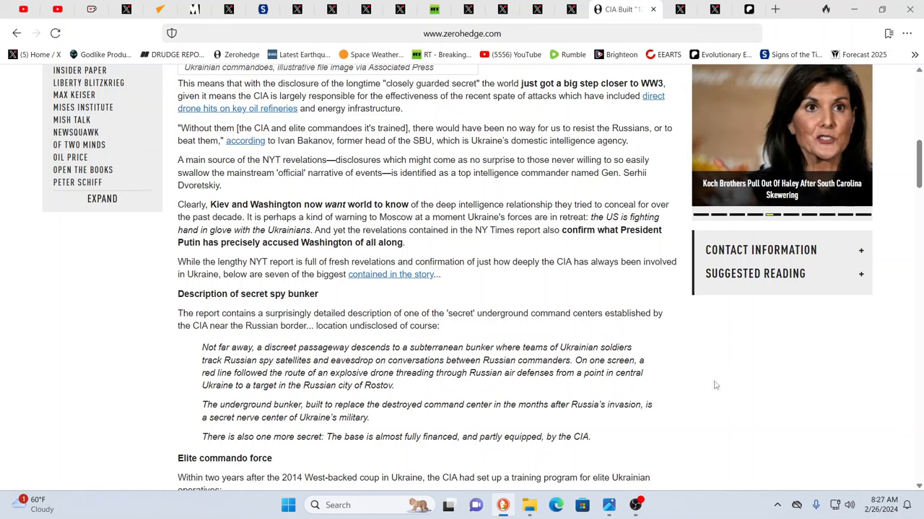
mouse_move(745, 391)
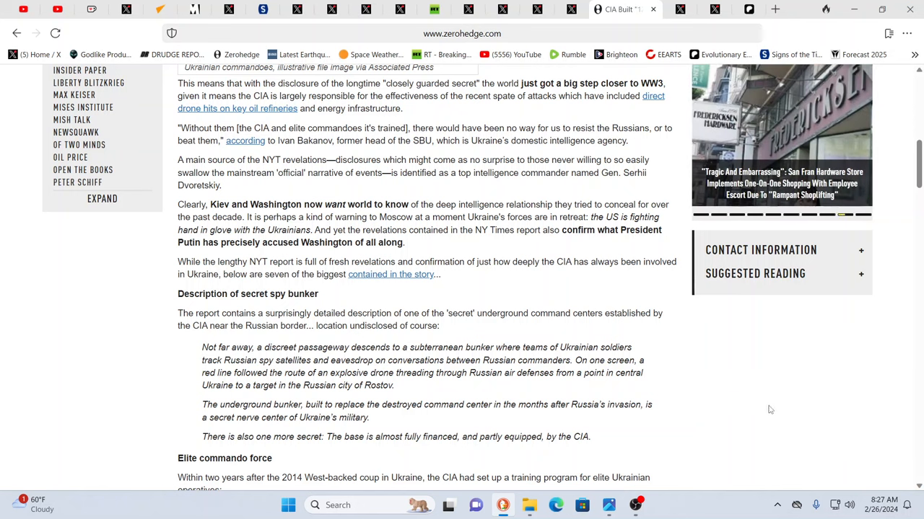
mouse_move(811, 412)
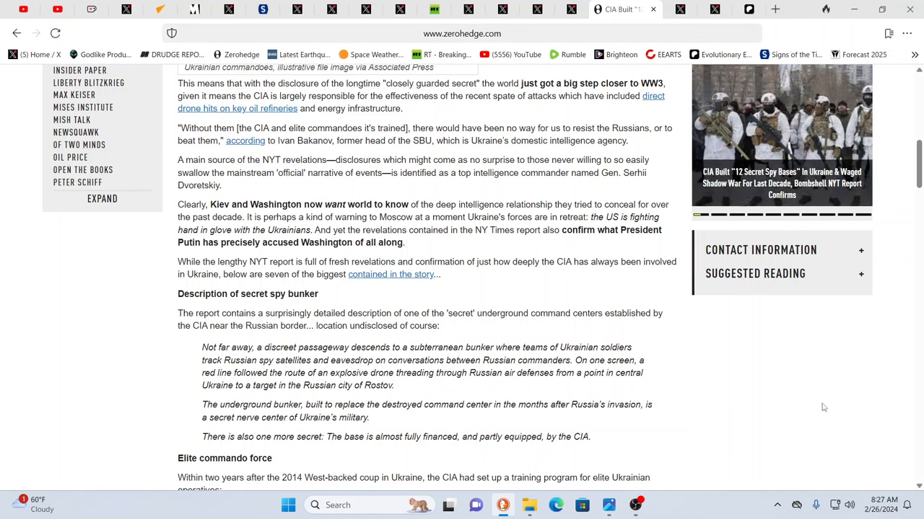
scroll("down", 3)
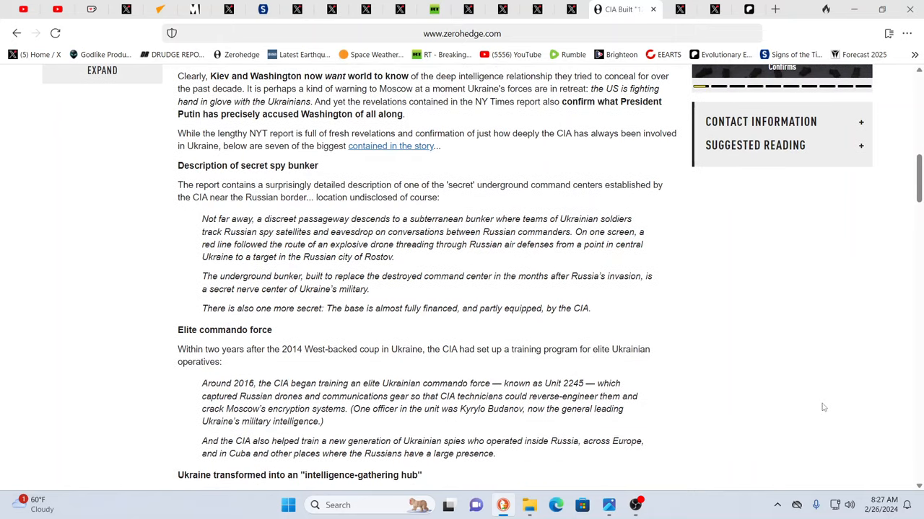
scroll("down", 3)
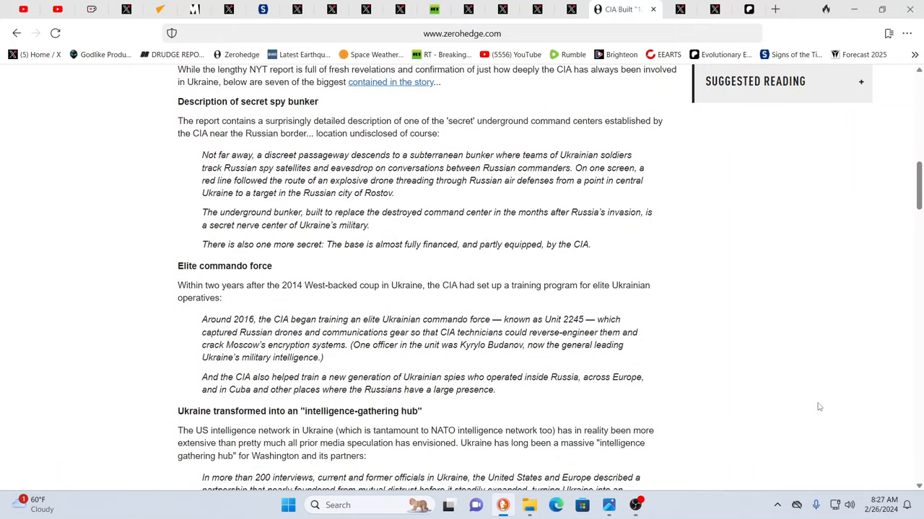
mouse_move(447, 401)
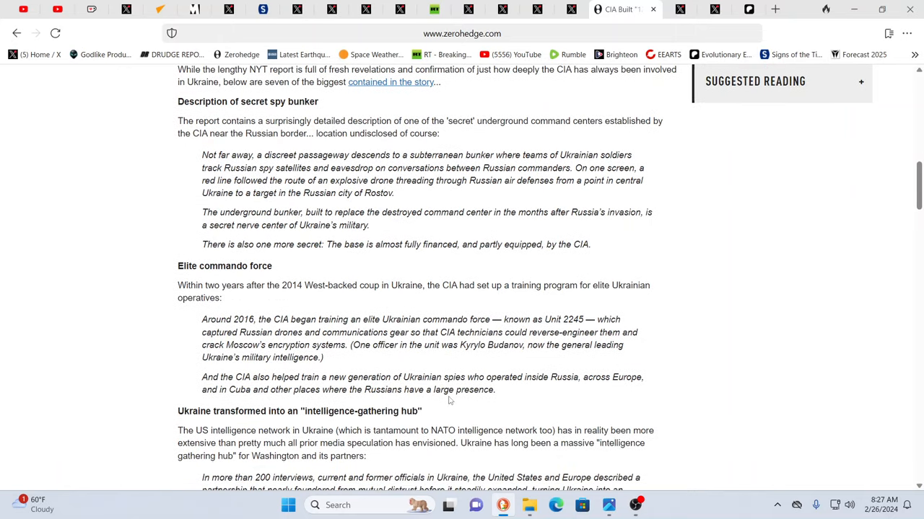
mouse_move(469, 398)
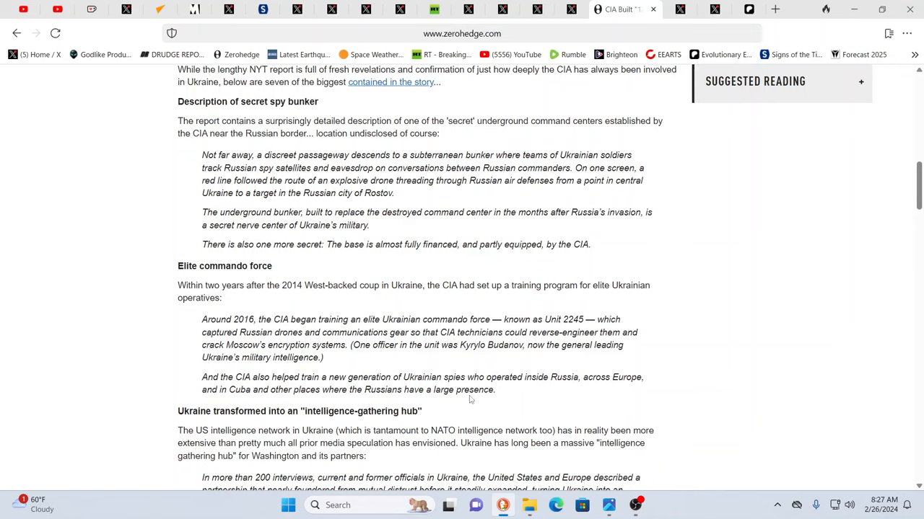
mouse_move(465, 398)
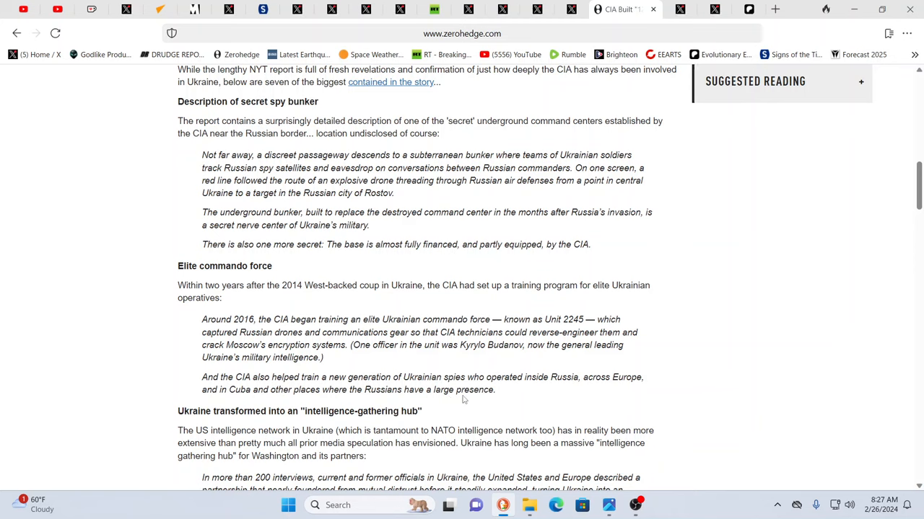
scroll("down", 3)
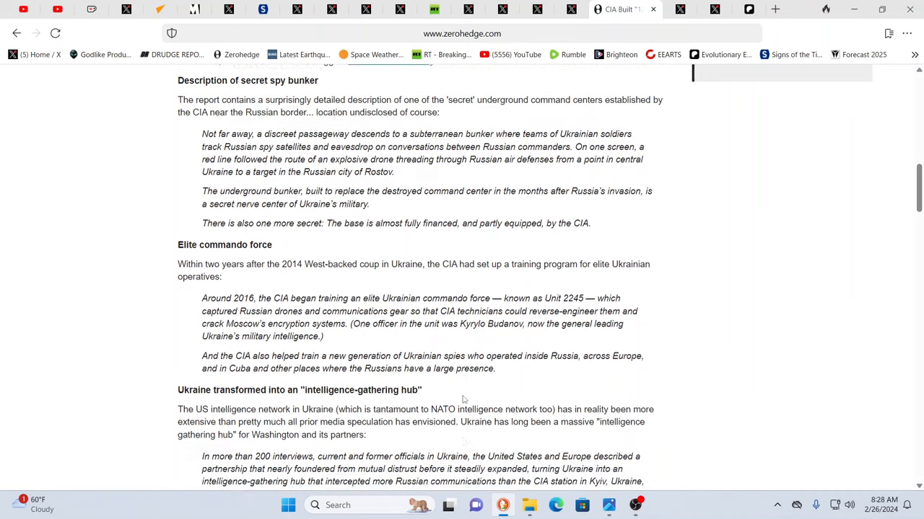
scroll("down", 3)
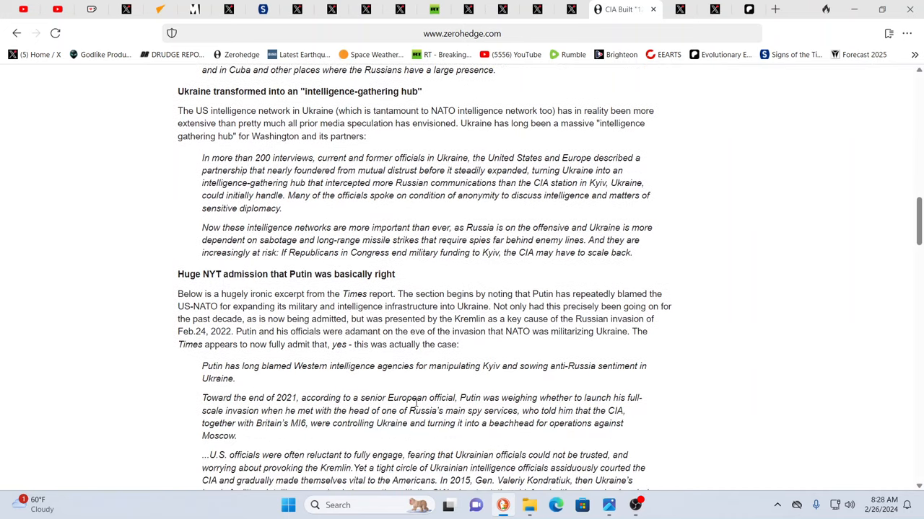
Continue down the article to the embedded David Sacks post, then return toward its headline
scroll("down", 3)
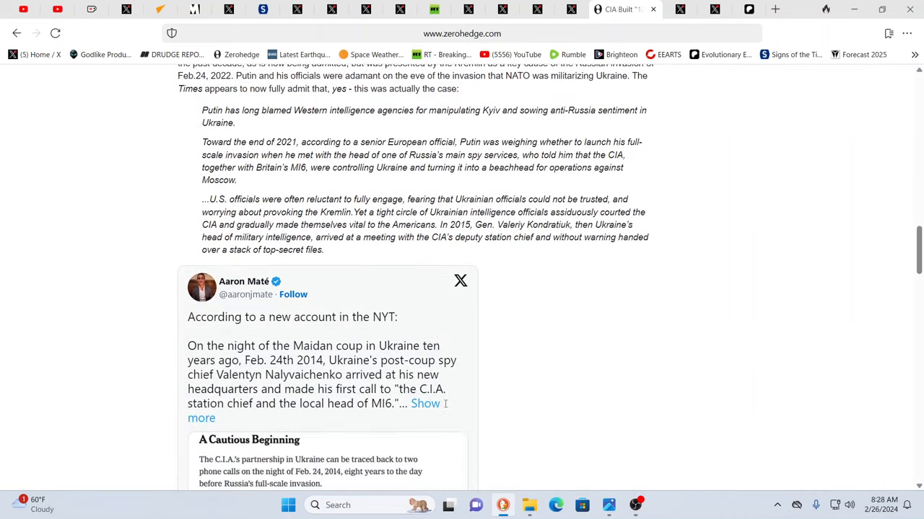
scroll("down", 3)
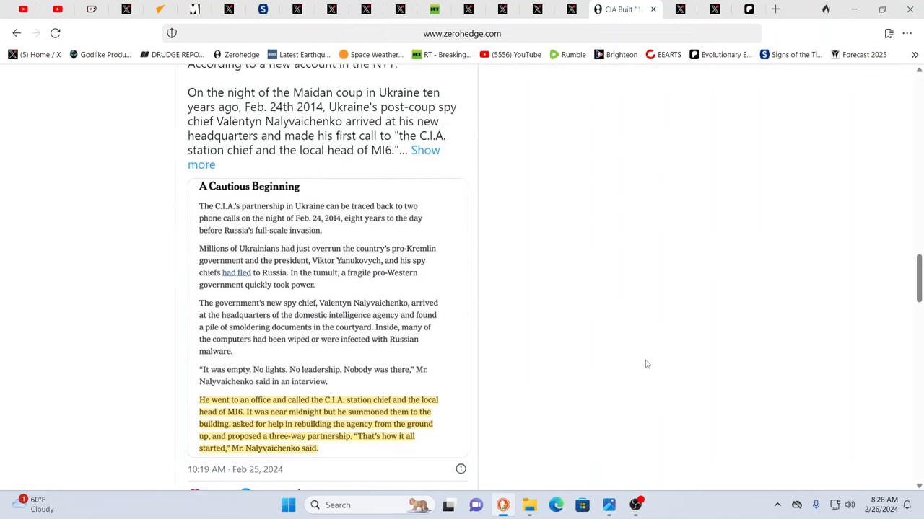
scroll("down", 3)
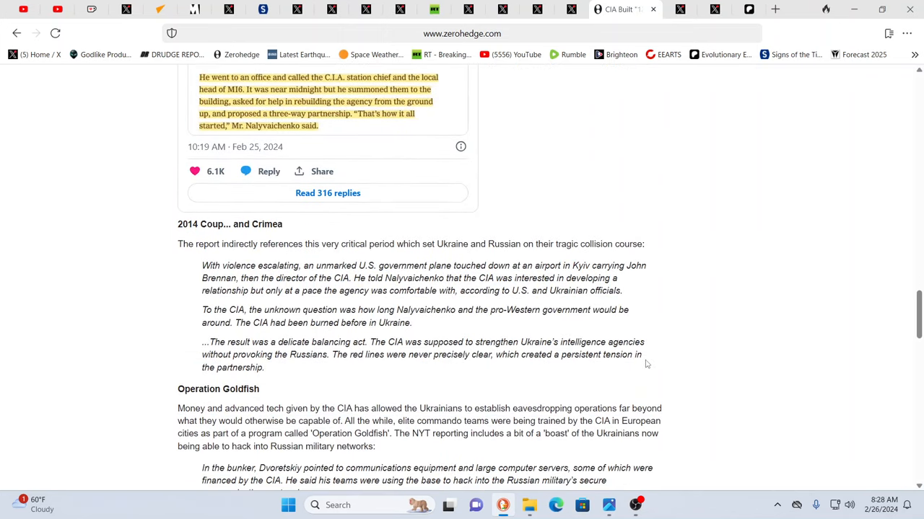
scroll("down", 3)
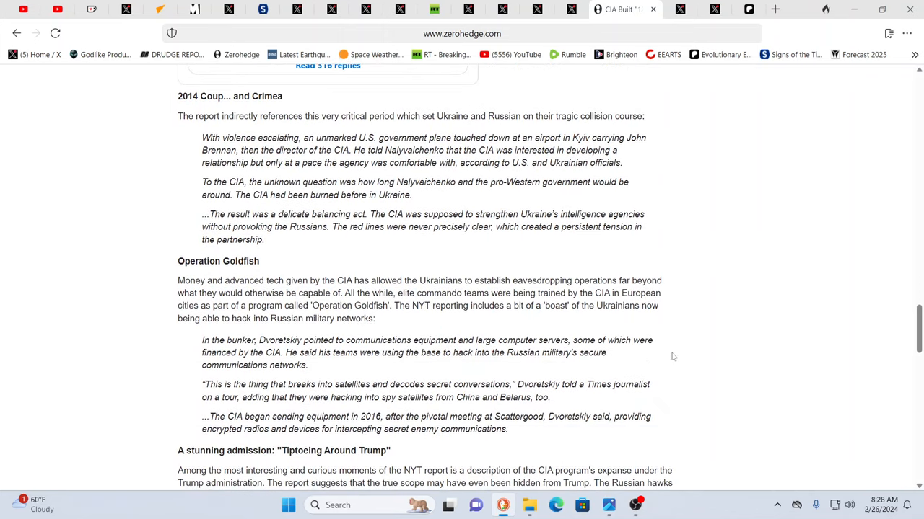
mouse_move(861, 271)
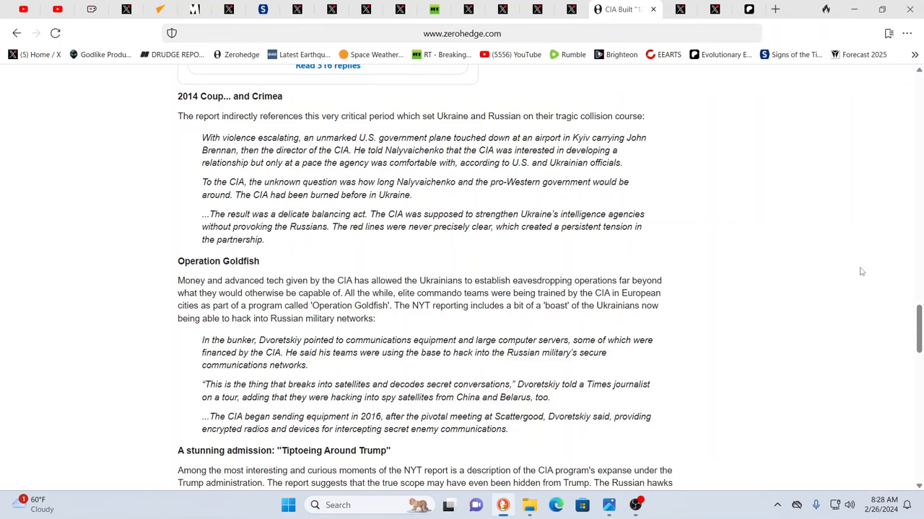
mouse_move(808, 289)
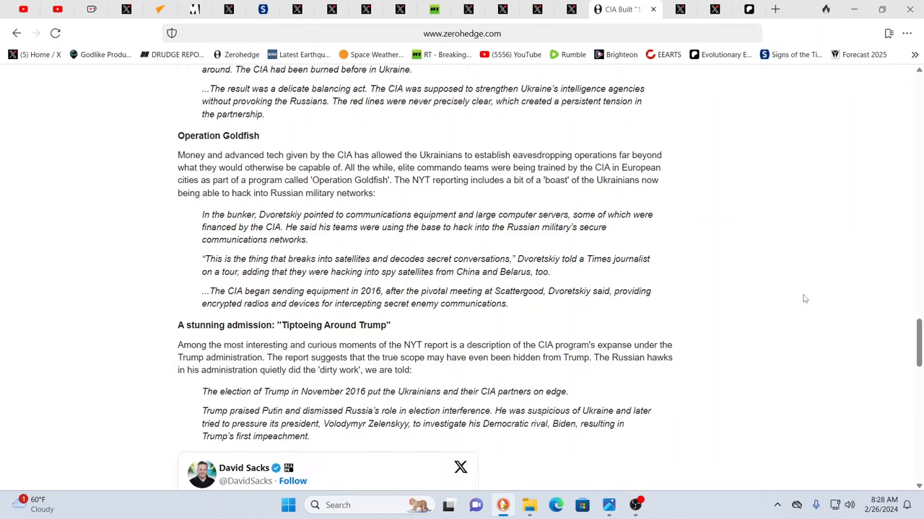
scroll("down", 3)
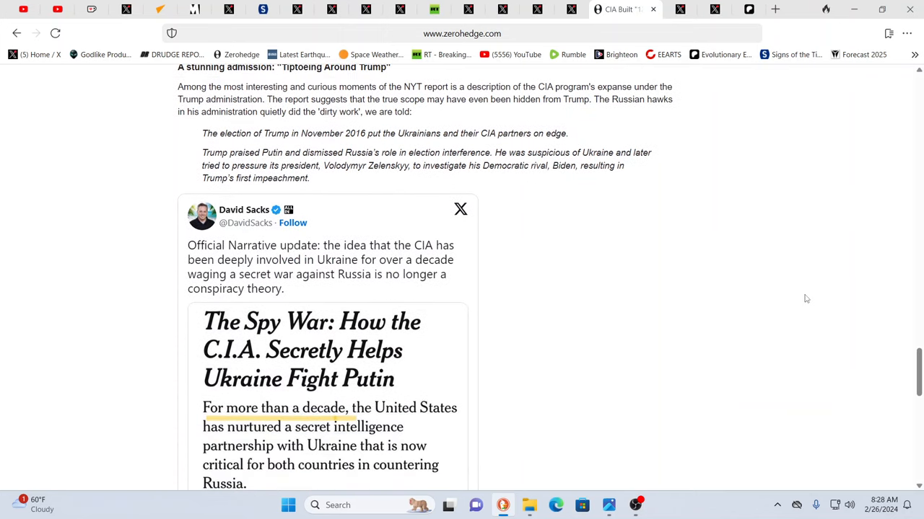
scroll("down", 3)
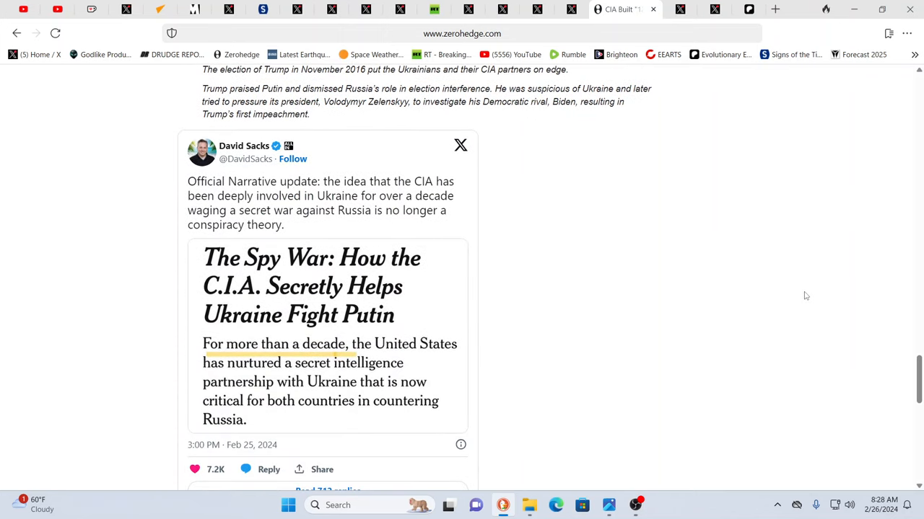
mouse_move(678, 320)
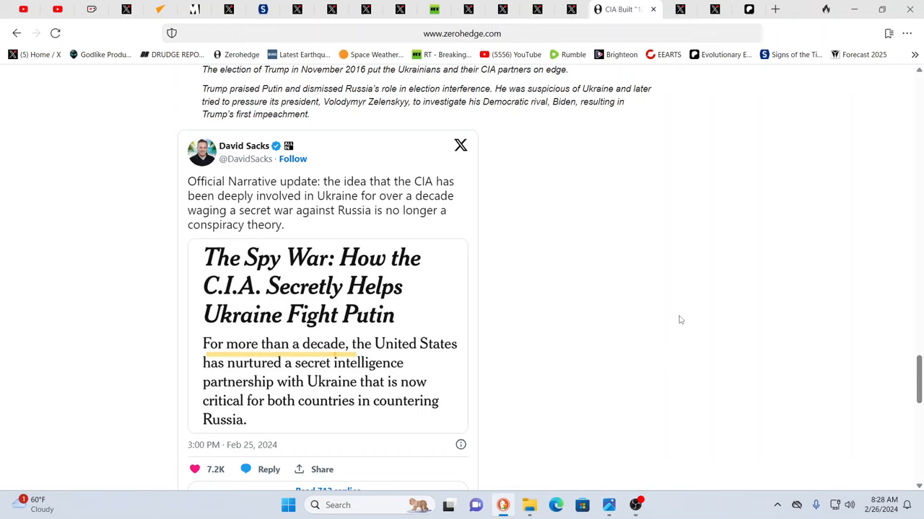
mouse_move(696, 312)
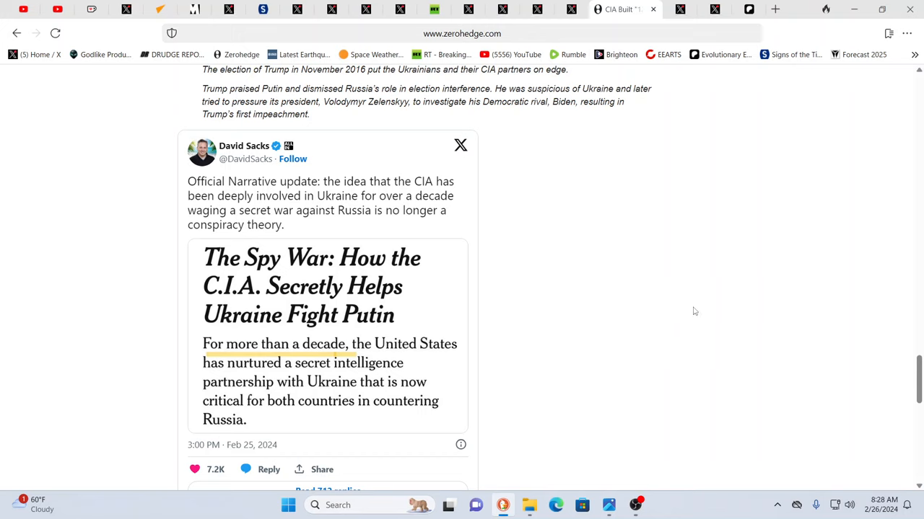
scroll("down", 3)
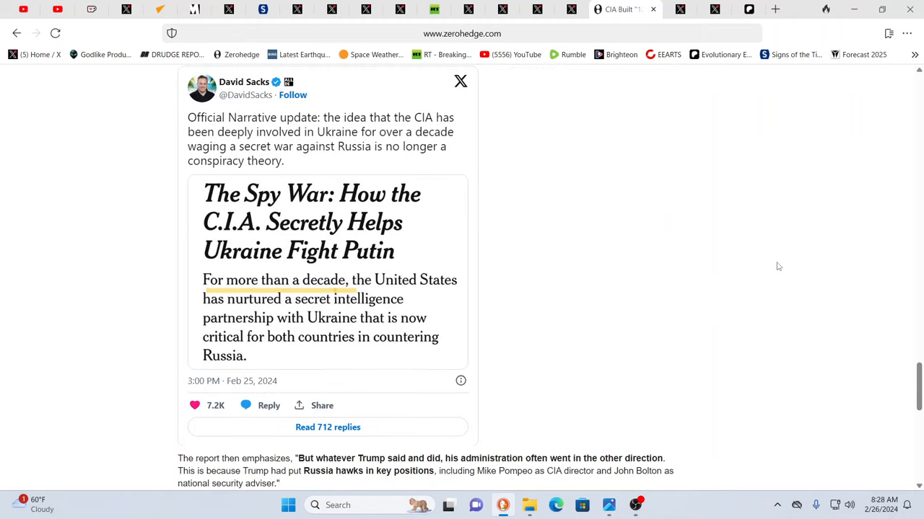
scroll("down", 3)
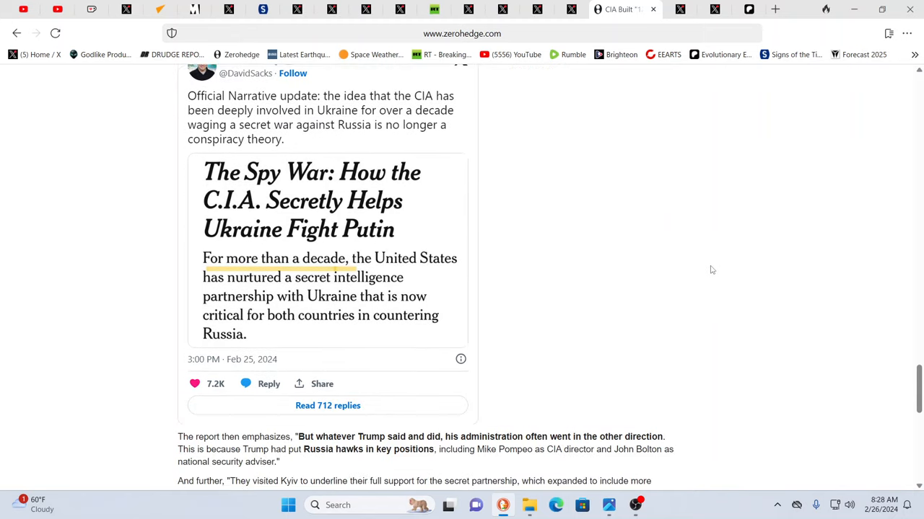
scroll("up", 3)
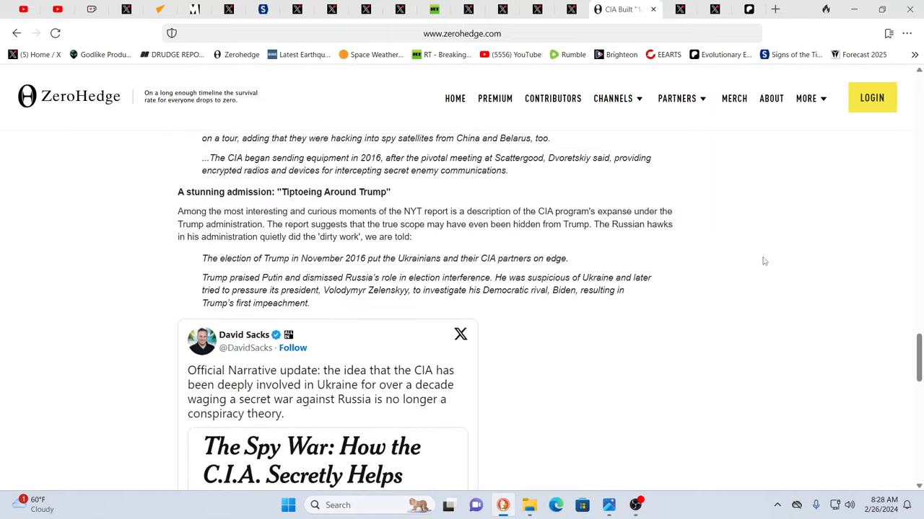
scroll("down", 3)
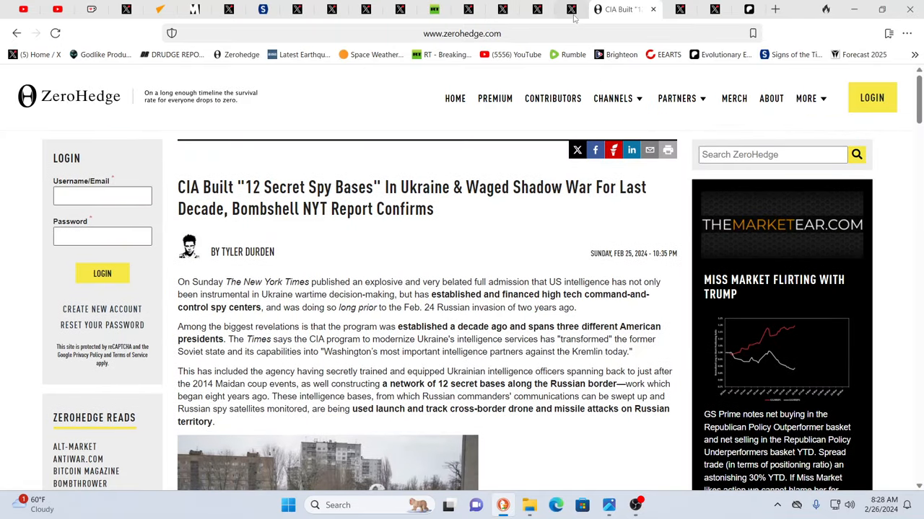
Show the Globe Eye News post on China sending a frigate and destroyer to the Red Sea
left_click(585, 9)
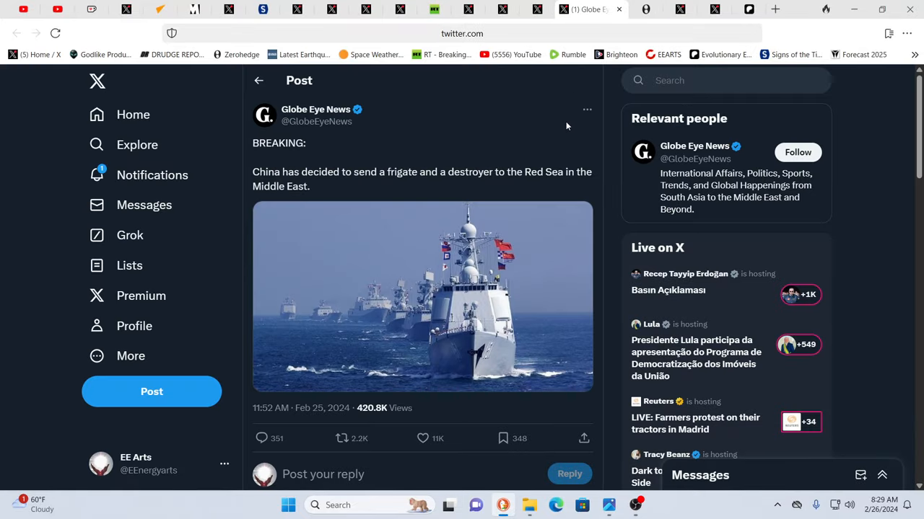
mouse_move(892, 137)
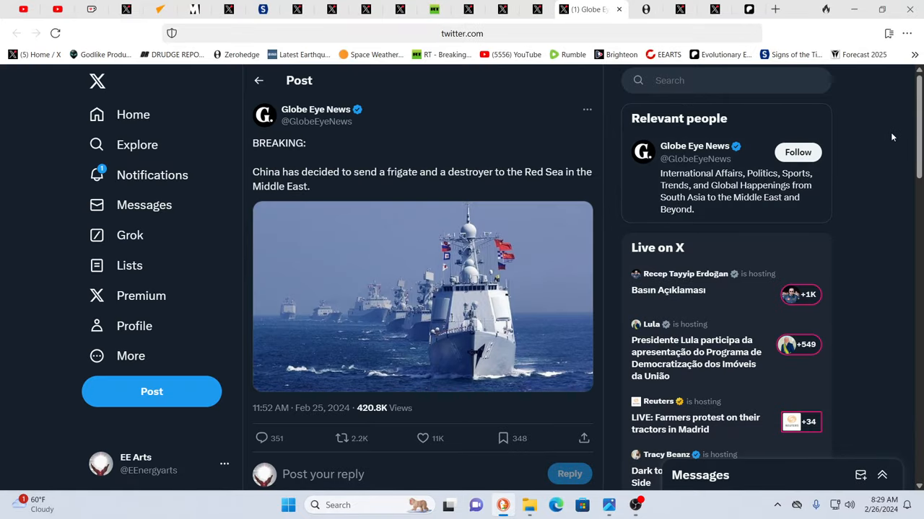
mouse_move(892, 137)
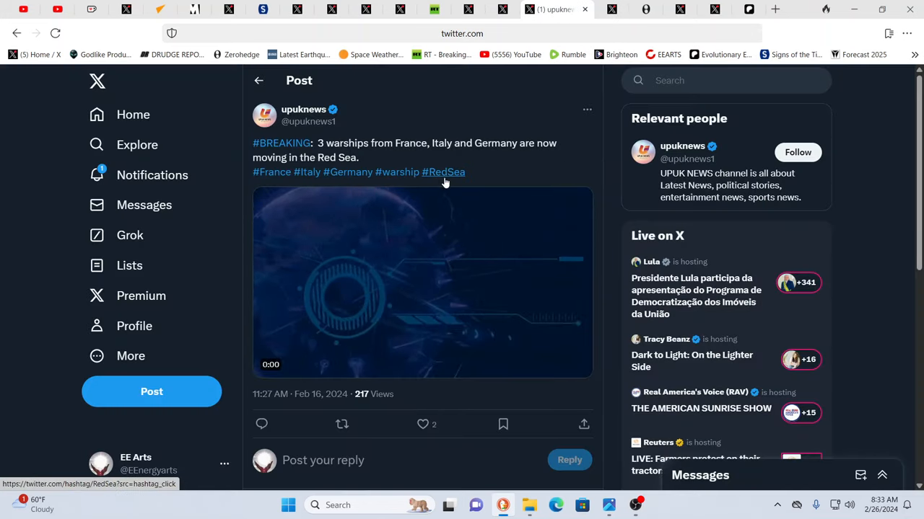
Show the China News space-launch post, then the Clash Report post on the damaged Ukrainian Abrams tank with its video playing
left_click(422, 282)
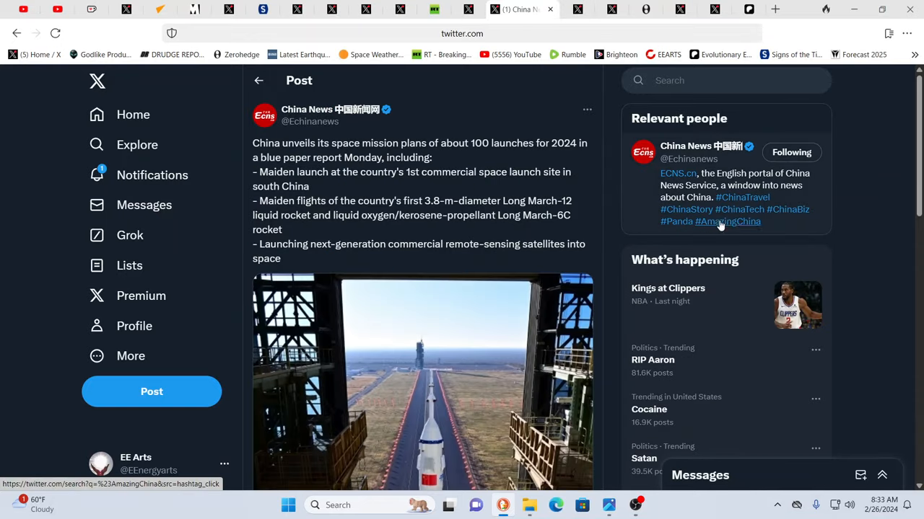
mouse_move(868, 216)
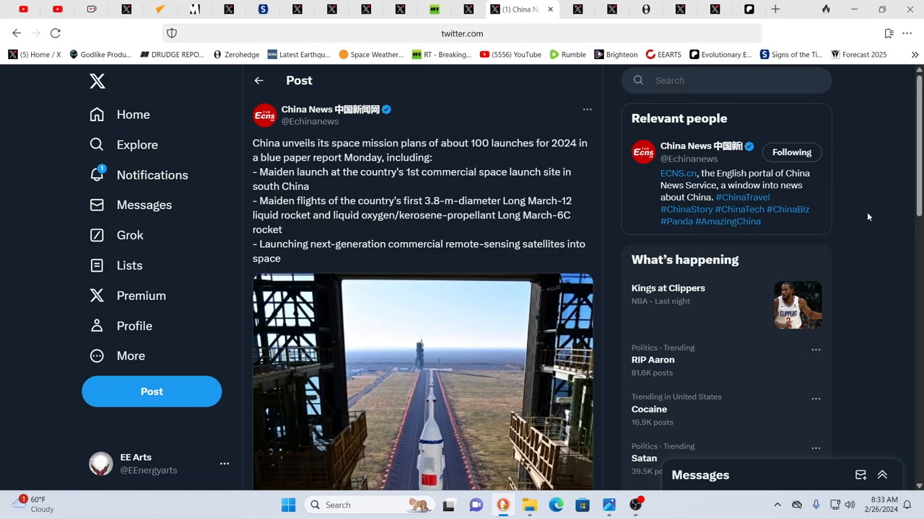
mouse_move(888, 210)
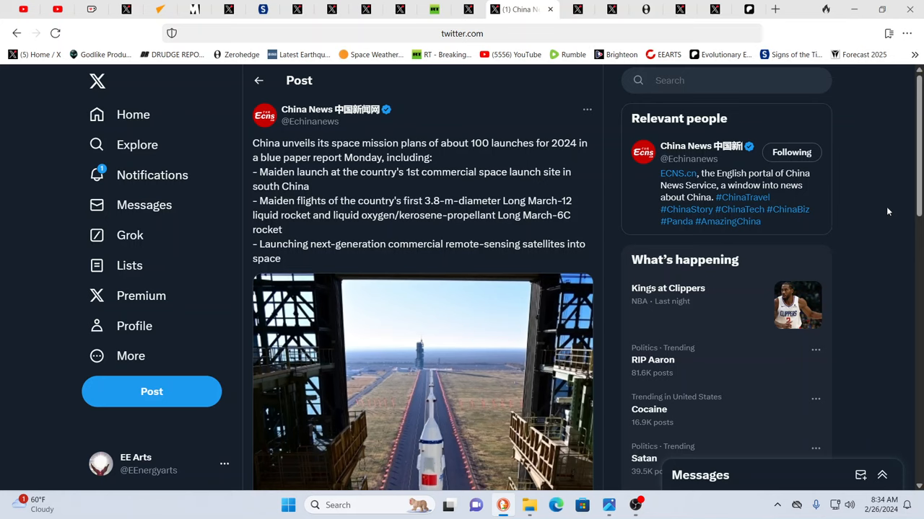
mouse_move(880, 214)
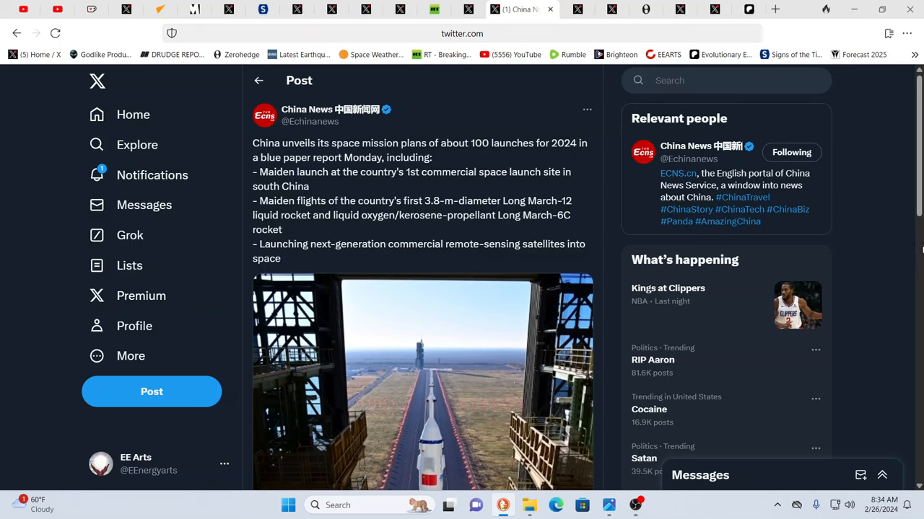
mouse_move(901, 245)
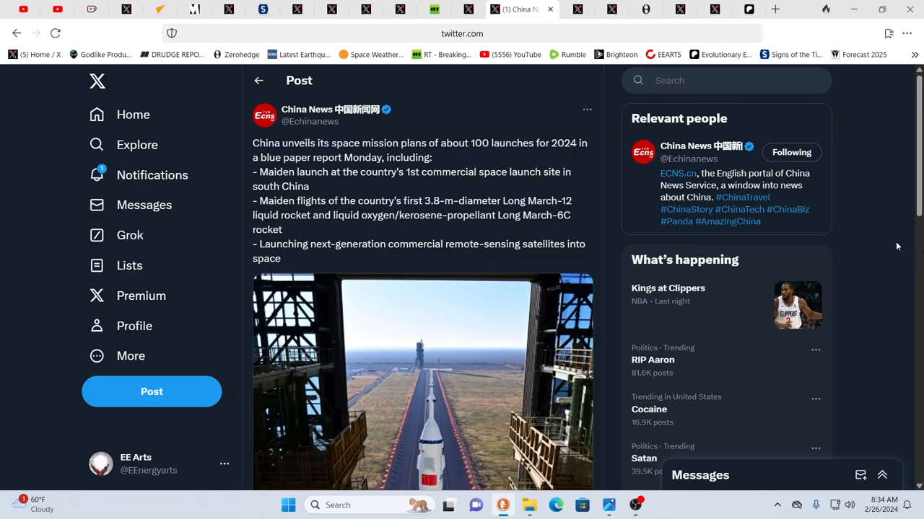
mouse_move(895, 243)
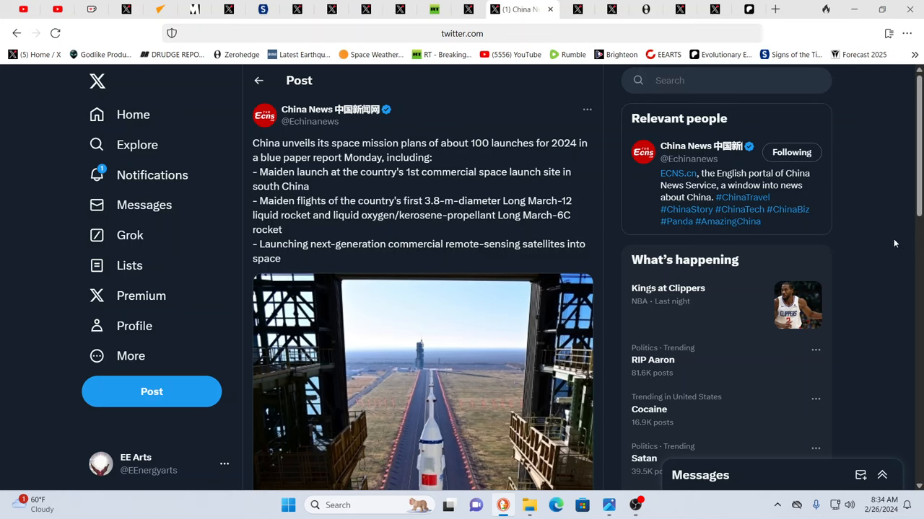
mouse_move(896, 243)
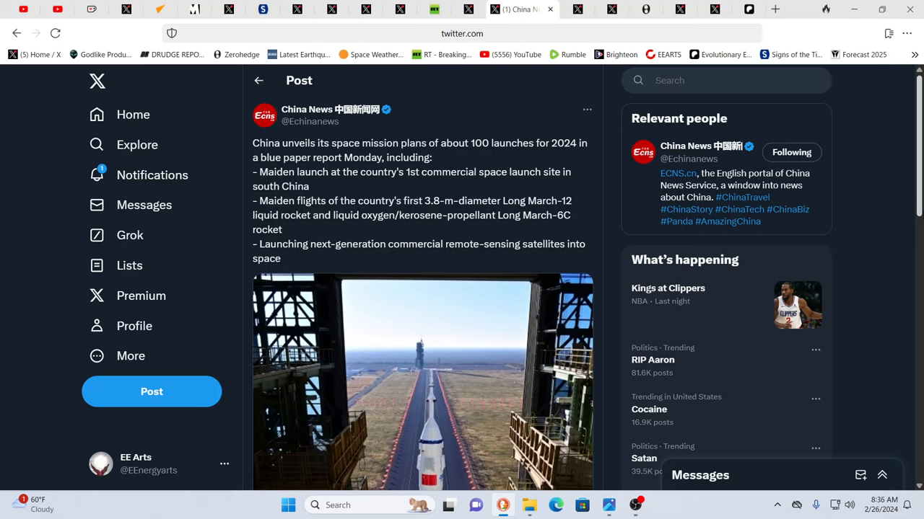
mouse_move(483, 98)
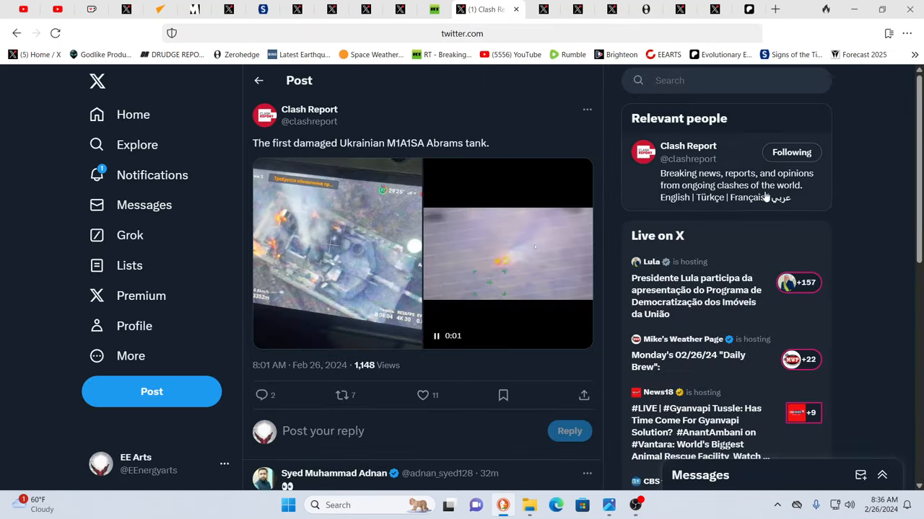
mouse_move(886, 156)
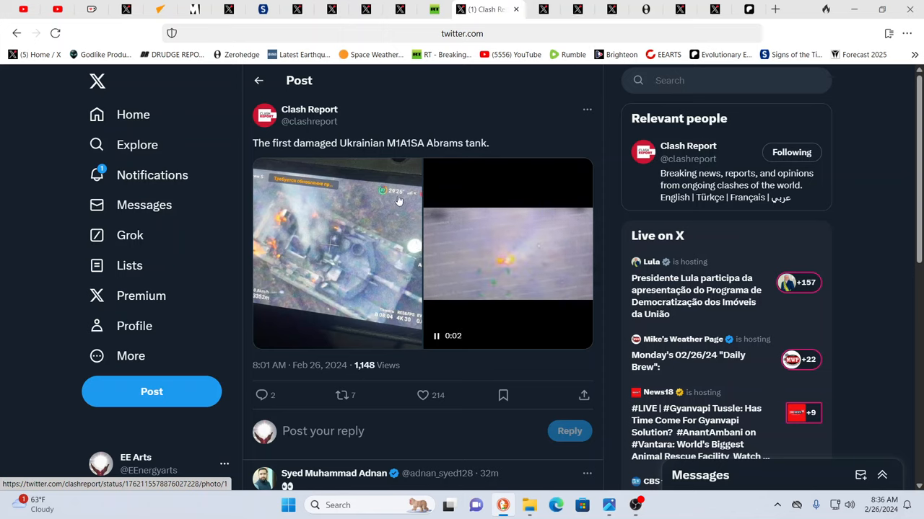
left_click(423, 395)
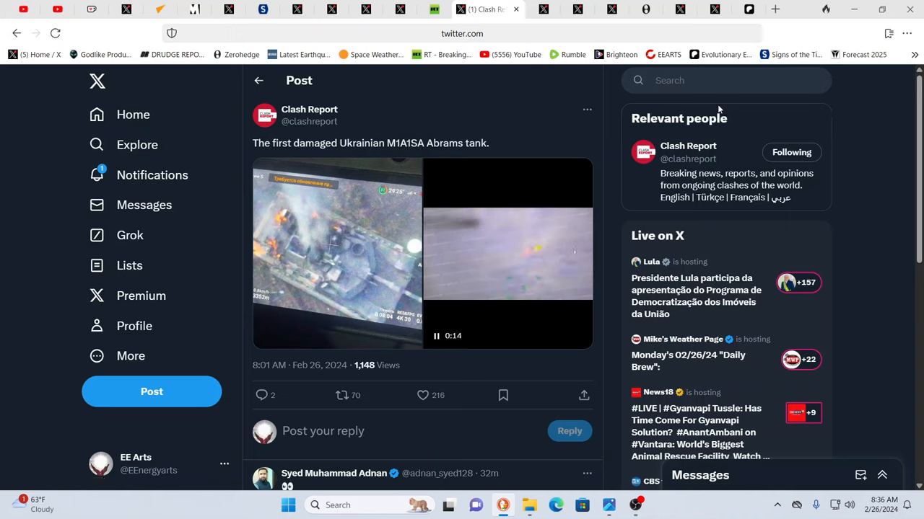
mouse_move(845, 104)
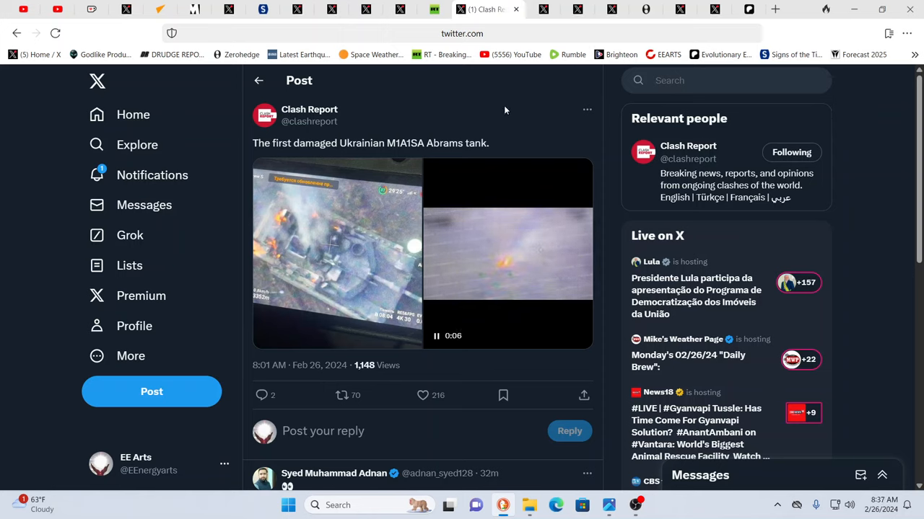
mouse_move(511, 109)
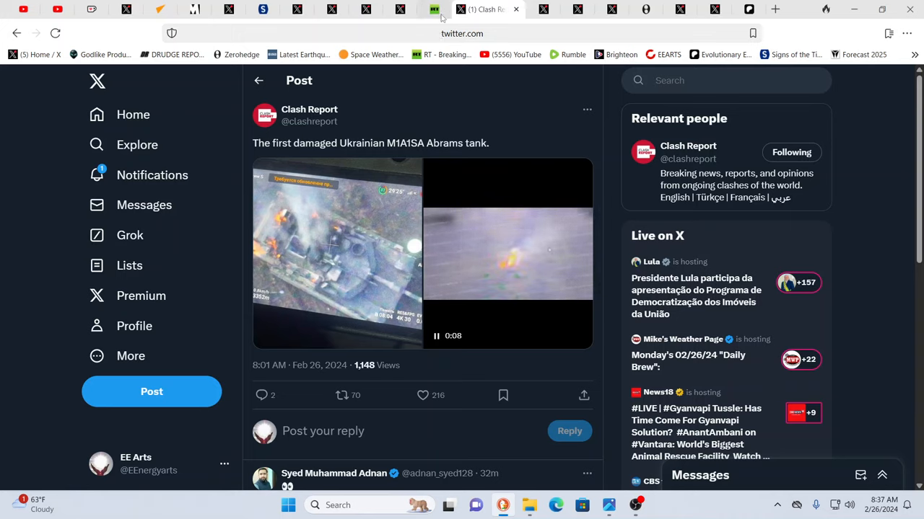
Show the RT article on Mauritius blocking the US cruise ship Norwegian Dawn, scrolled down slightly
left_click(447, 9)
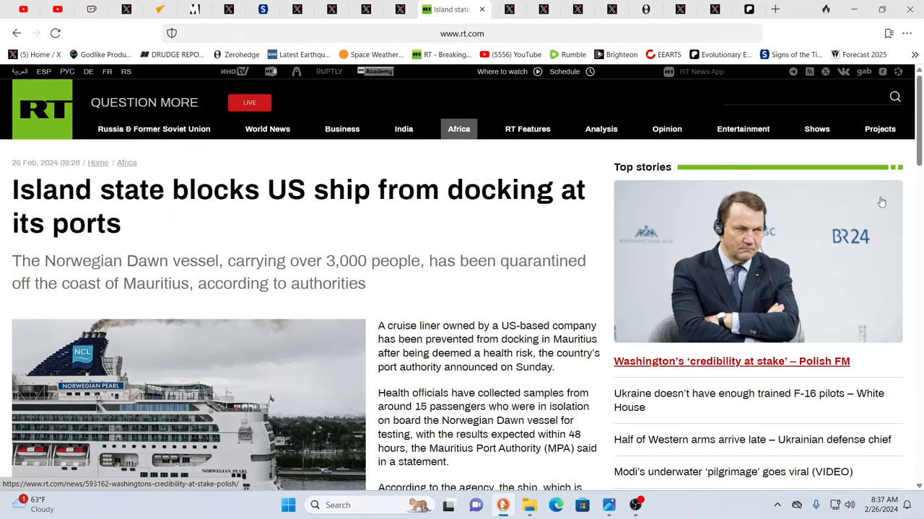
mouse_move(912, 210)
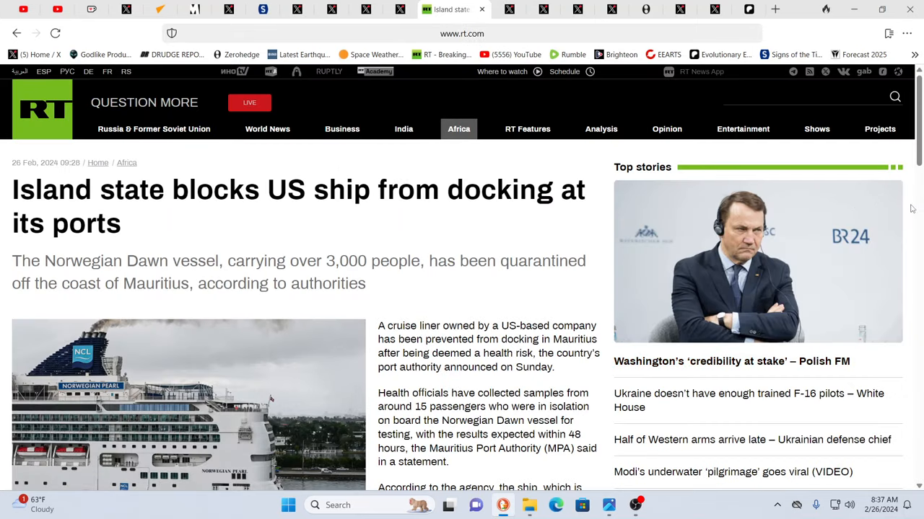
mouse_move(732, 361)
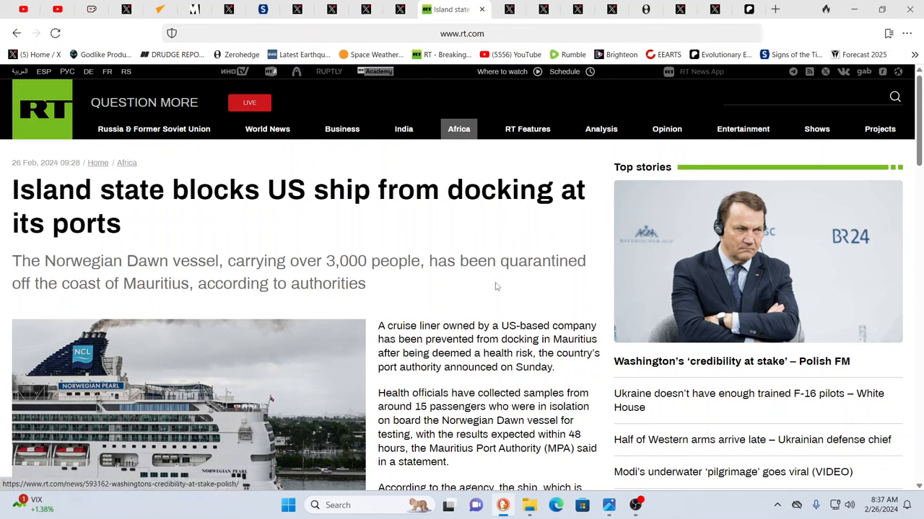
mouse_move(479, 286)
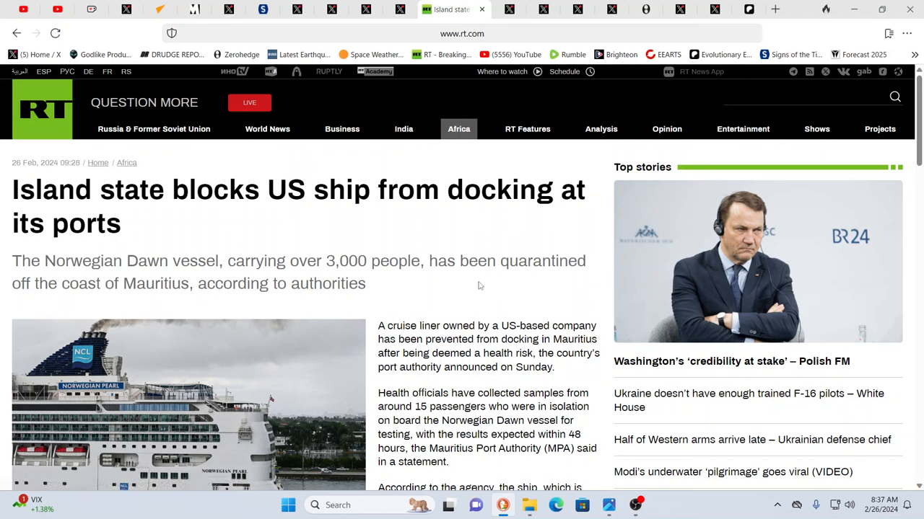
mouse_move(416, 289)
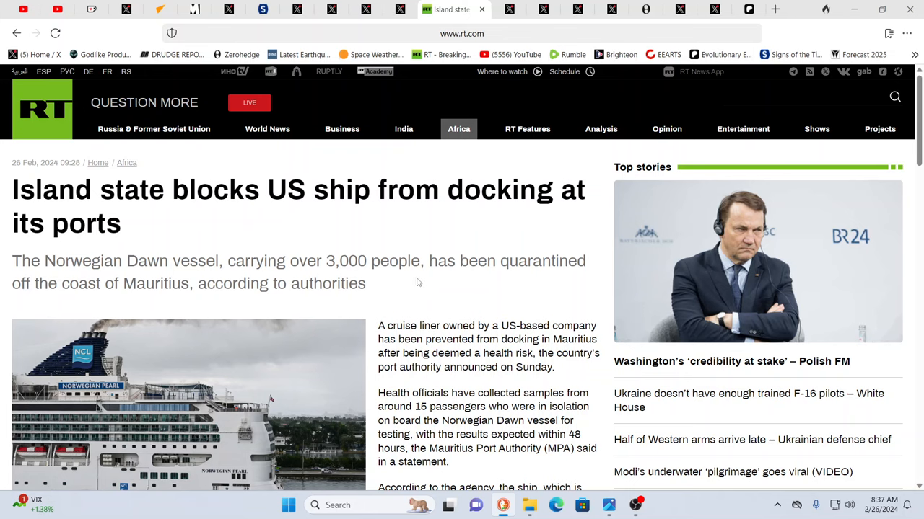
mouse_move(409, 311)
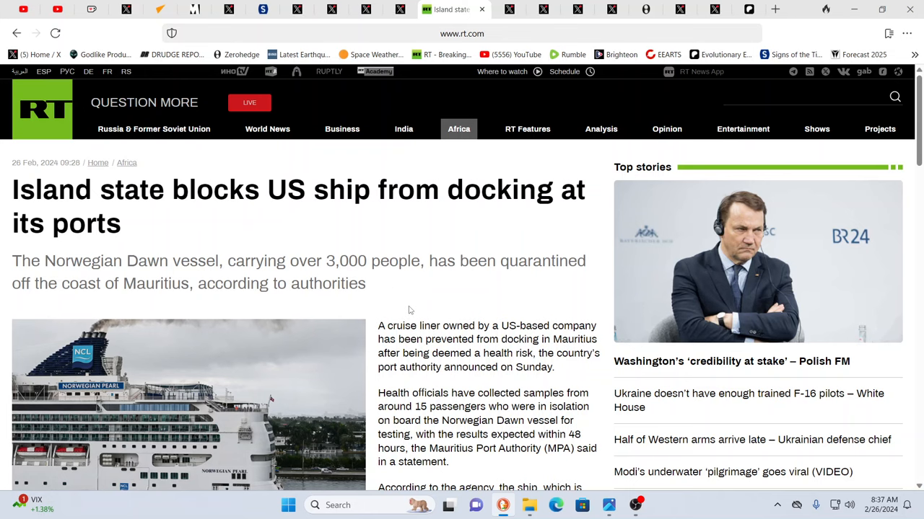
scroll("down", 3)
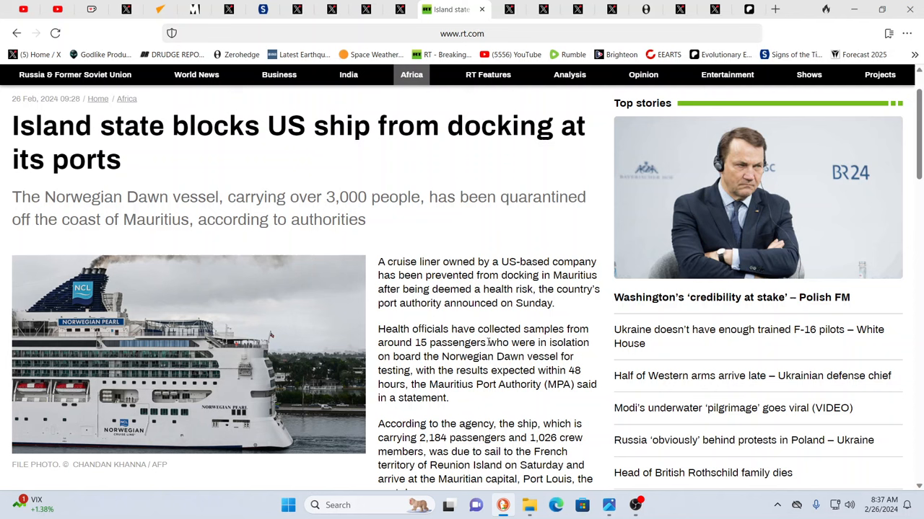
mouse_move(253, 347)
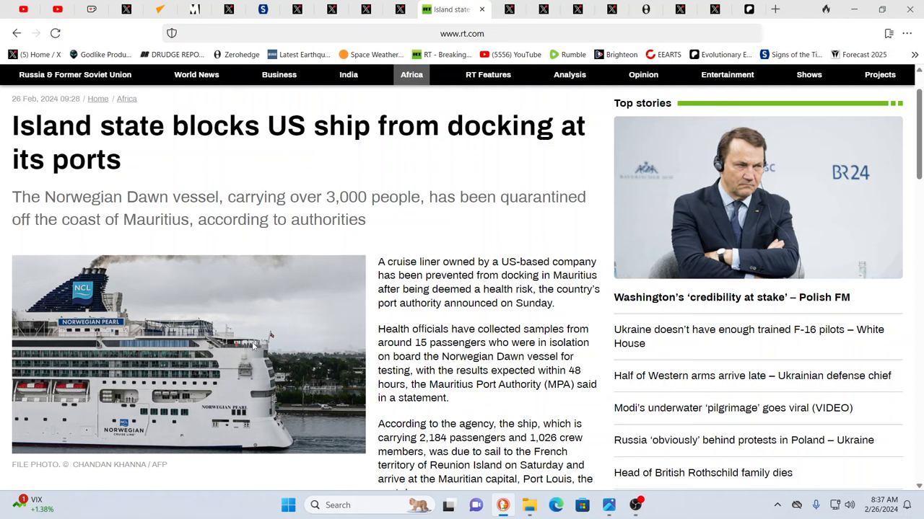
mouse_move(517, 367)
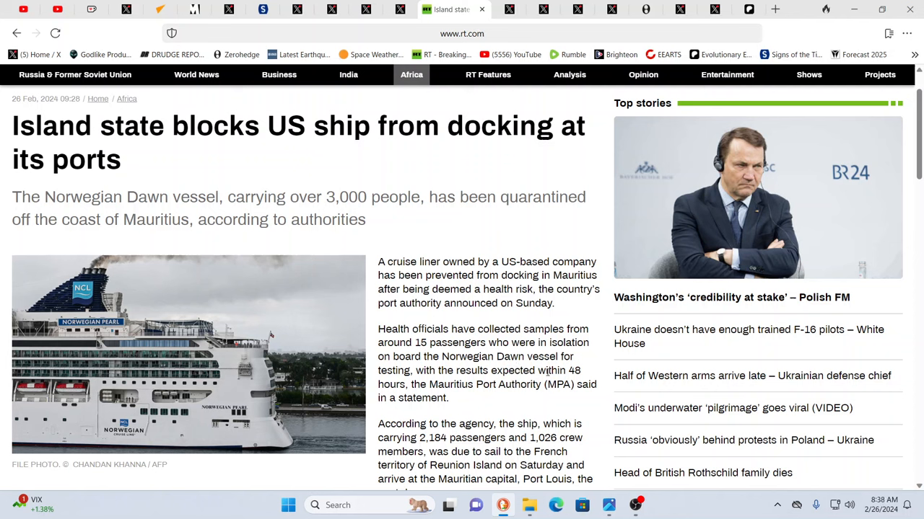
mouse_move(545, 373)
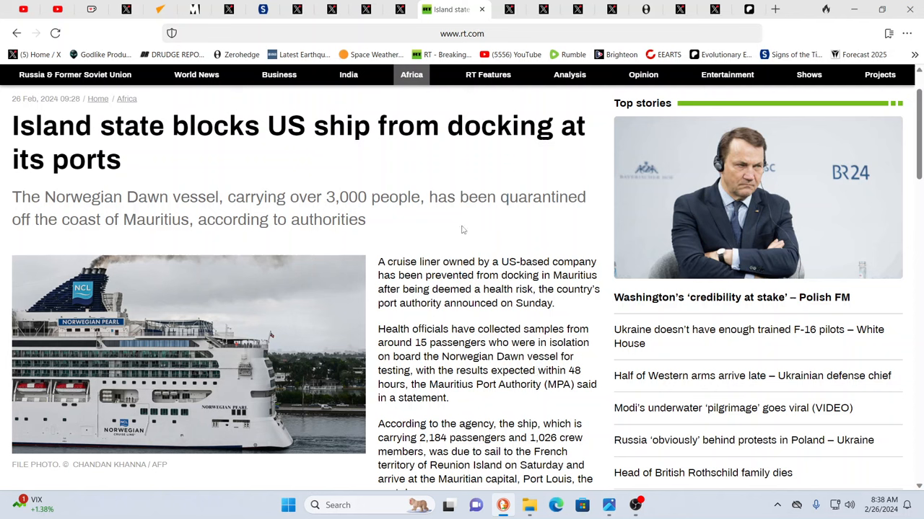
mouse_move(387, 218)
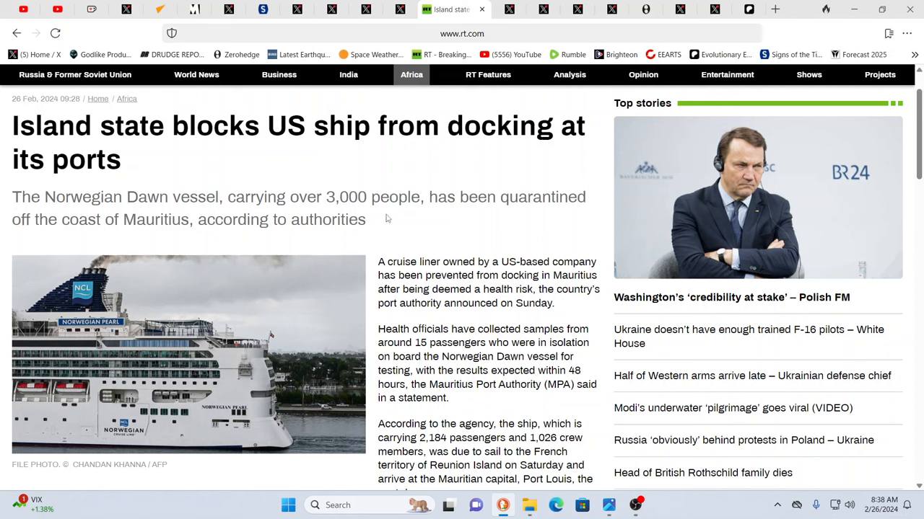
mouse_move(451, 215)
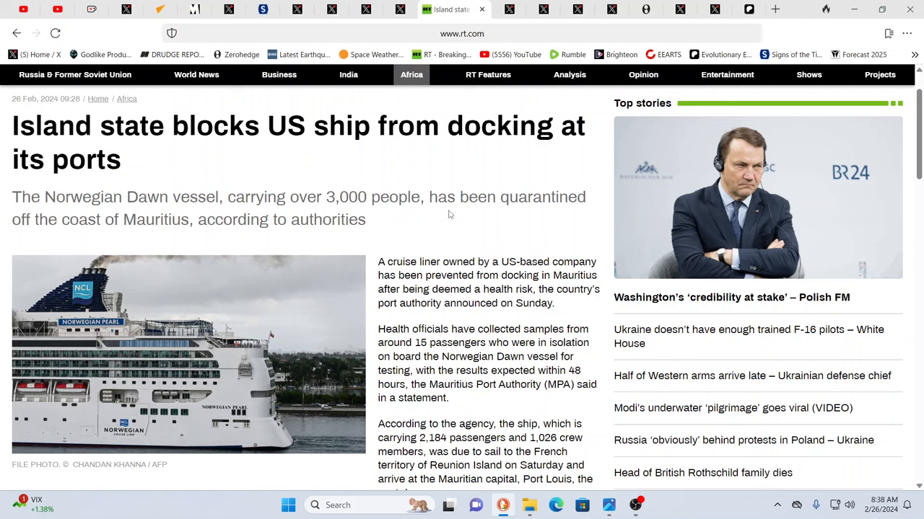
mouse_move(531, 274)
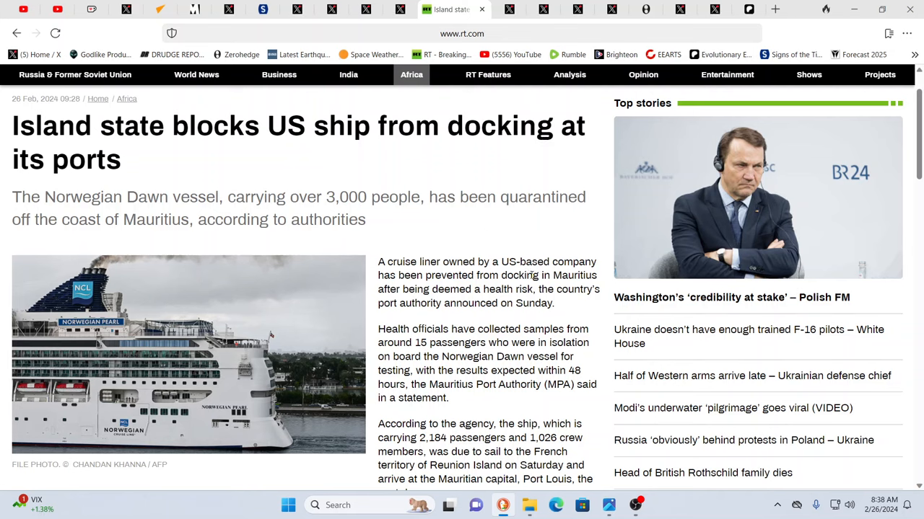
mouse_move(425, 144)
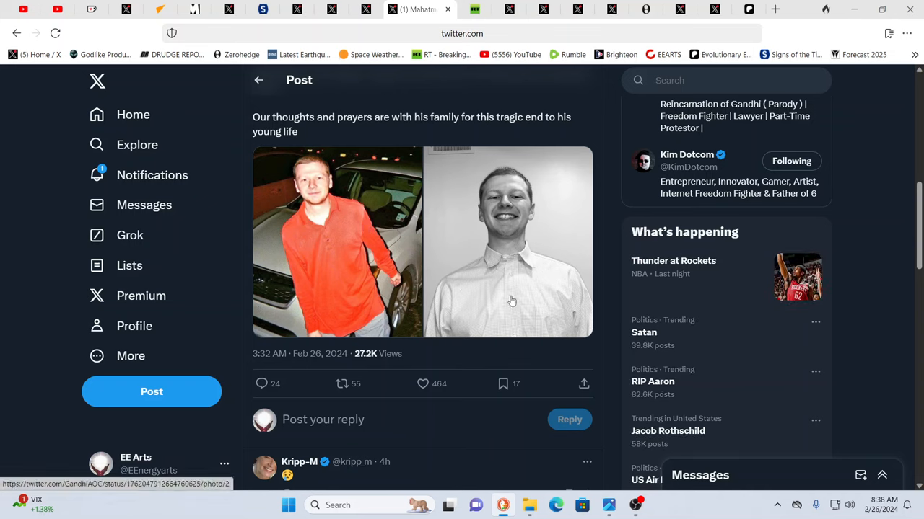
mouse_move(514, 303)
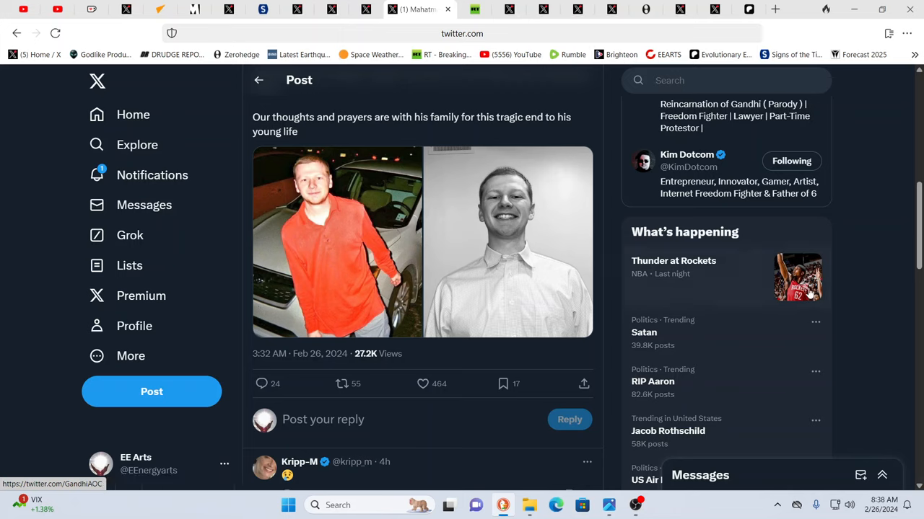
mouse_move(848, 267)
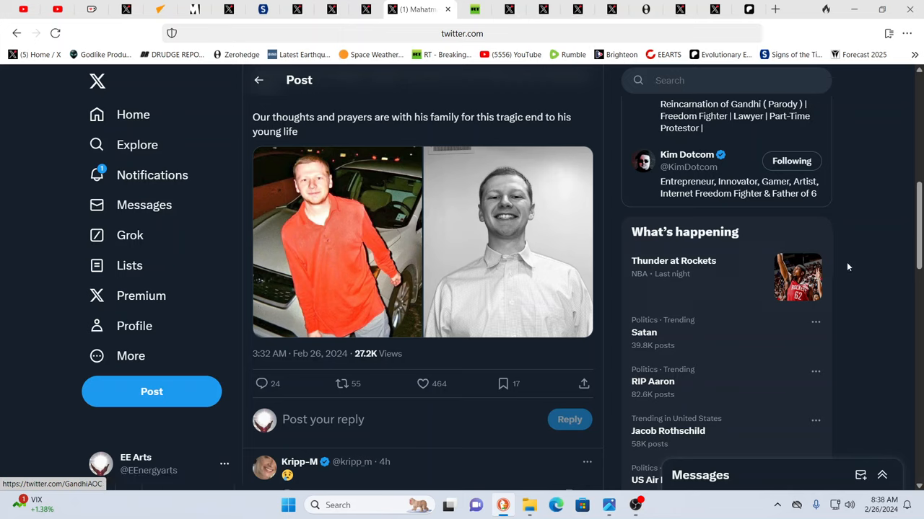
mouse_move(887, 223)
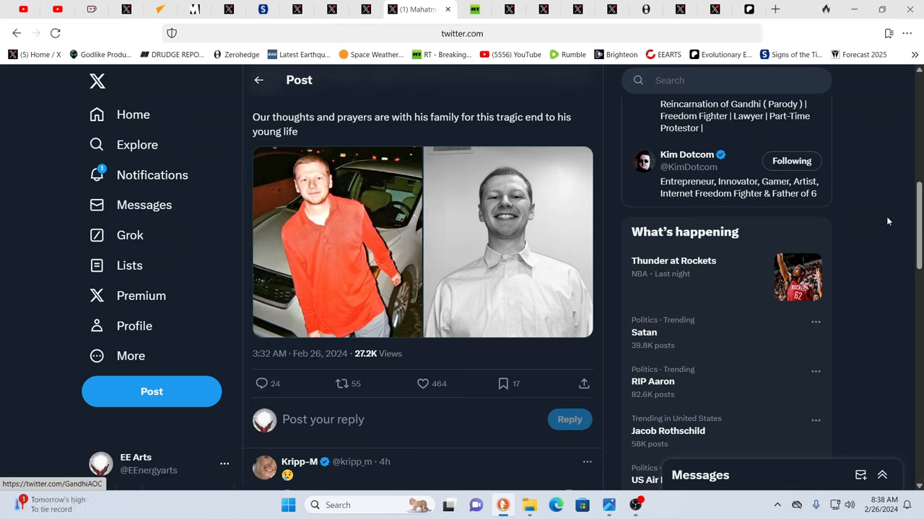
mouse_move(880, 219)
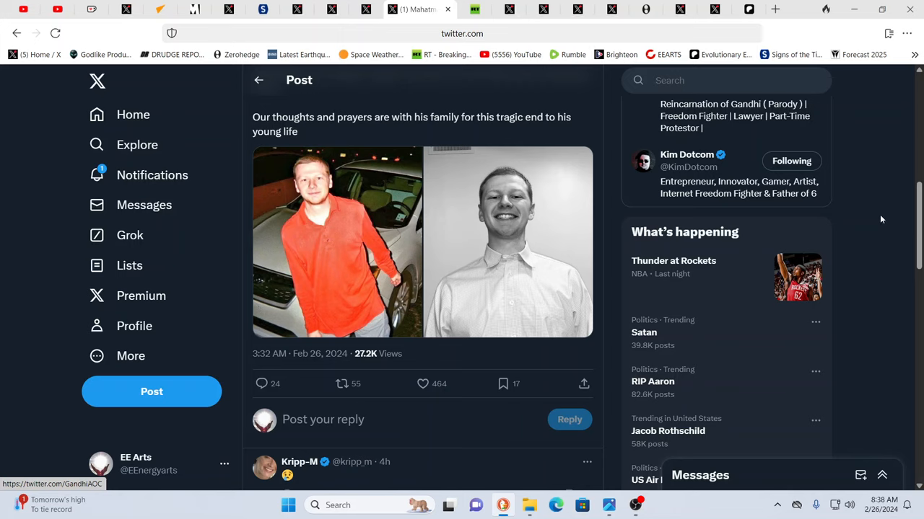
left_click(421, 384)
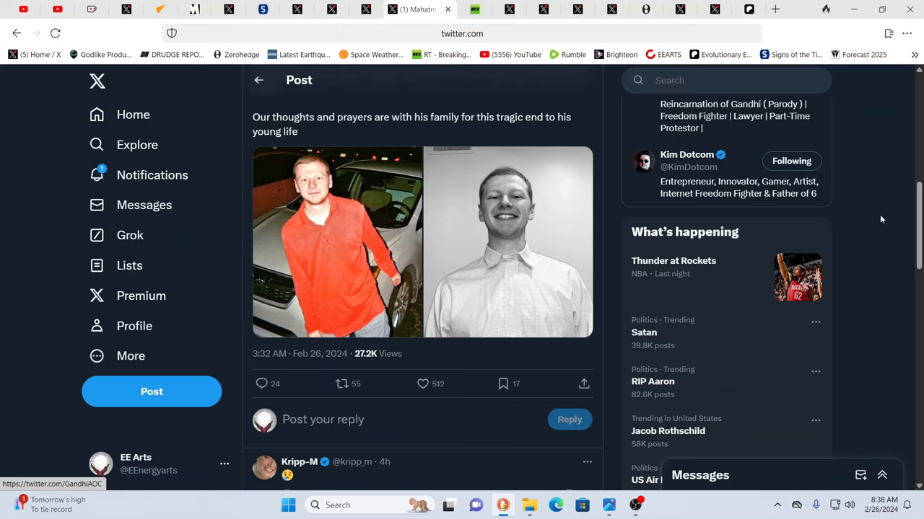
mouse_move(878, 220)
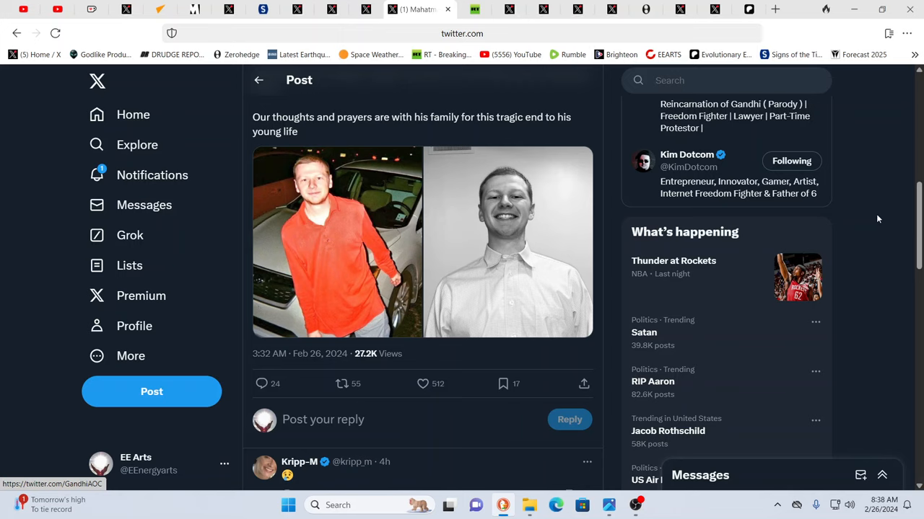
mouse_move(875, 218)
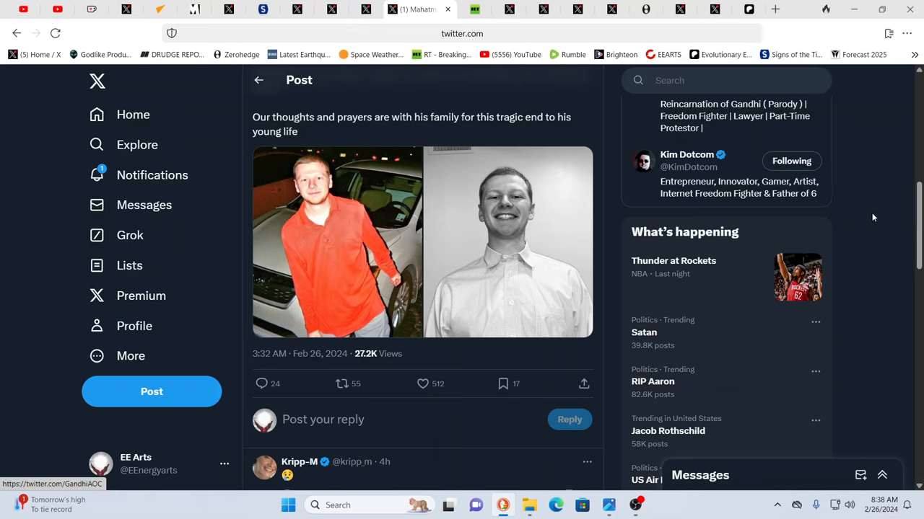
mouse_move(874, 222)
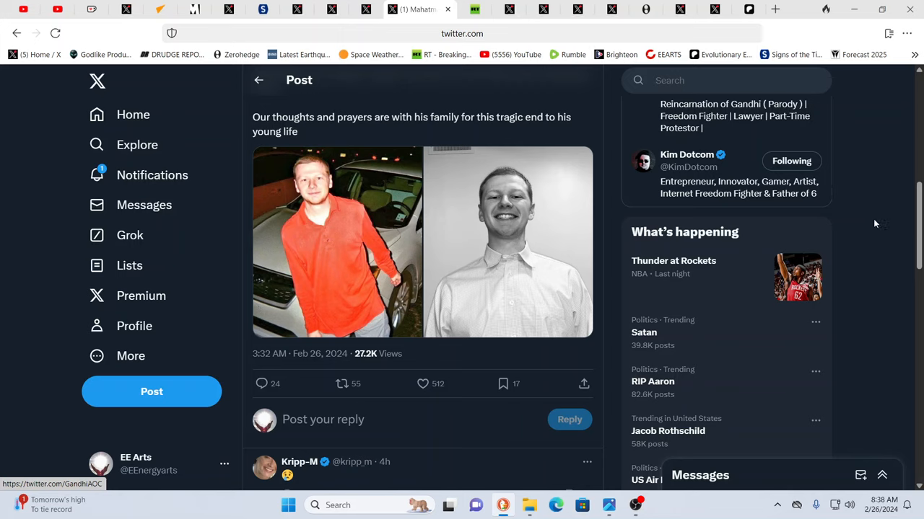
mouse_move(883, 222)
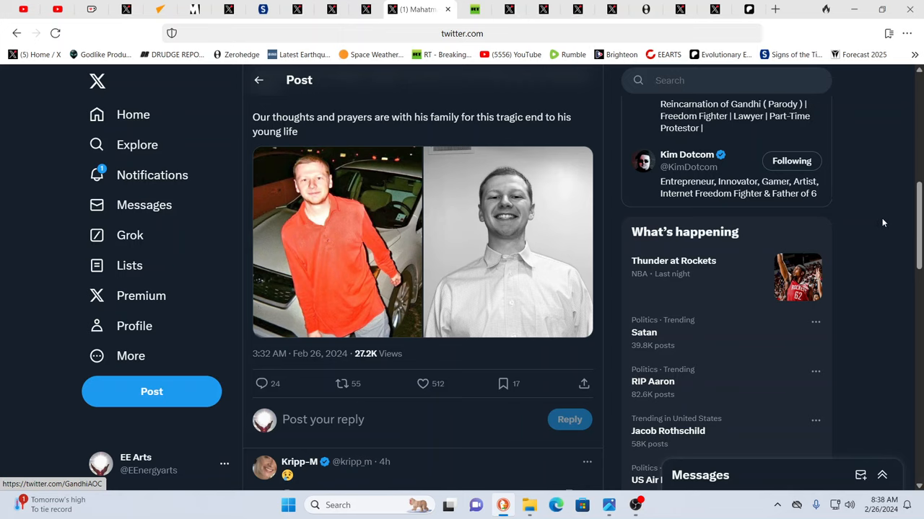
mouse_move(908, 256)
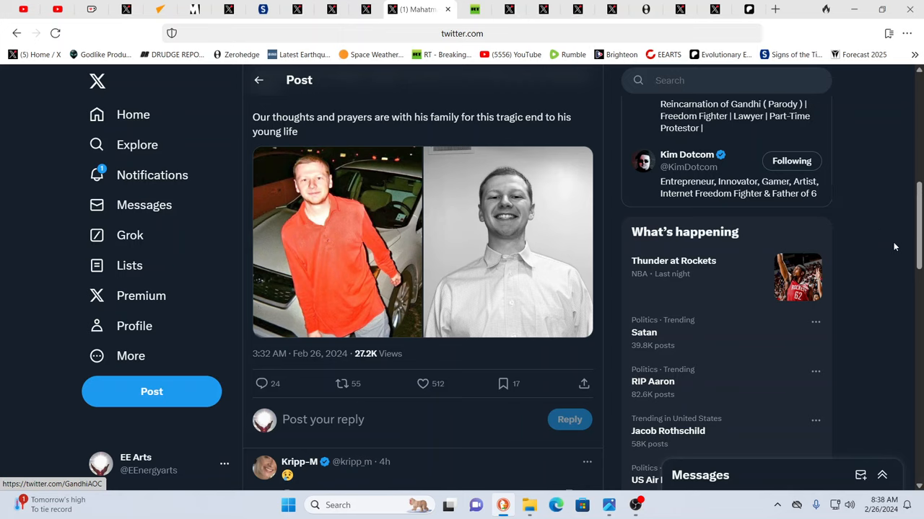
mouse_move(880, 246)
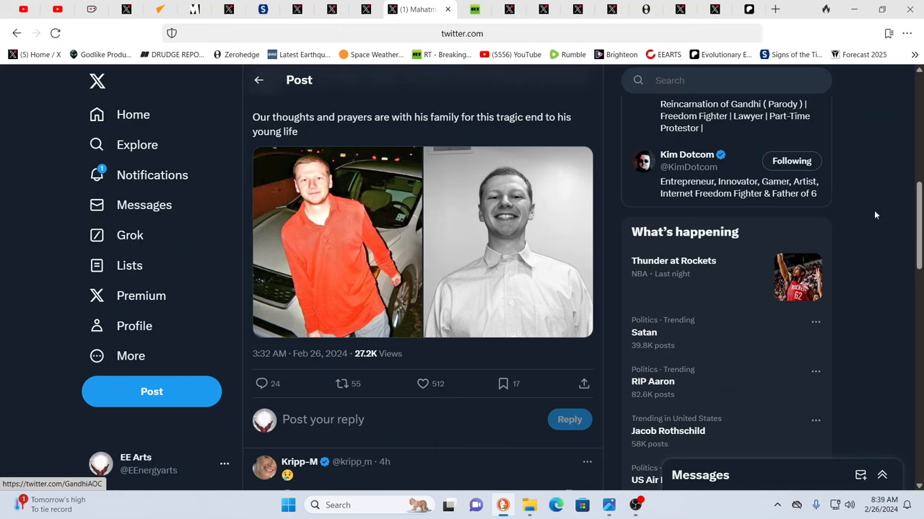
mouse_move(889, 238)
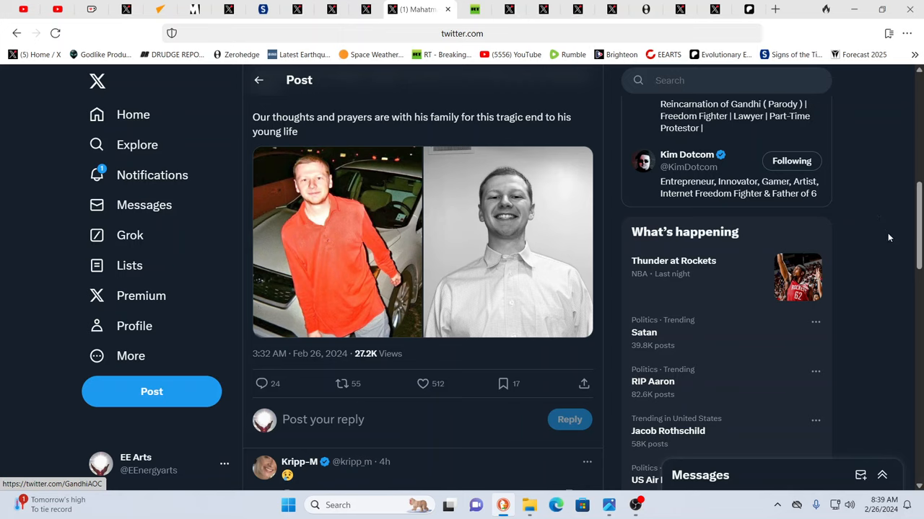
mouse_move(886, 236)
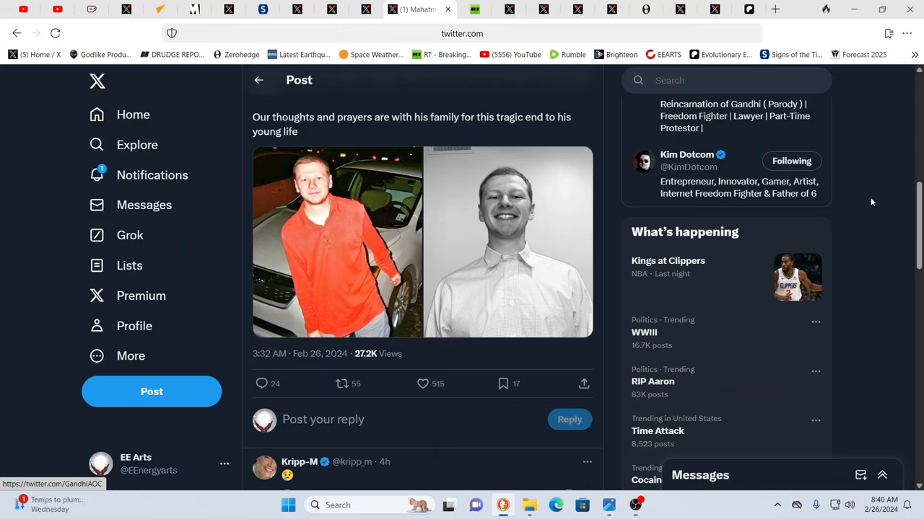
left_click(423, 383)
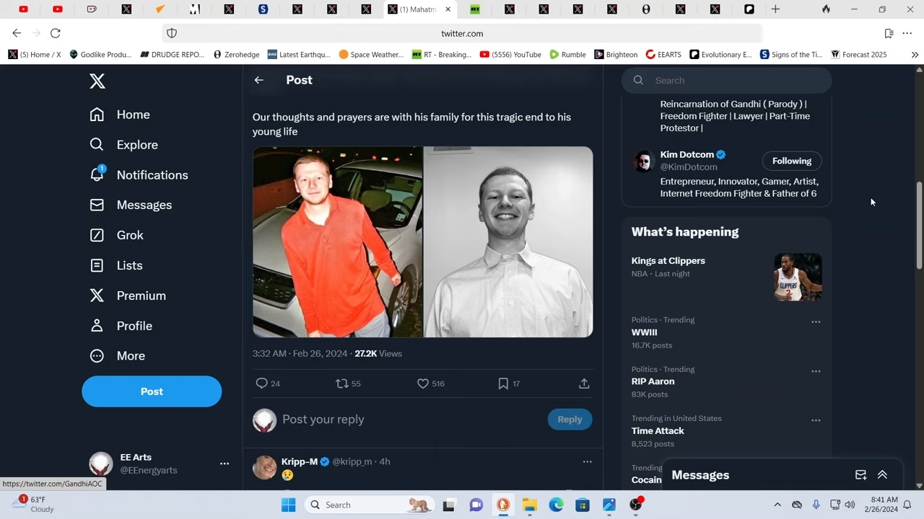
left_click(423, 383)
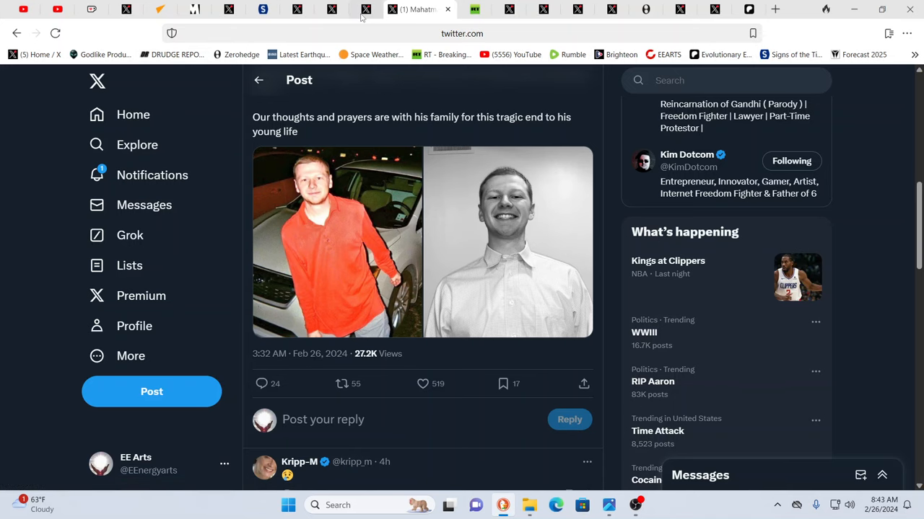
Show the Wall Street Apes post about the Tennessee Lettuce Vaccine Bill
left_click(376, 8)
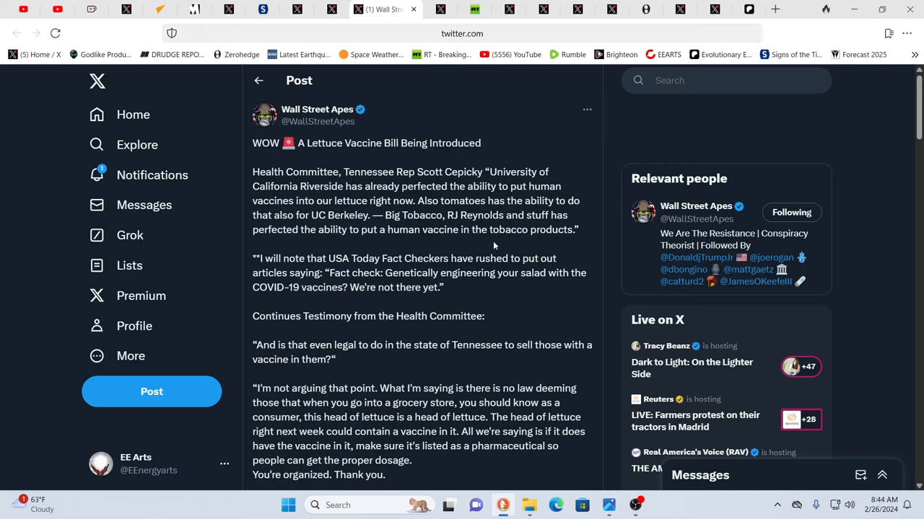
mouse_move(506, 293)
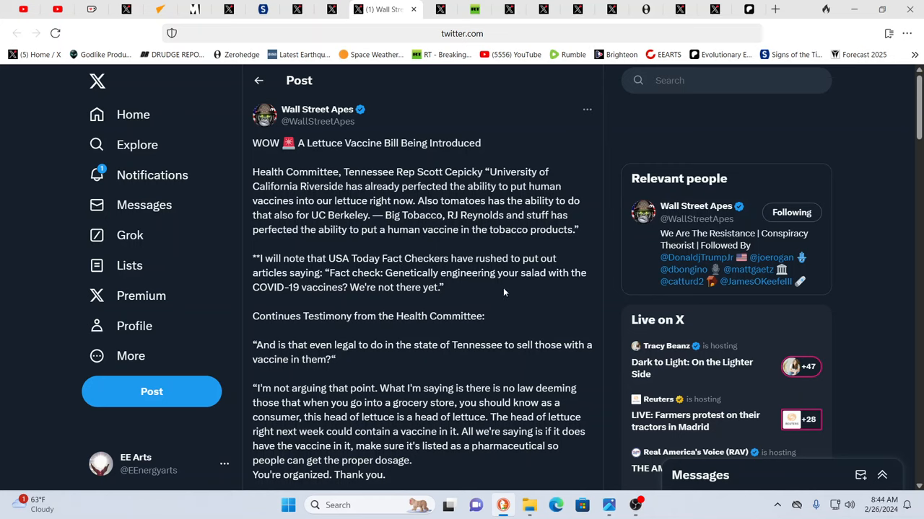
mouse_move(482, 292)
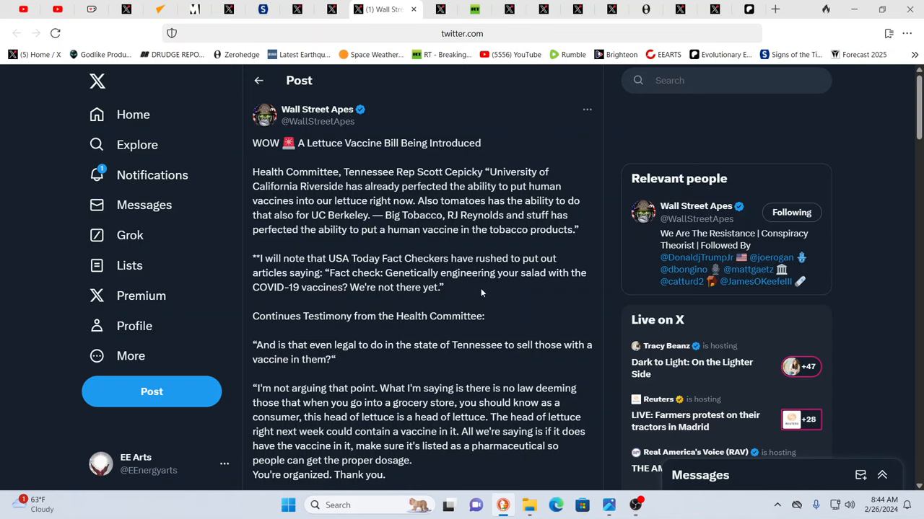
Move through the lettuce vaccine post to its committee hearing video with Rep. John Ray Clemmons
scroll("down", 3)
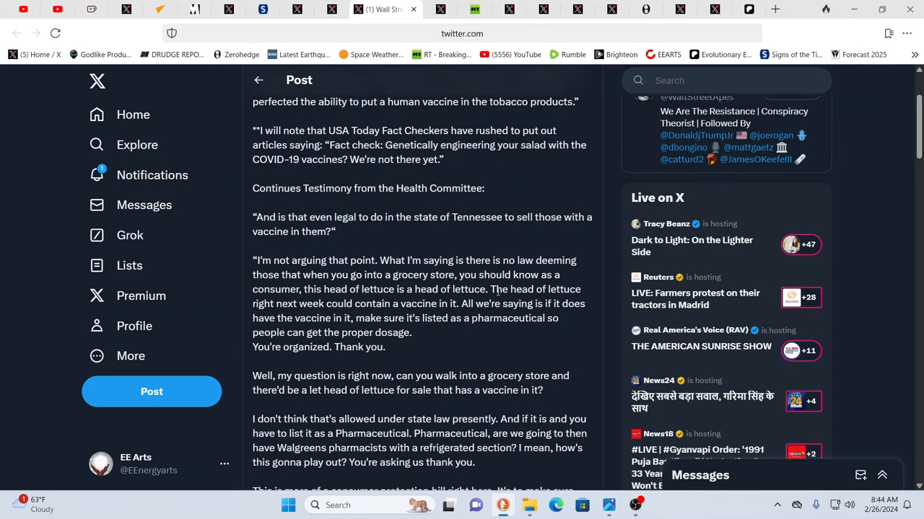
scroll("down", 3)
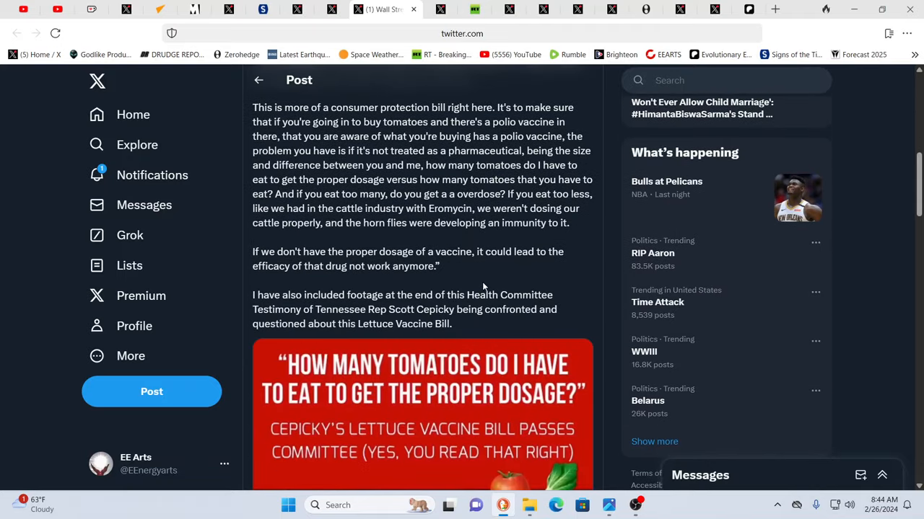
scroll("down", 3)
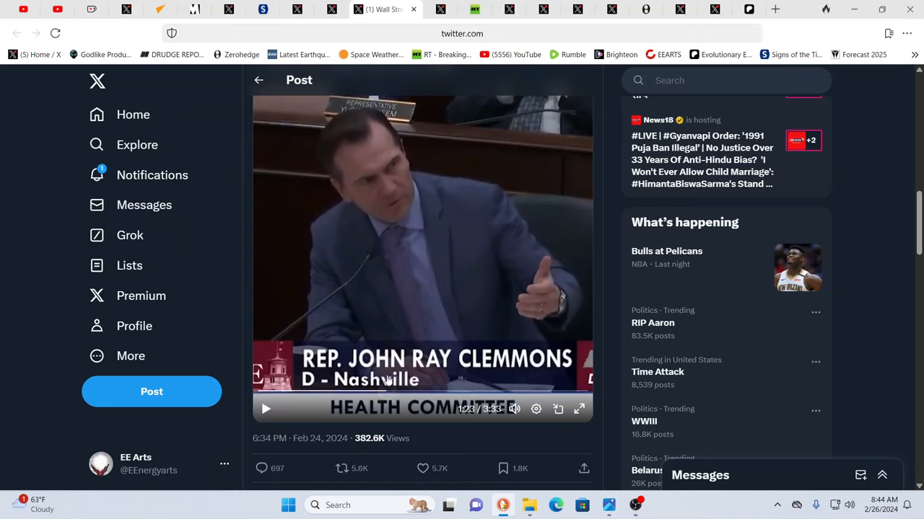
mouse_move(456, 331)
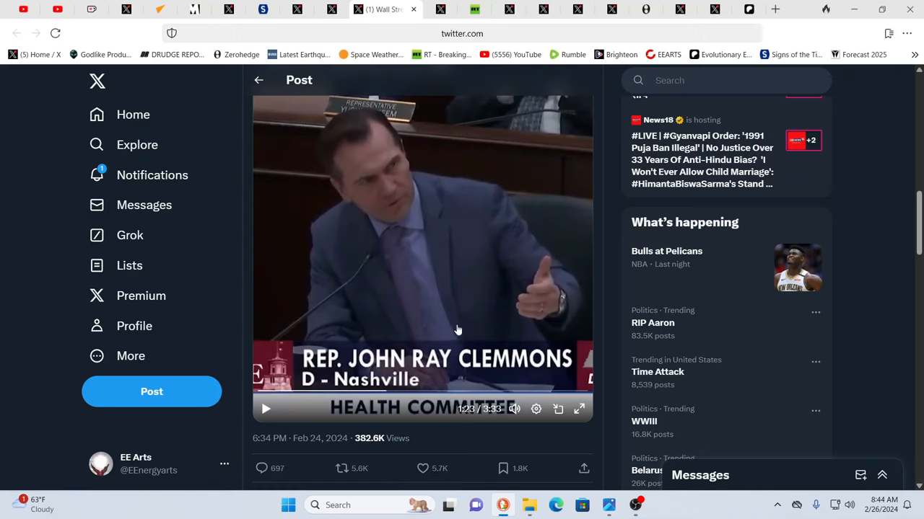
mouse_move(461, 327)
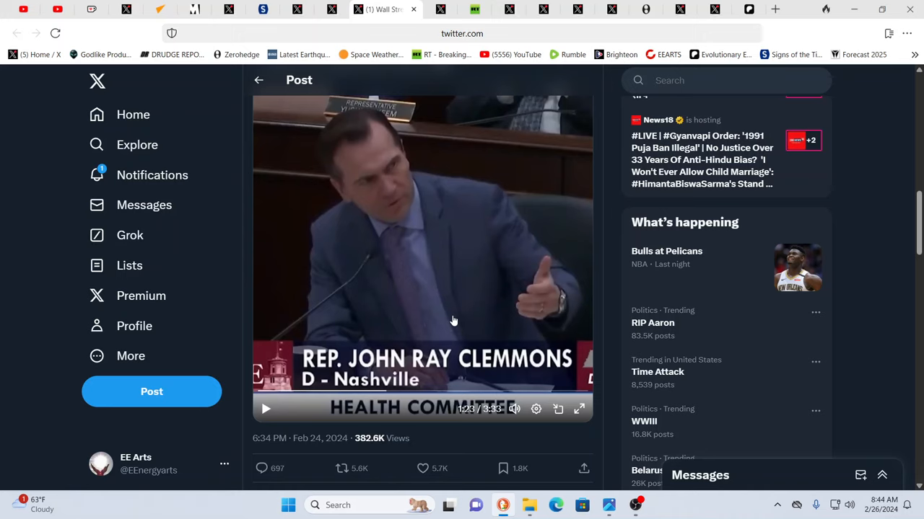
mouse_move(455, 320)
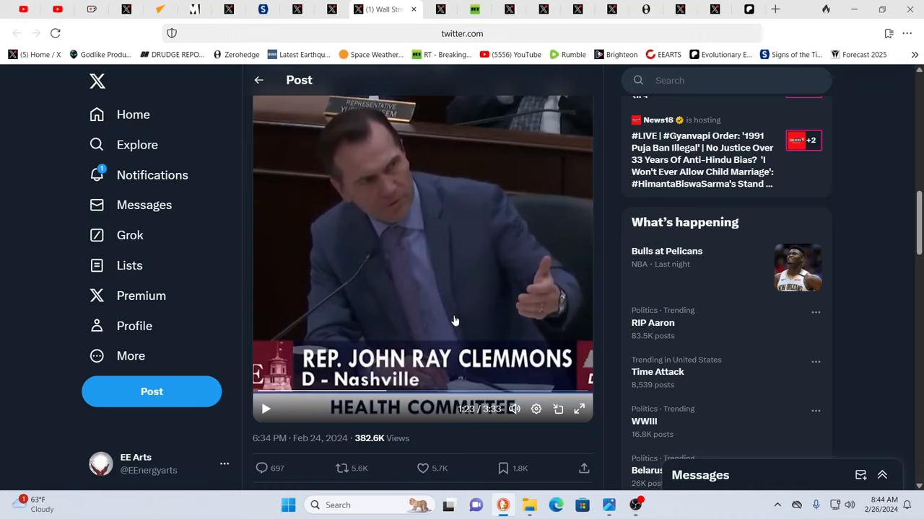
mouse_move(453, 323)
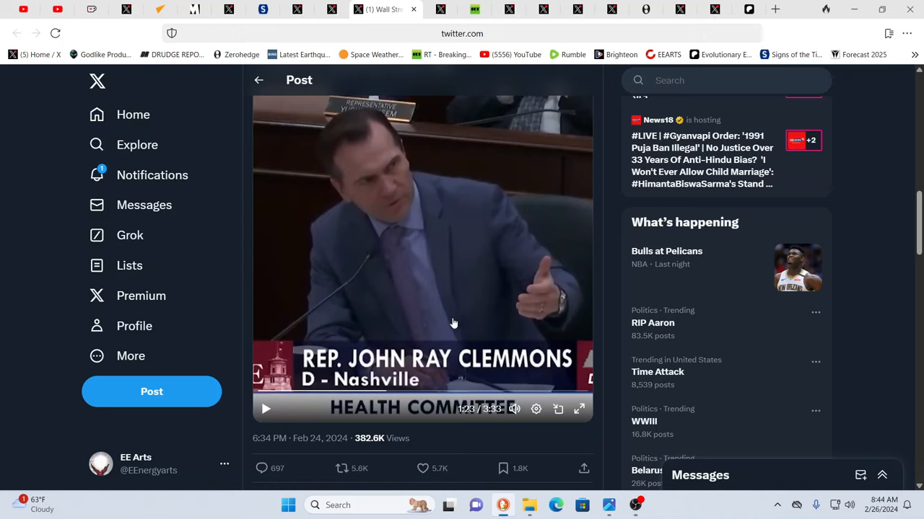
mouse_move(483, 373)
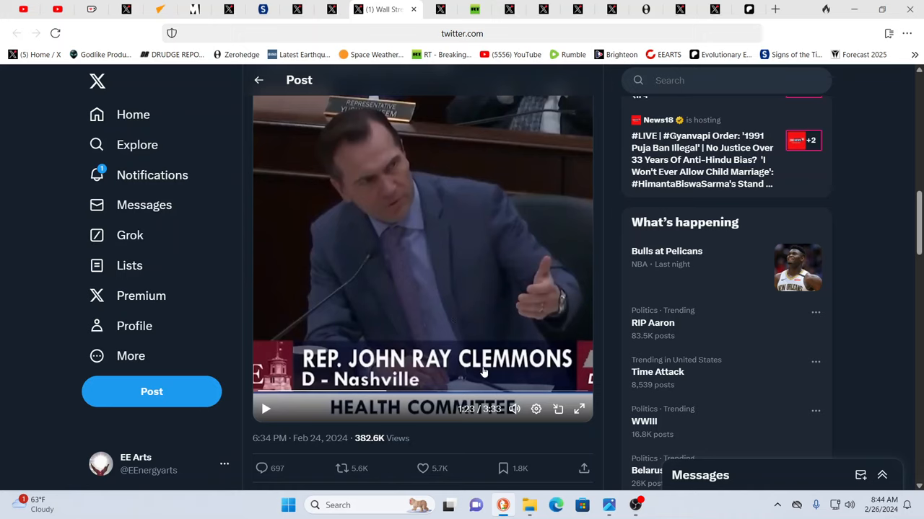
mouse_move(473, 381)
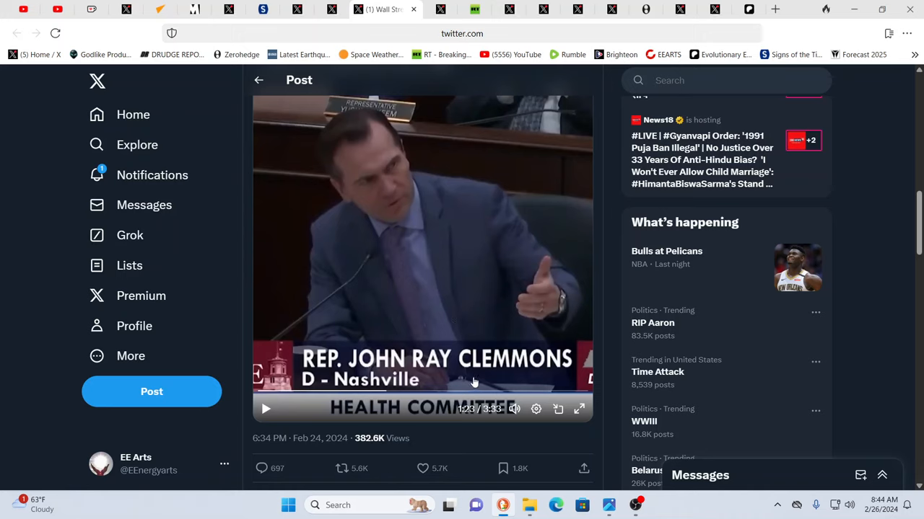
mouse_move(560, 169)
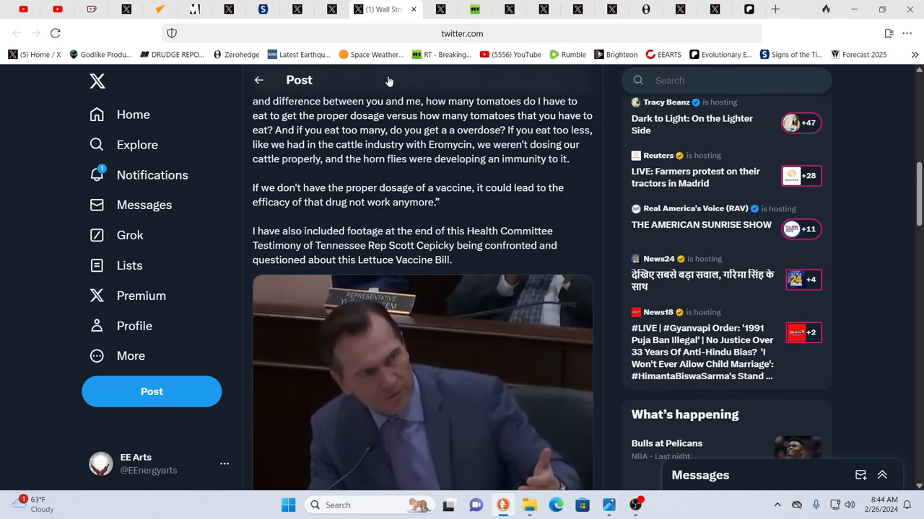
mouse_move(468, 138)
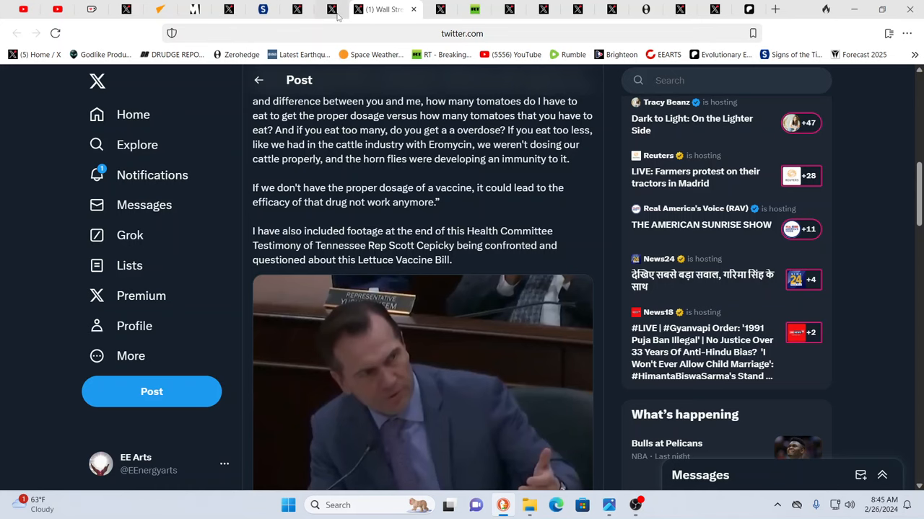
Show the Sprinter post on the new Brussels farmers' protest and scrub through its tractor video
left_click(343, 9)
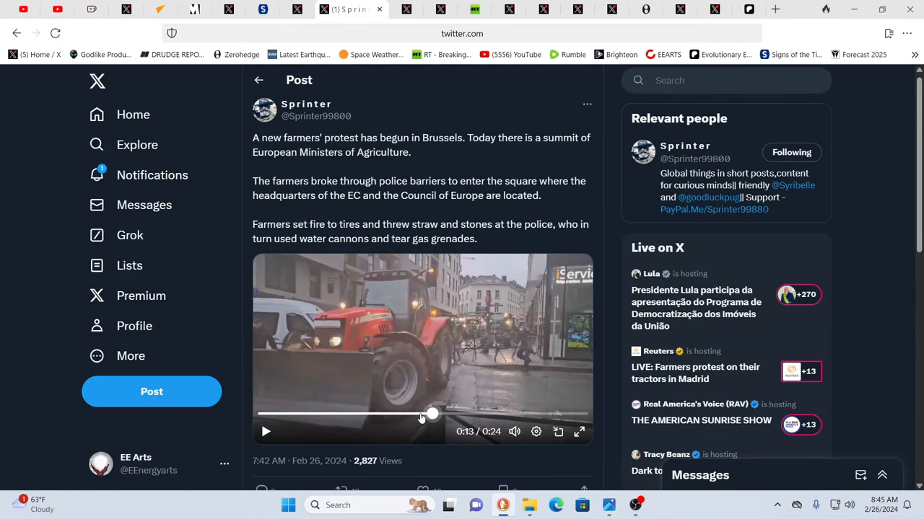
left_click_drag(430, 414, 282, 414)
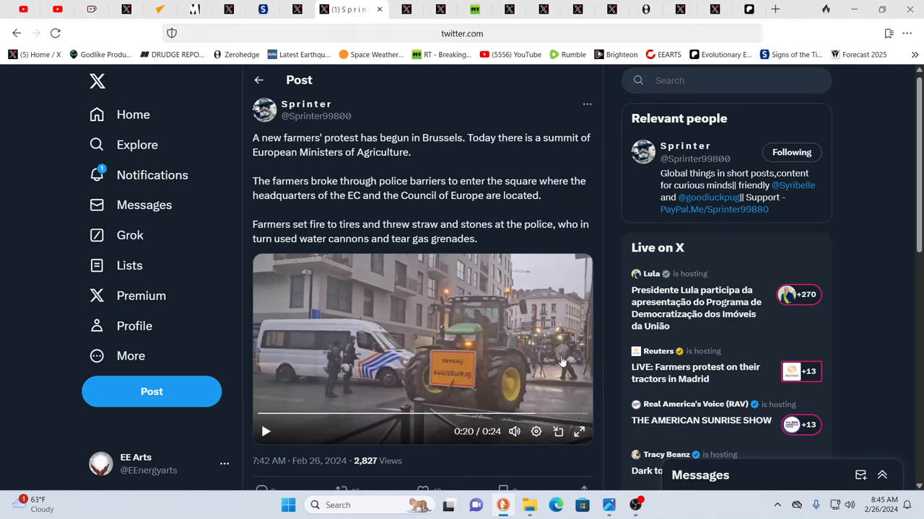
mouse_move(495, 249)
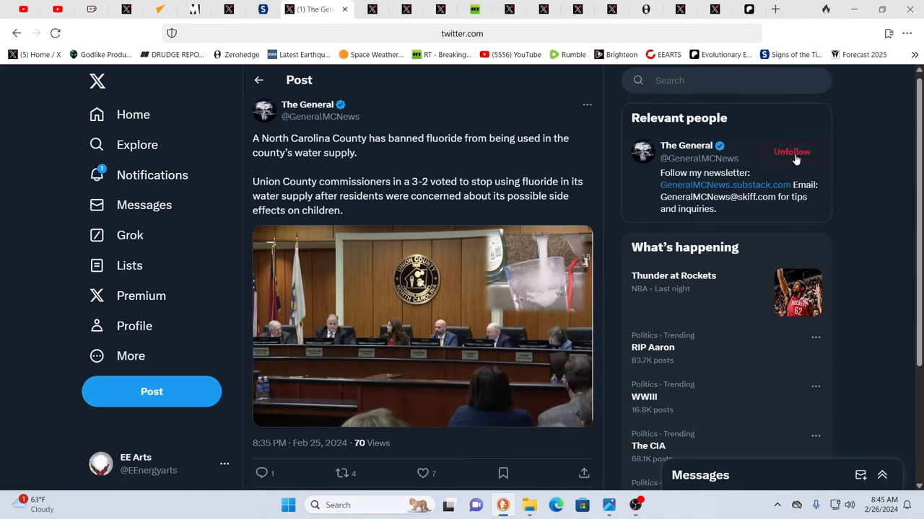
Show The General's post on a North Carolina county banning fluoride and follow the account
left_click(791, 151)
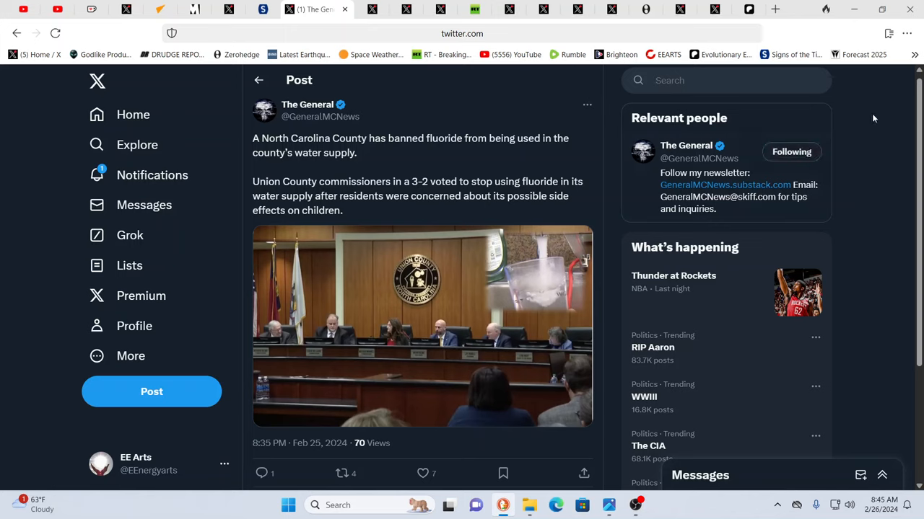
mouse_move(869, 118)
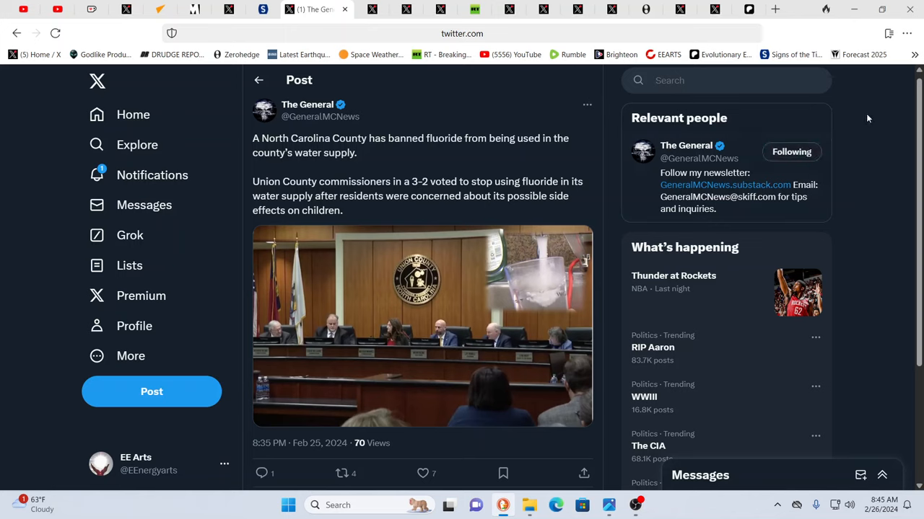
mouse_move(863, 118)
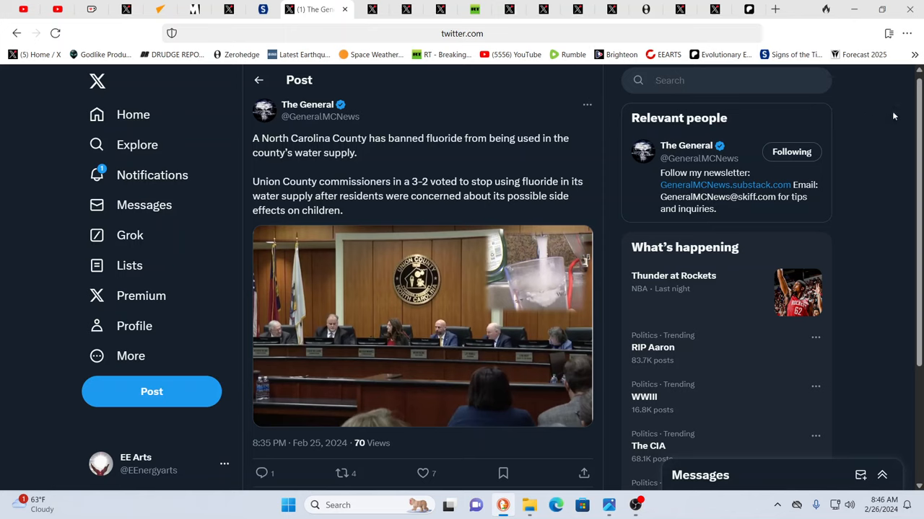
mouse_move(891, 112)
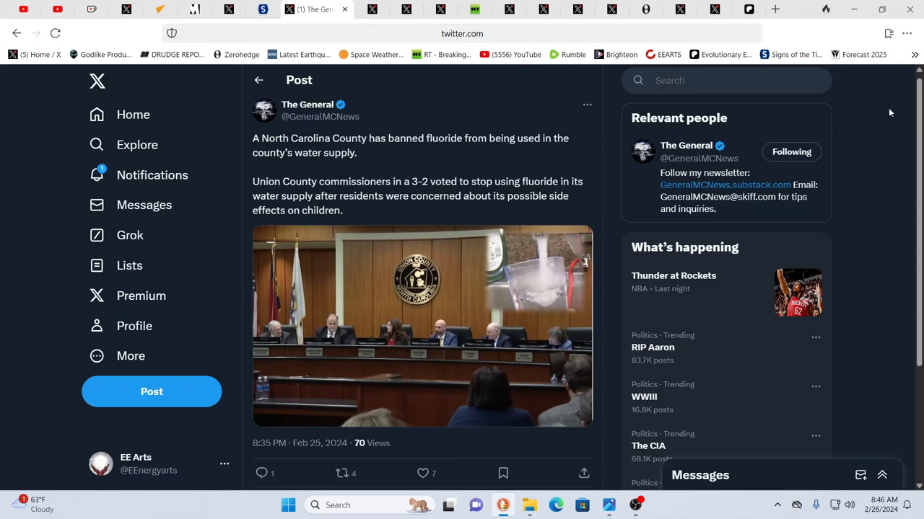
left_click(341, 474)
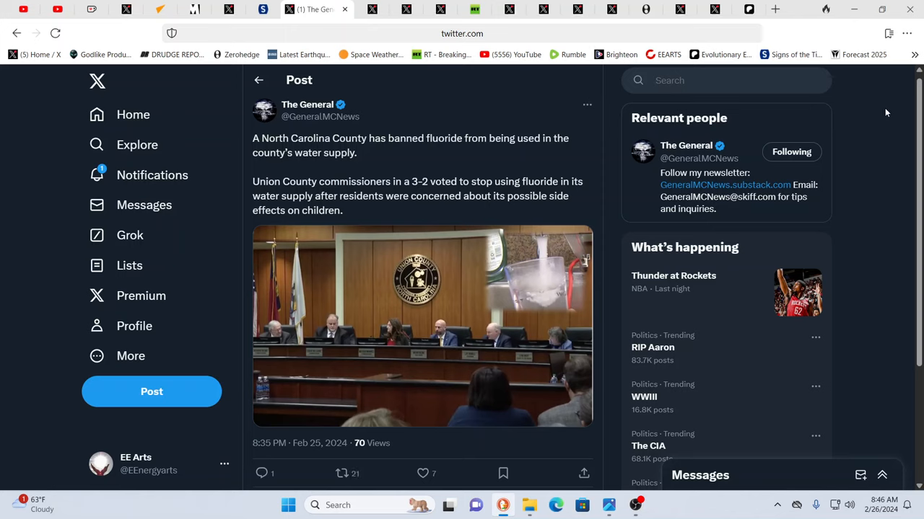
mouse_move(716, 112)
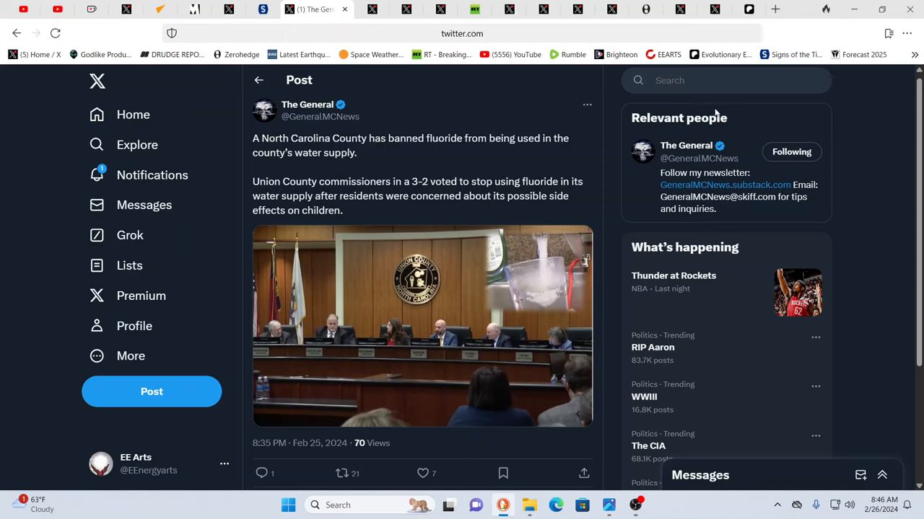
mouse_move(502, 135)
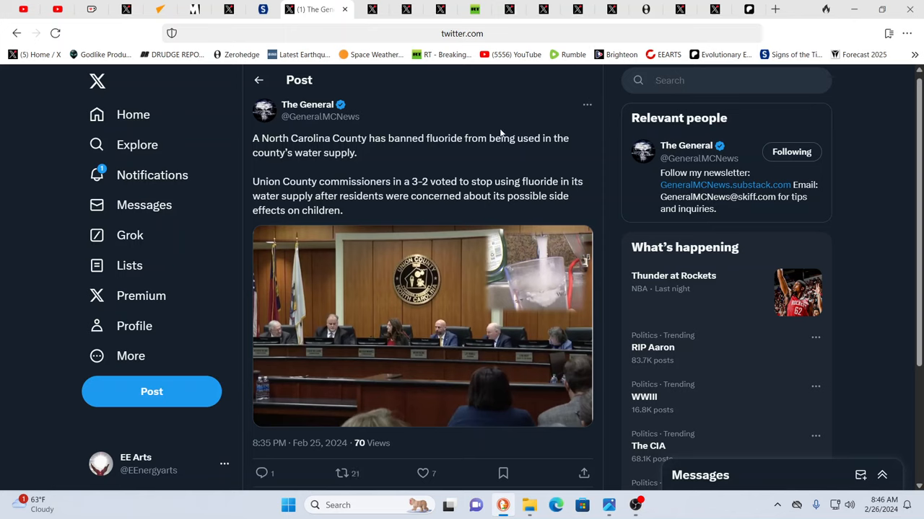
mouse_move(499, 134)
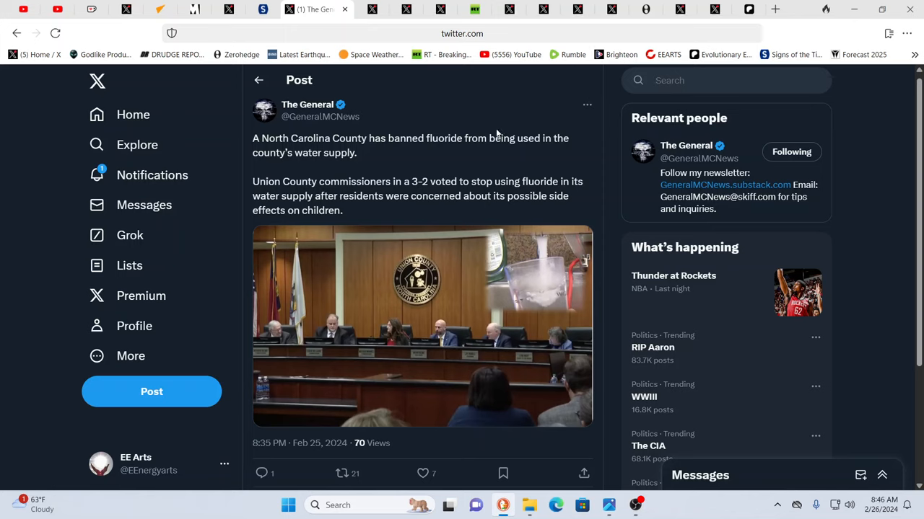
mouse_move(430, 162)
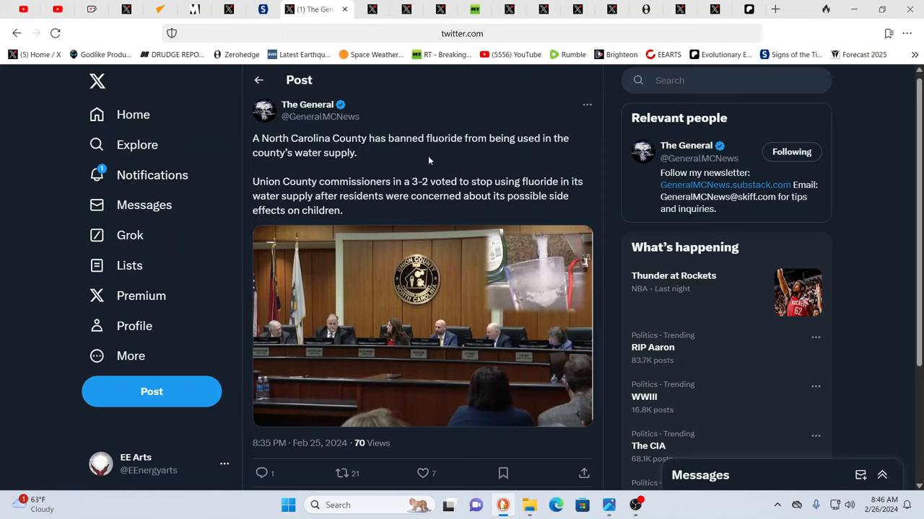
mouse_move(505, 150)
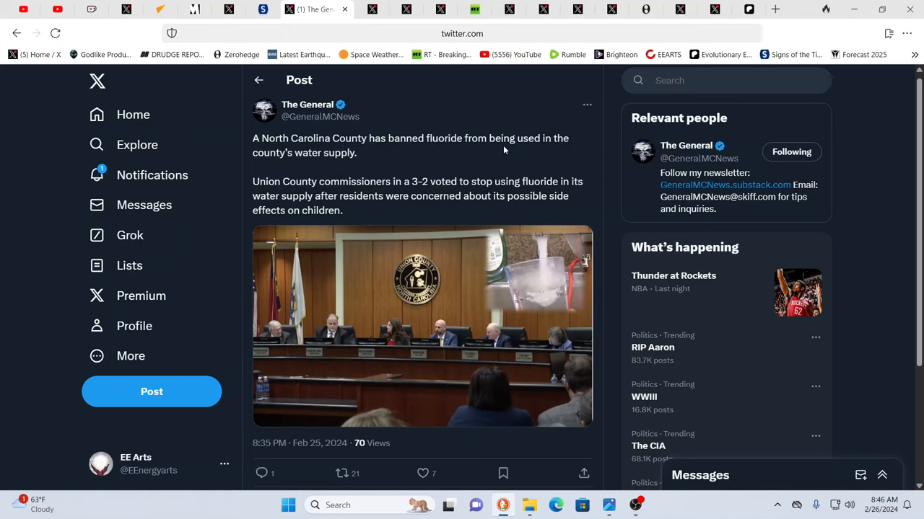
mouse_move(502, 149)
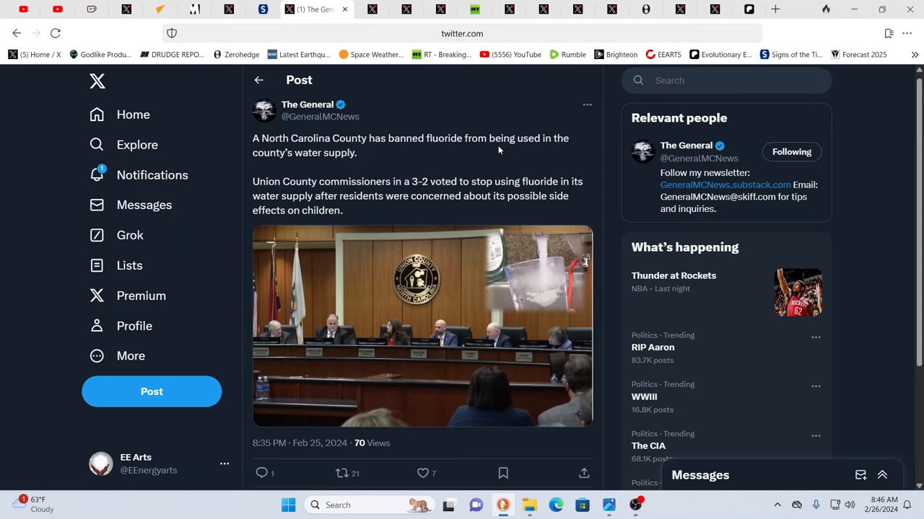
mouse_move(499, 149)
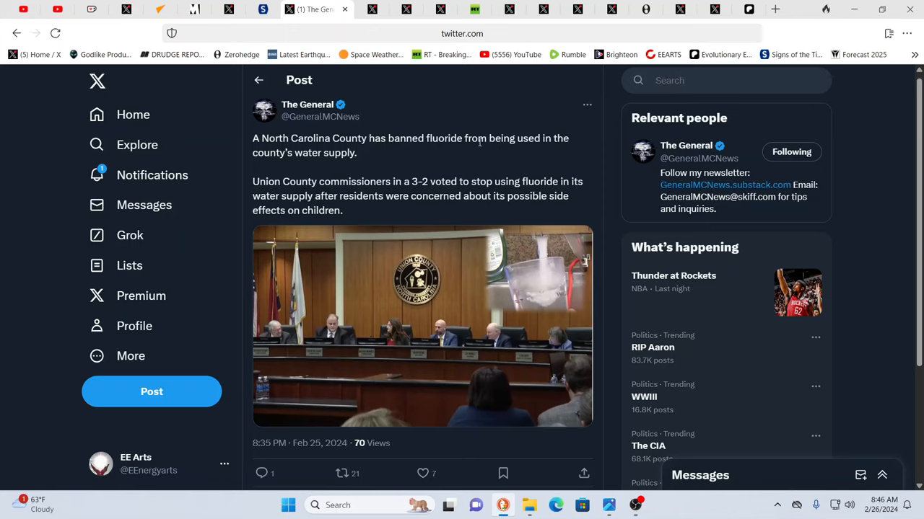
mouse_move(444, 220)
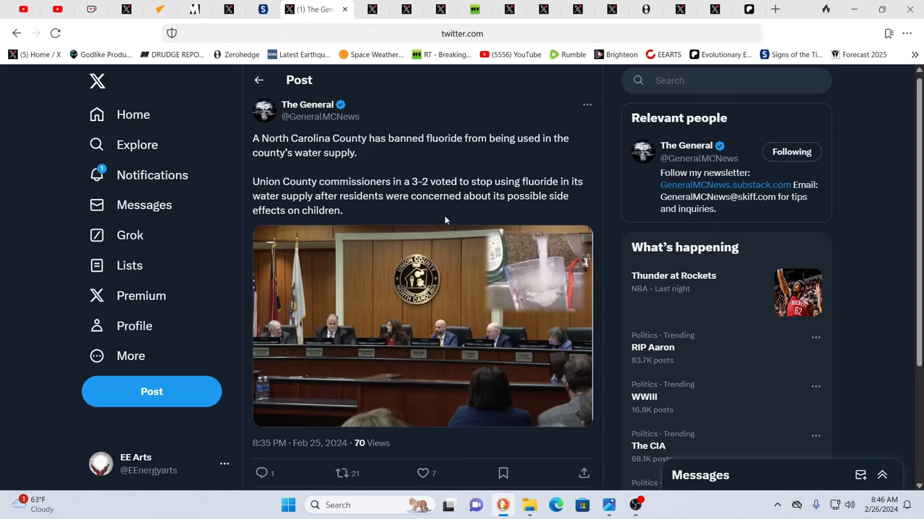
mouse_move(424, 219)
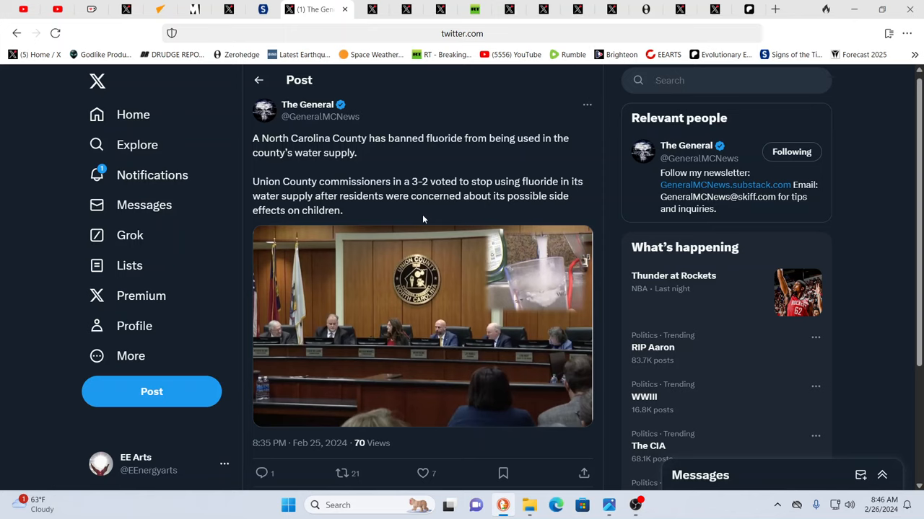
mouse_move(453, 248)
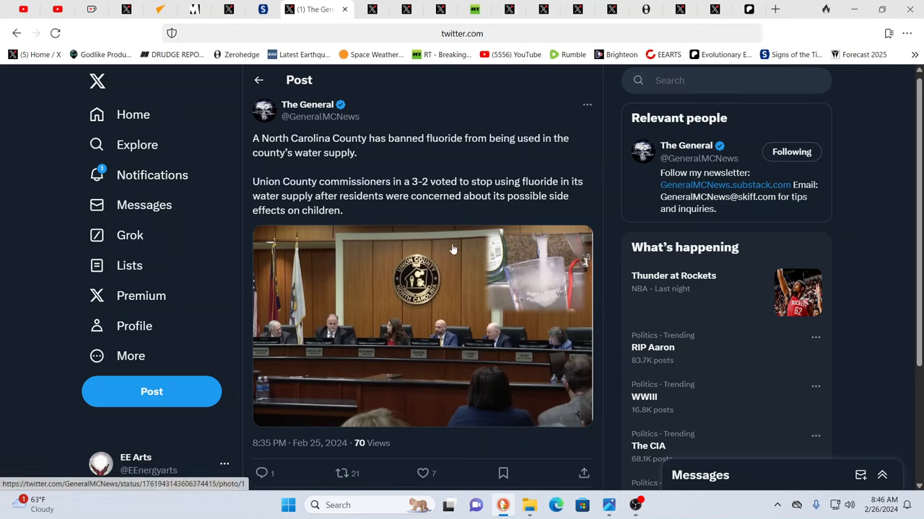
mouse_move(885, 116)
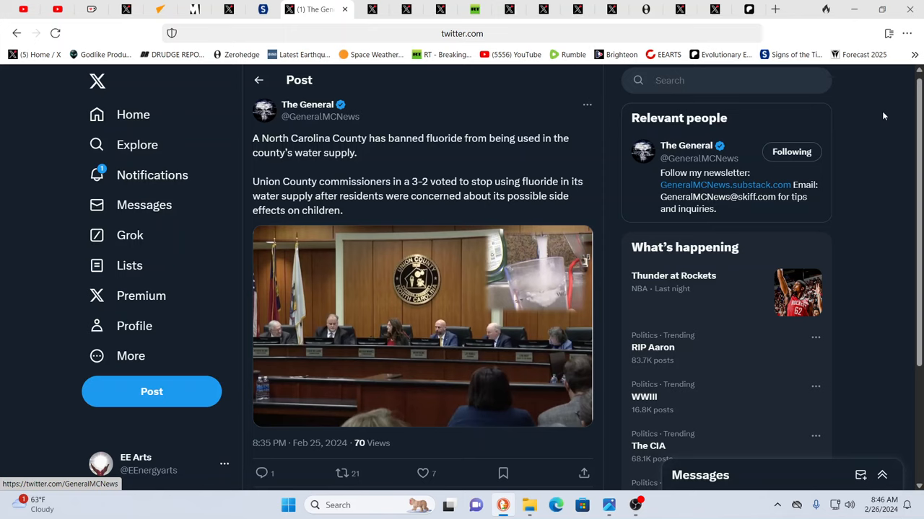
mouse_move(522, 130)
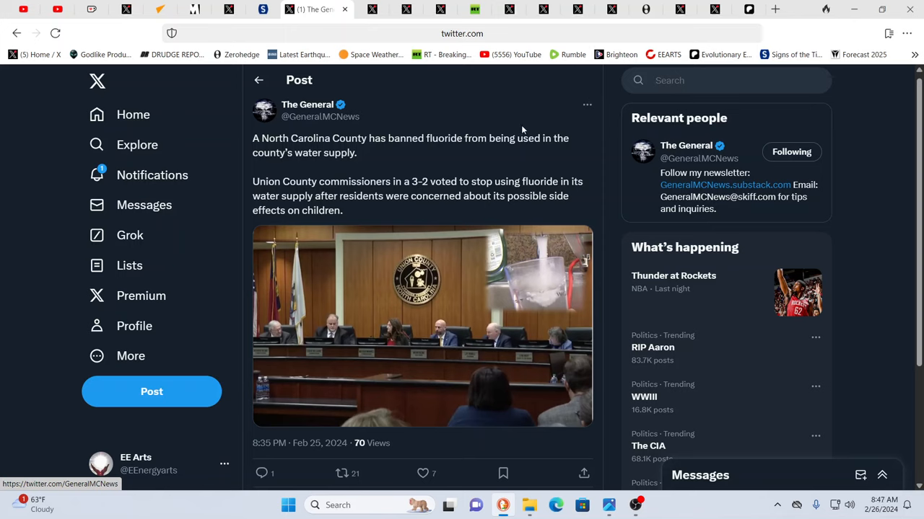
Switch to the Sott.net tab on the 200% rise of pancreatic cancer in young women
left_click(263, 9)
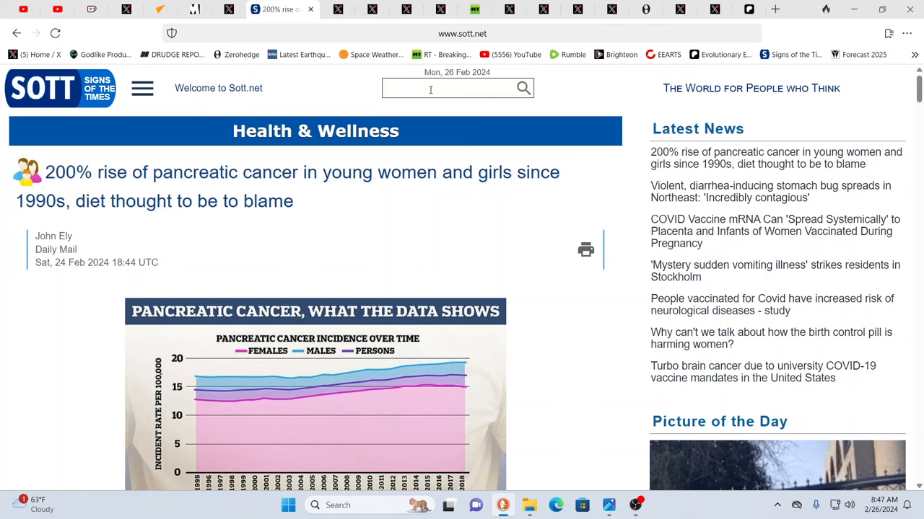
mouse_move(488, 399)
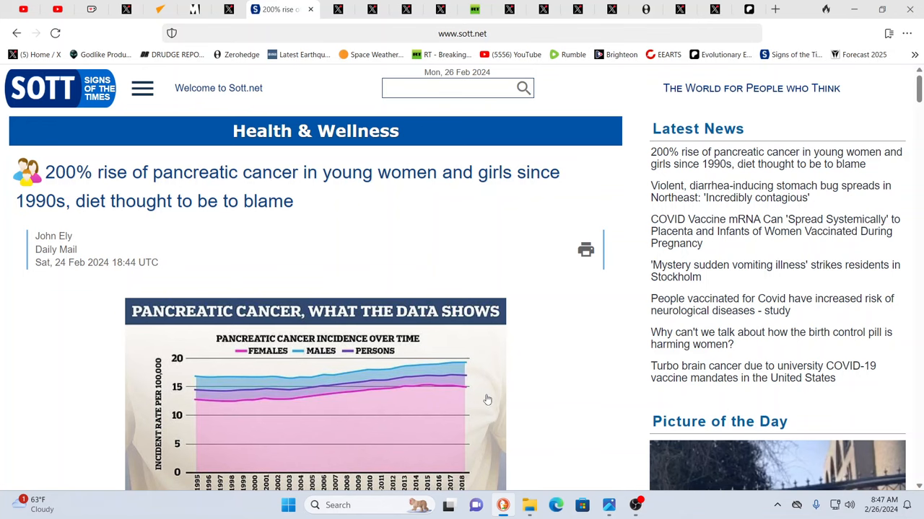
Scroll past the age-specific incidence charts to the article's first paragraphs
scroll("down", 3)
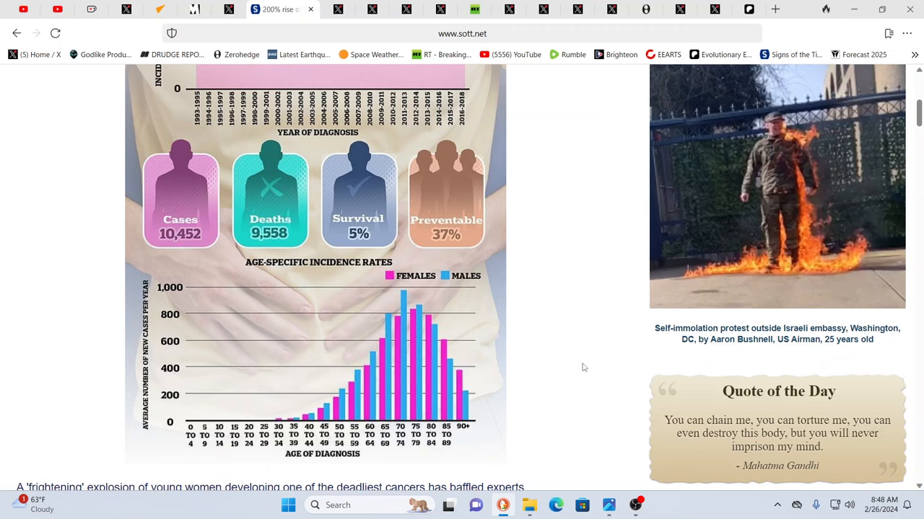
scroll("down", 3)
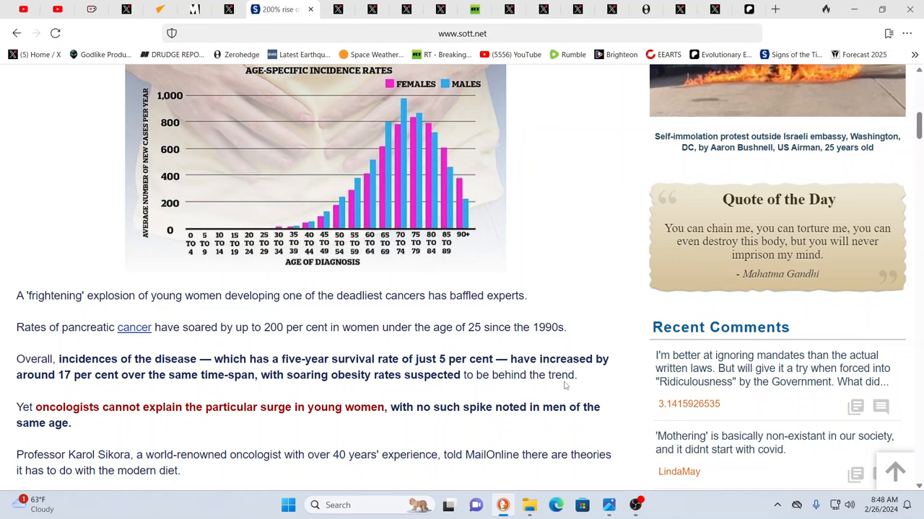
mouse_move(349, 390)
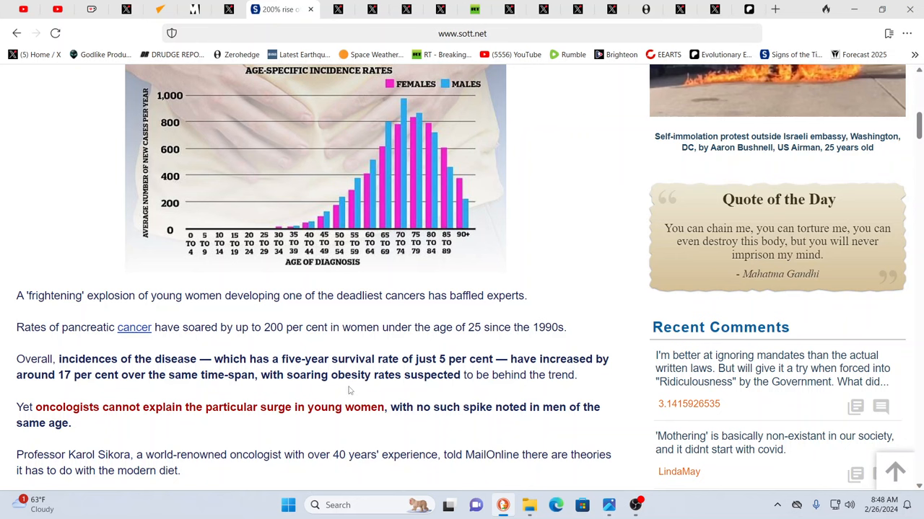
scroll("down", 3)
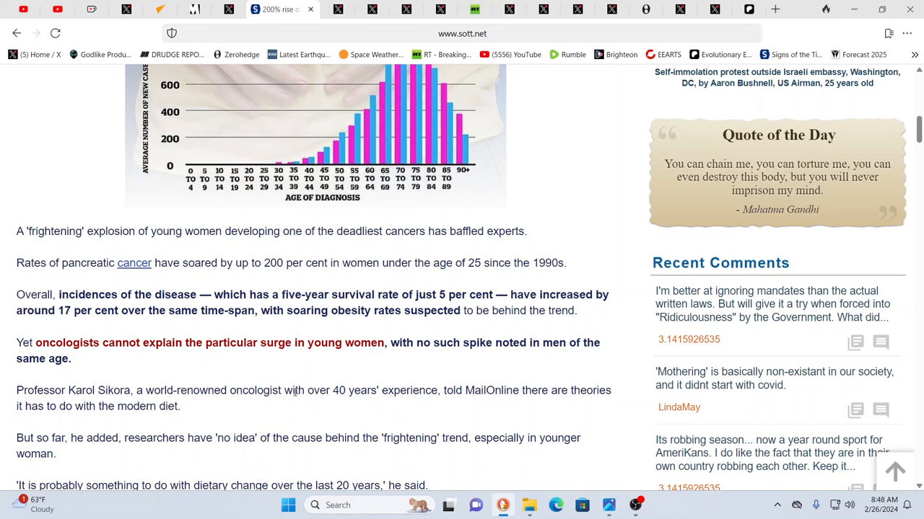
mouse_move(265, 405)
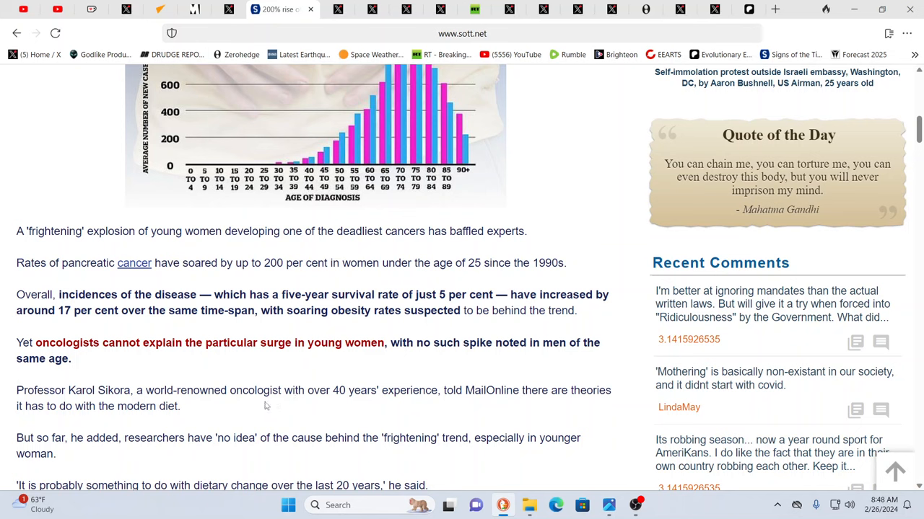
mouse_move(245, 404)
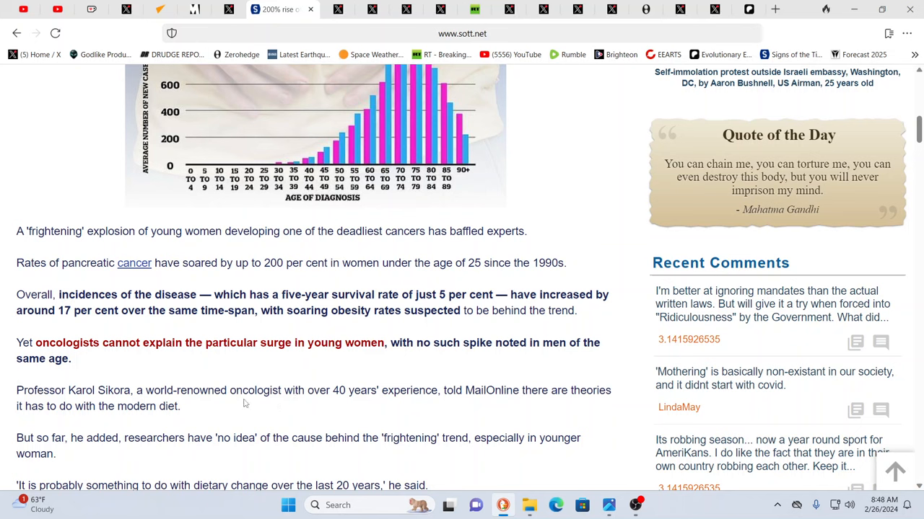
mouse_move(326, 331)
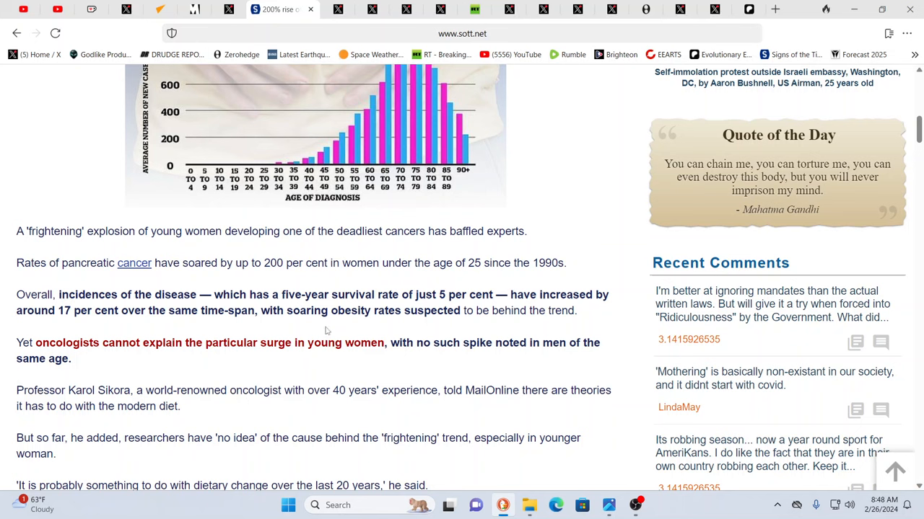
mouse_move(346, 323)
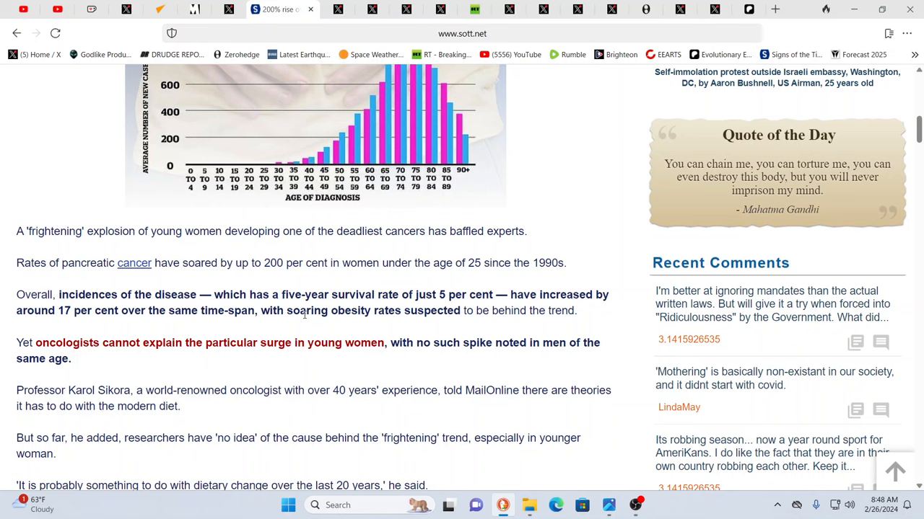
mouse_move(406, 430)
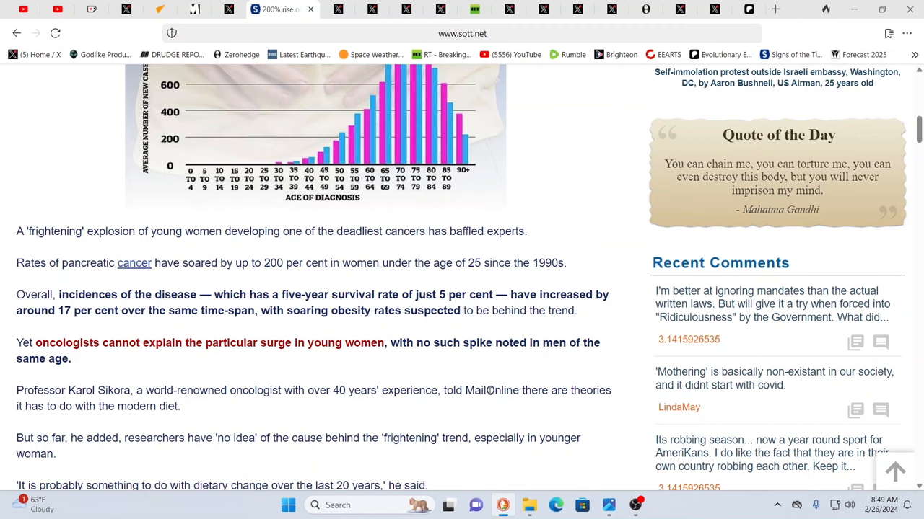
Scroll on to the quotes about dietary change and the similar US trend
scroll("down", 3)
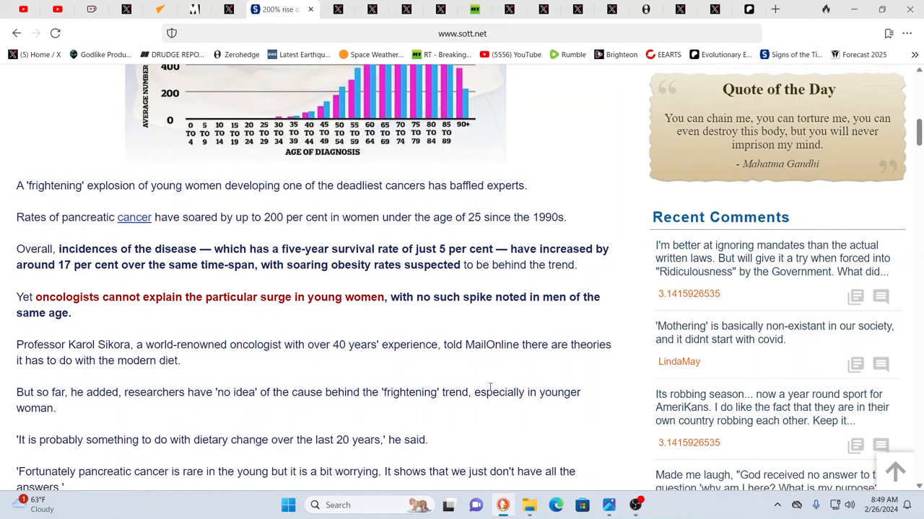
scroll("down", 3)
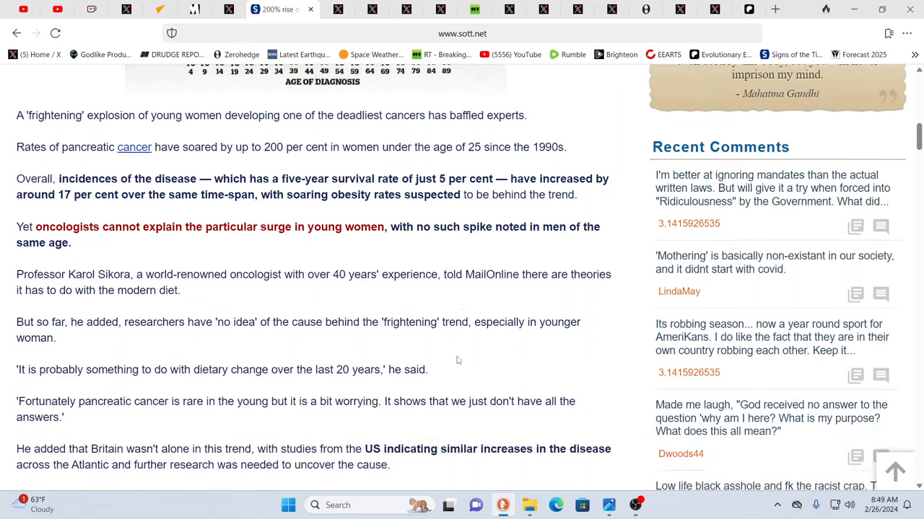
scroll("down", 3)
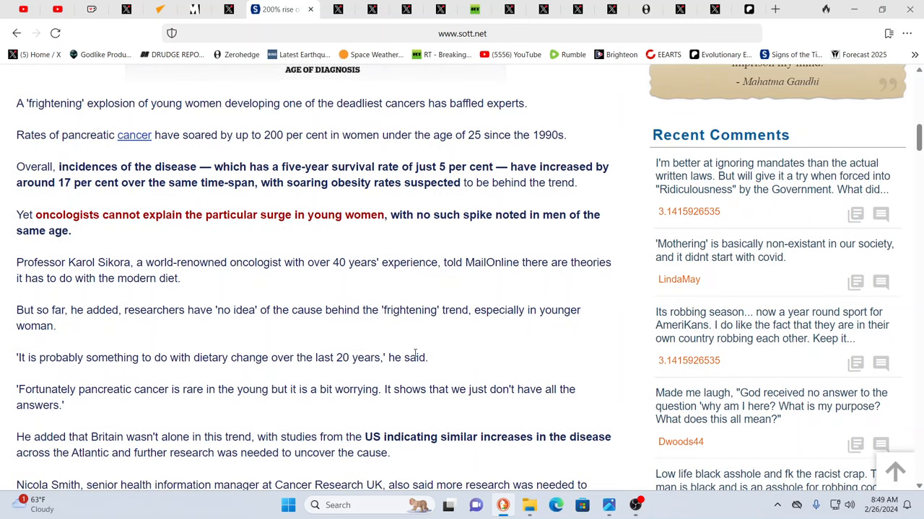
mouse_move(482, 345)
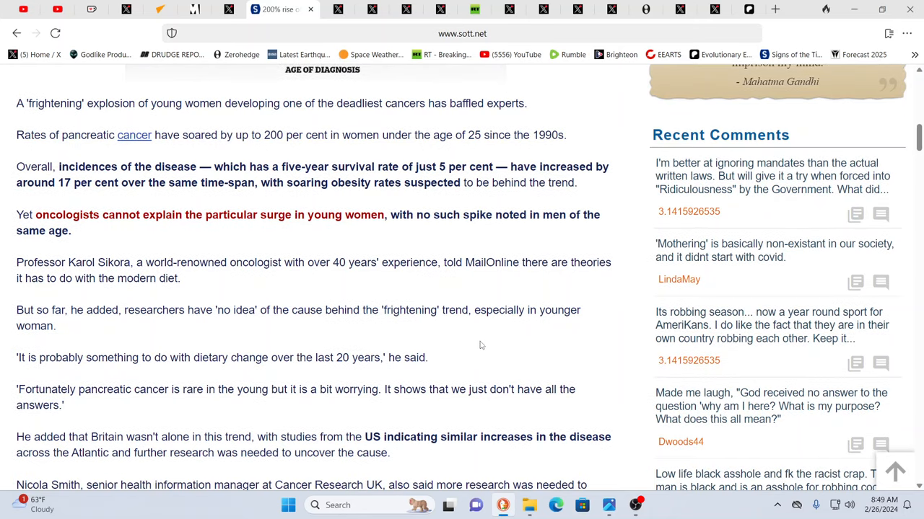
mouse_move(494, 347)
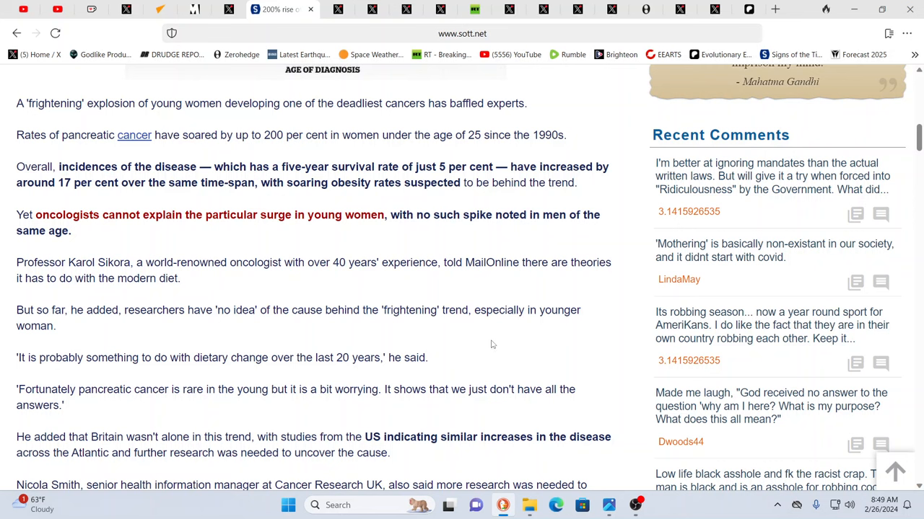
mouse_move(491, 344)
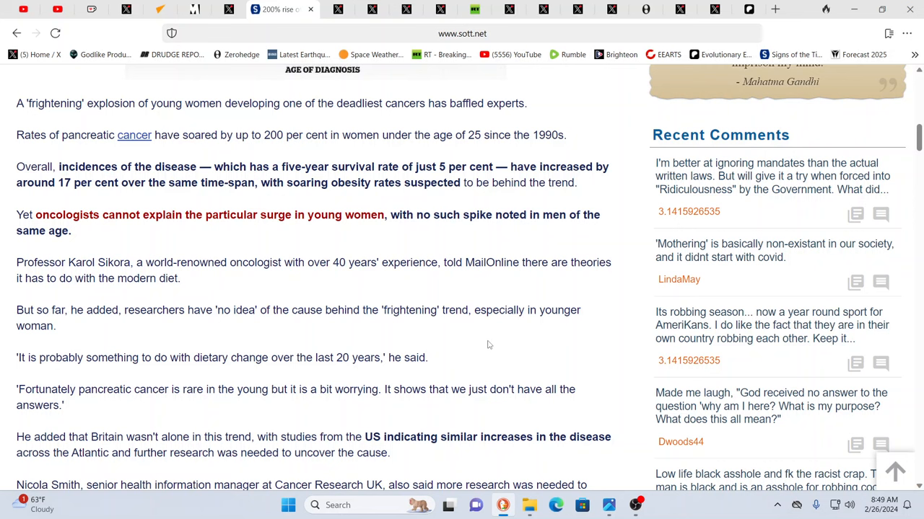
mouse_move(485, 345)
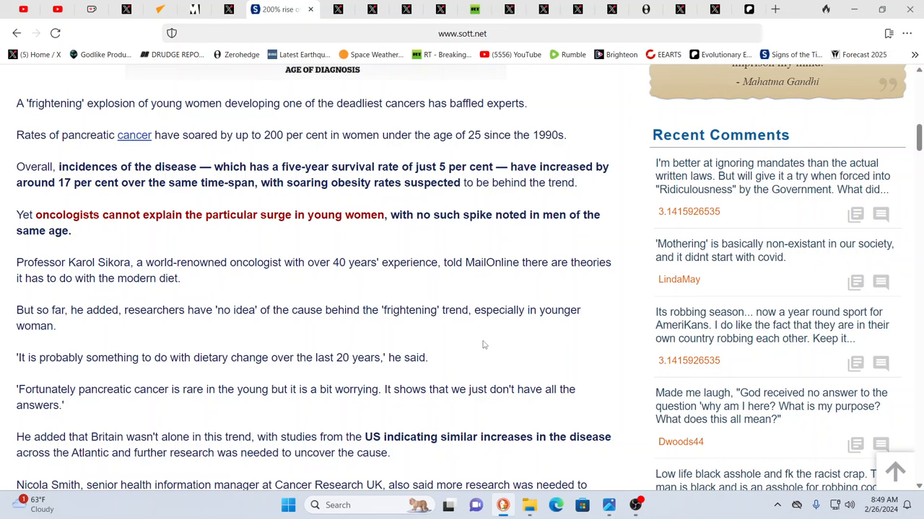
mouse_move(494, 337)
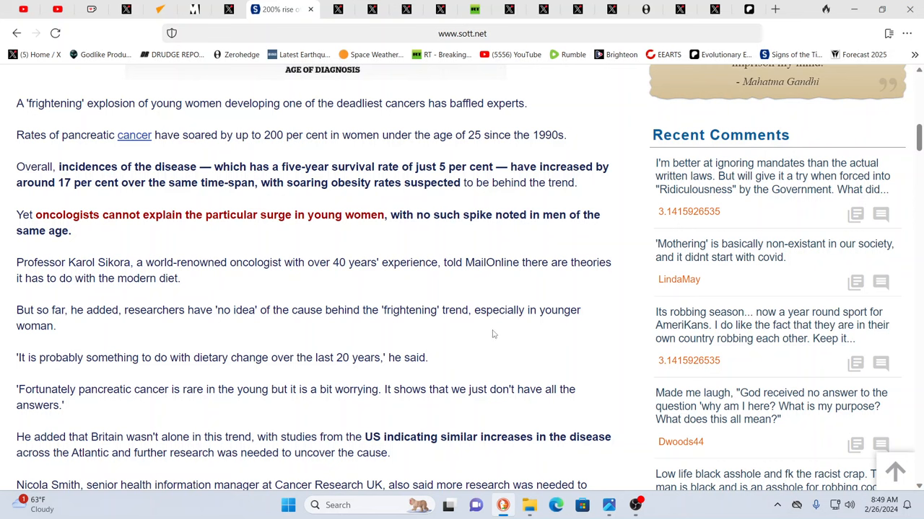
mouse_move(480, 339)
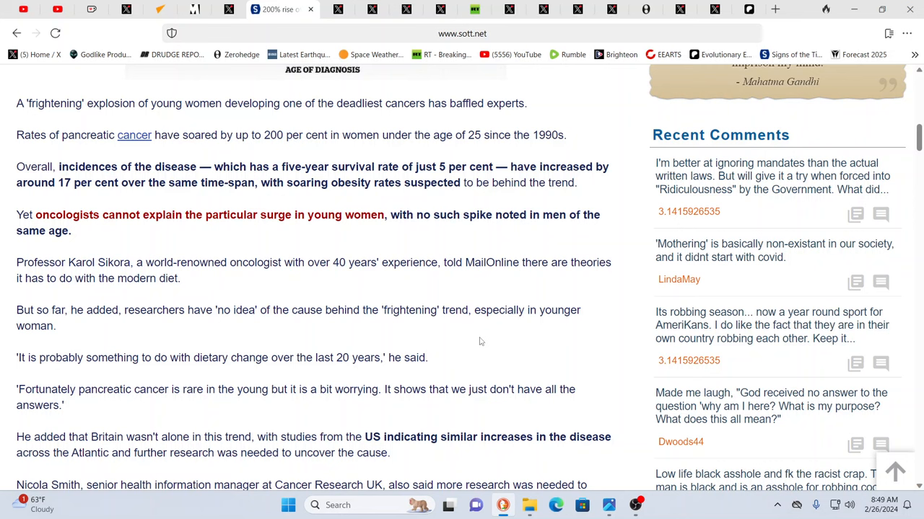
mouse_move(475, 343)
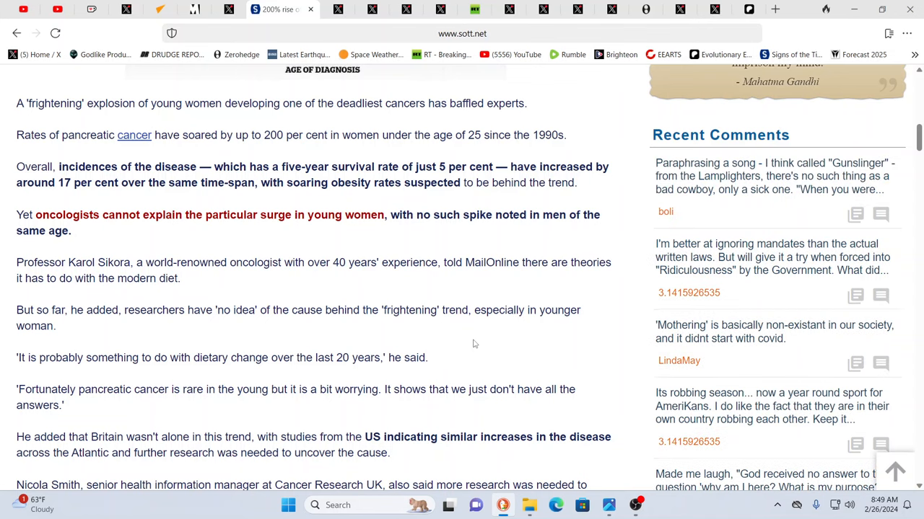
scroll("down", 3)
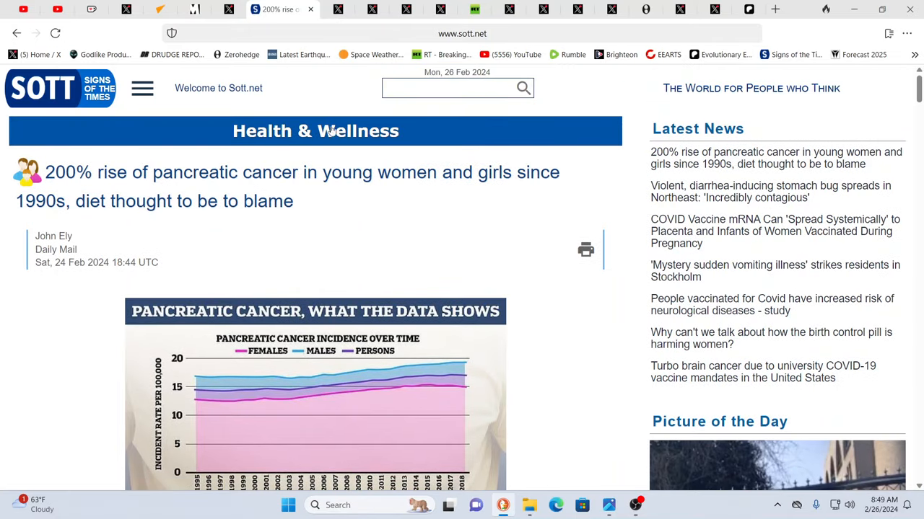
mouse_move(412, 219)
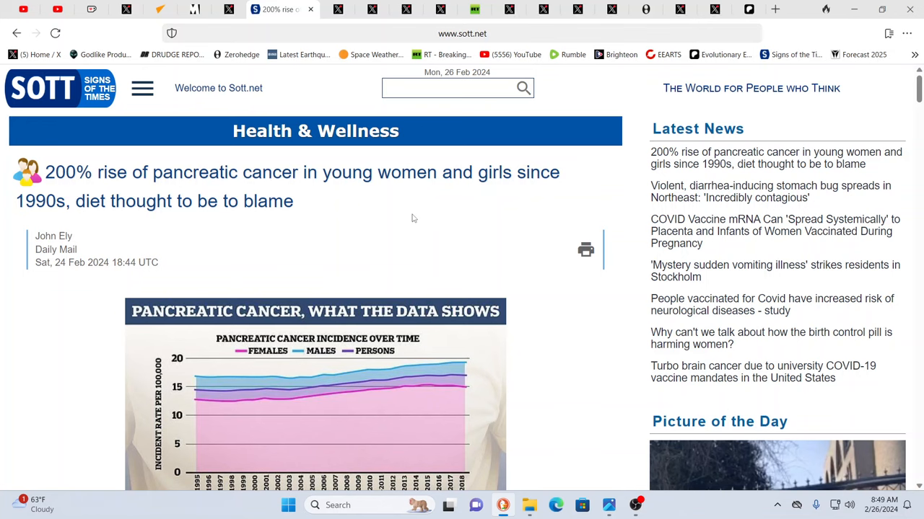
mouse_move(324, 108)
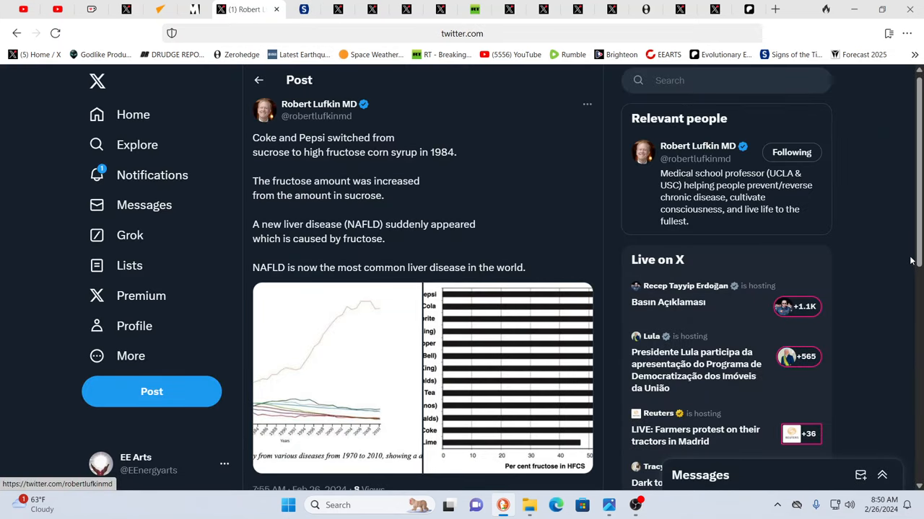
mouse_move(902, 220)
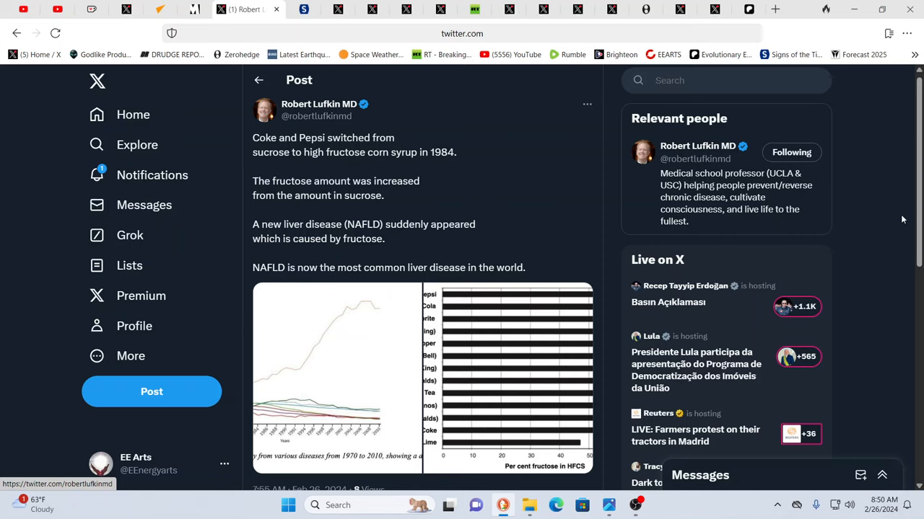
mouse_move(893, 225)
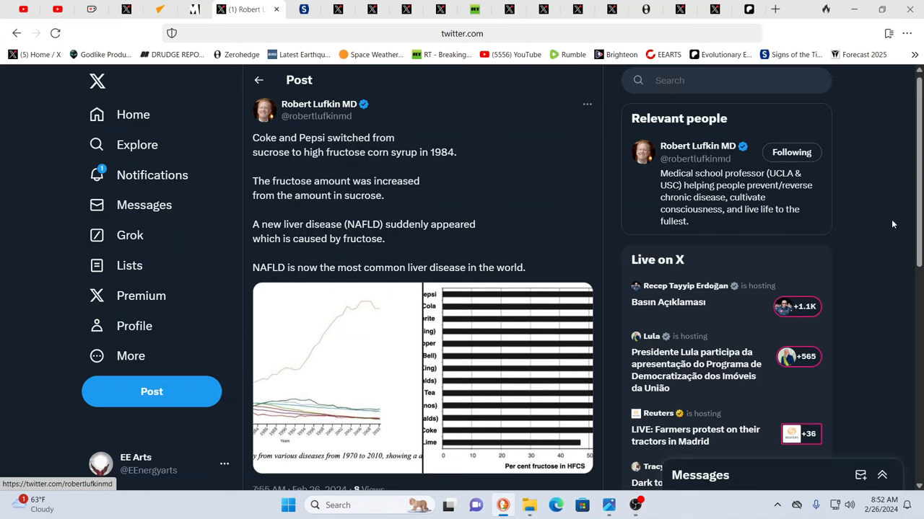
mouse_move(852, 248)
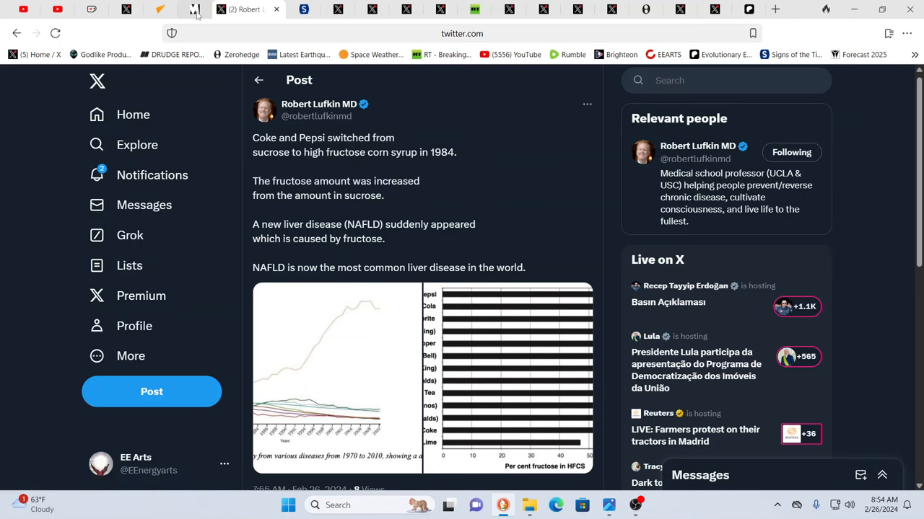
Switch to the Metro tab 'The Y chromosome is vanishing. What will happen to men?'
left_click(213, 9)
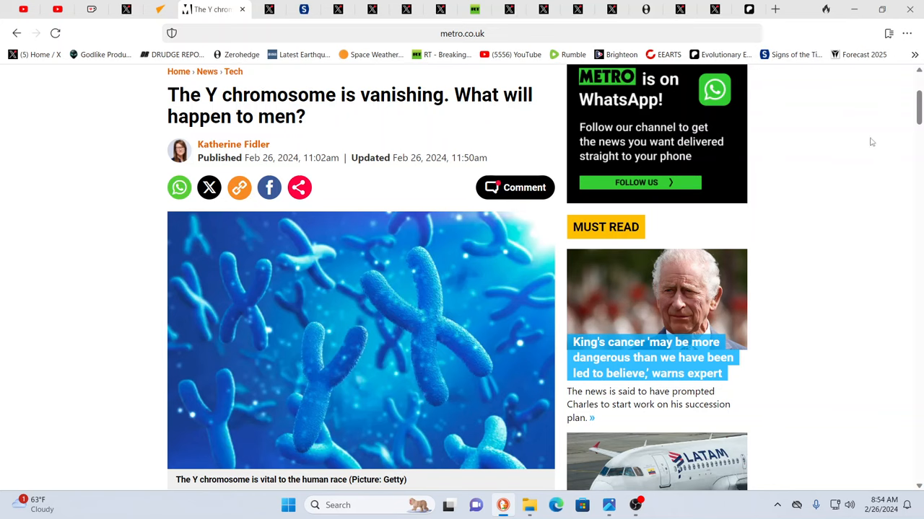
mouse_move(883, 175)
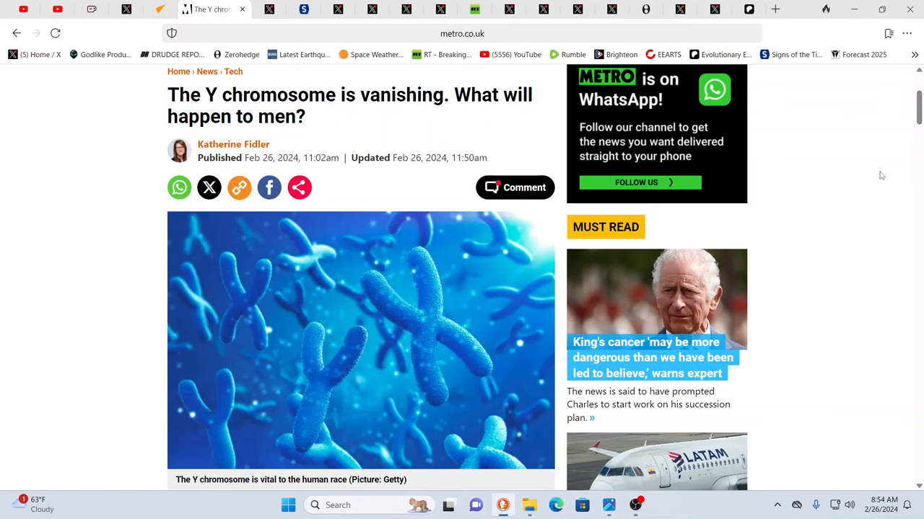
mouse_move(873, 179)
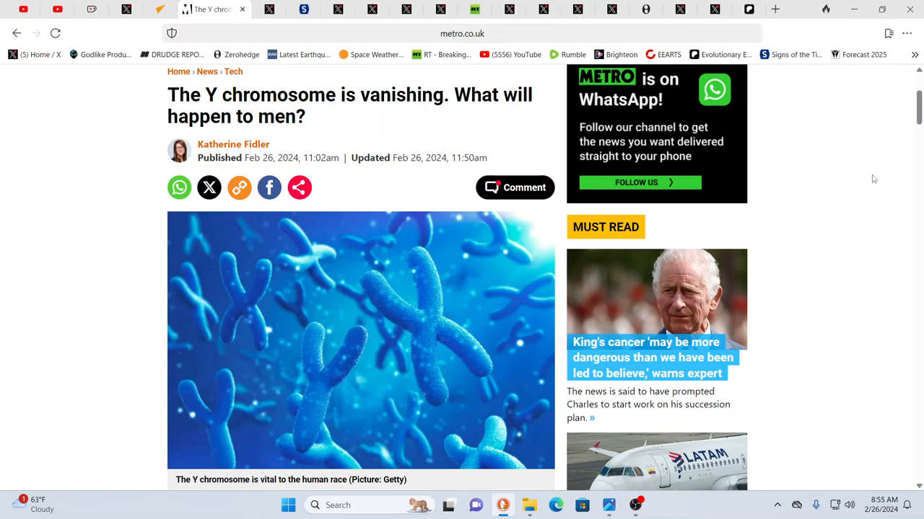
mouse_move(863, 162)
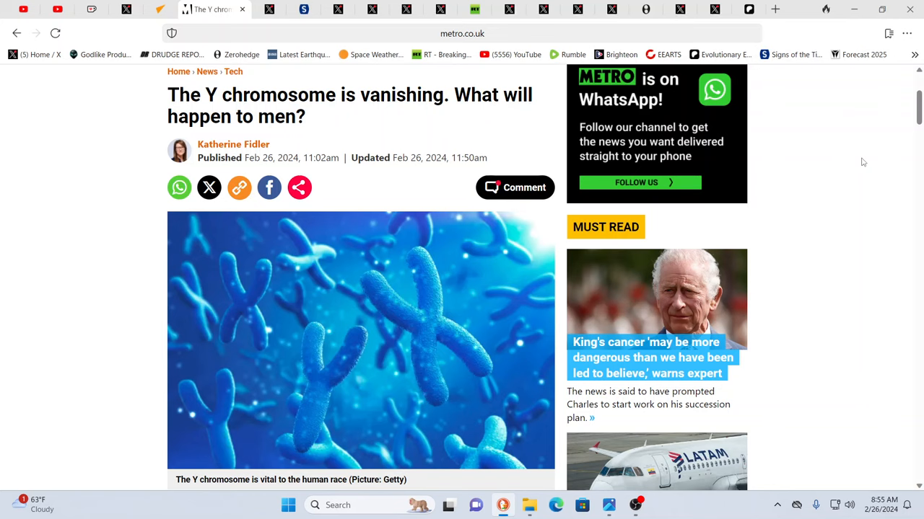
mouse_move(723, 141)
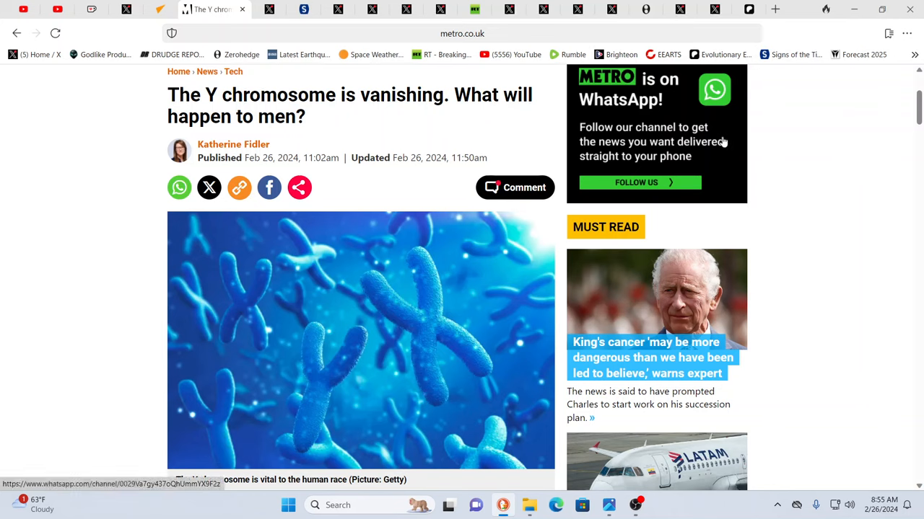
mouse_move(866, 164)
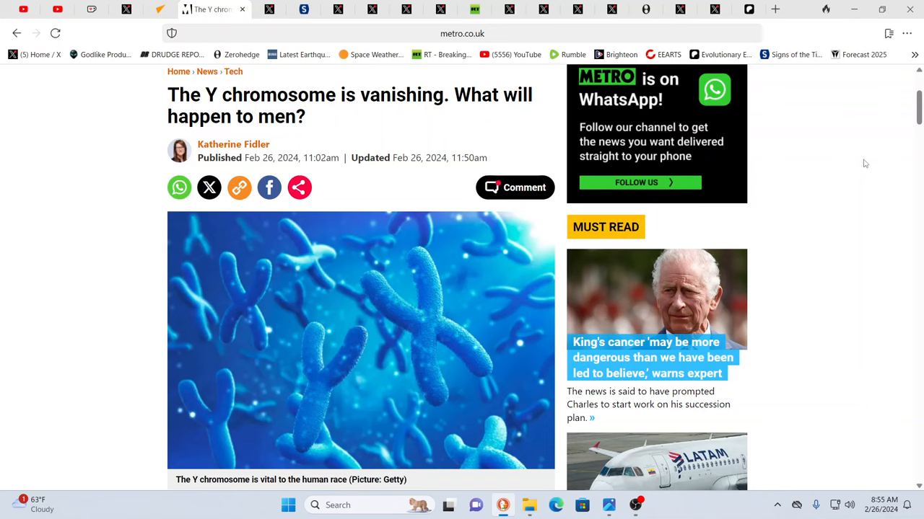
mouse_move(648, 165)
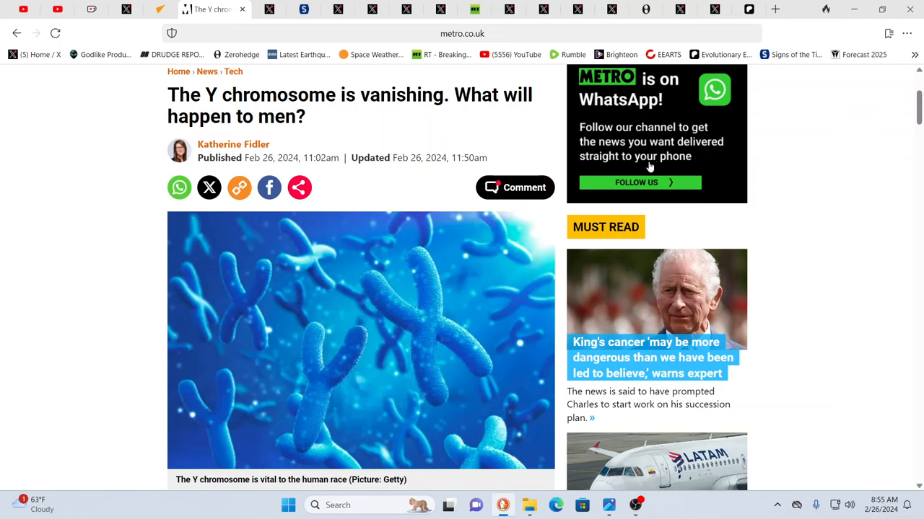
mouse_move(331, 132)
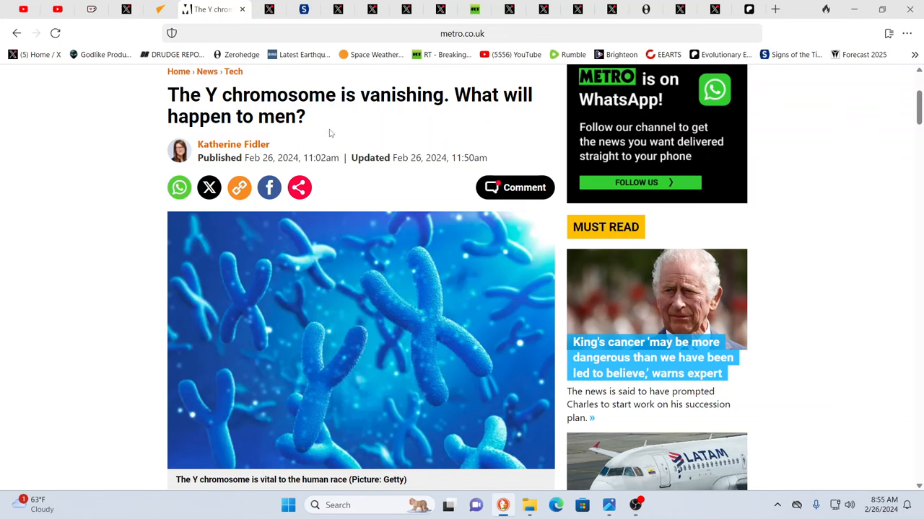
Scroll to the paragraphs on the Y chromosome's 55 genes and its shrinking
scroll("down", 3)
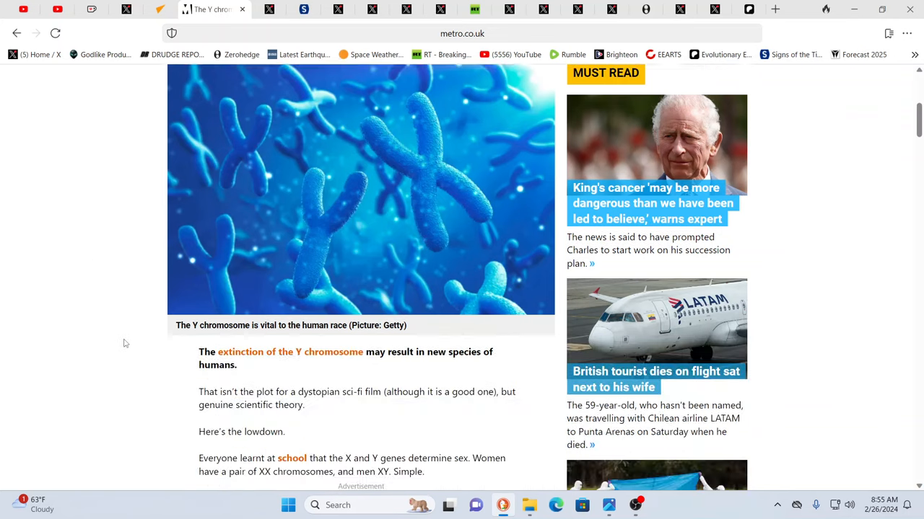
scroll("down", 3)
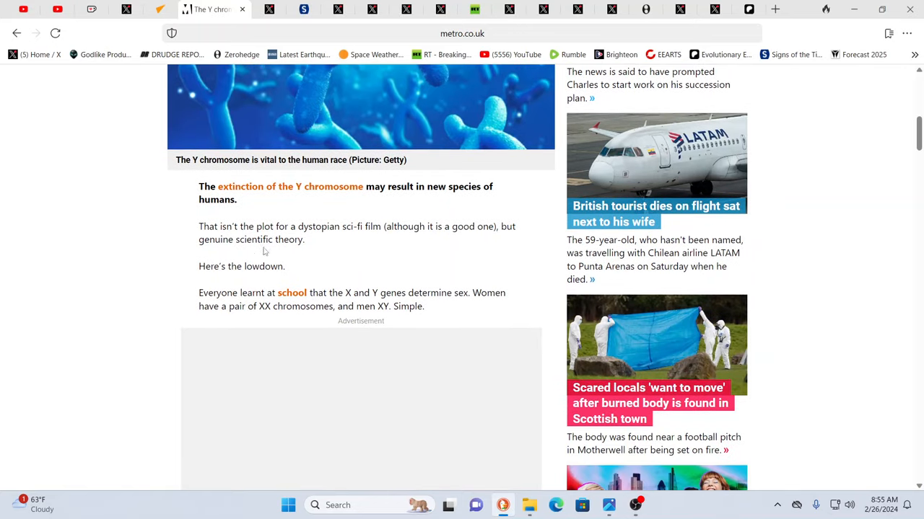
mouse_move(165, 285)
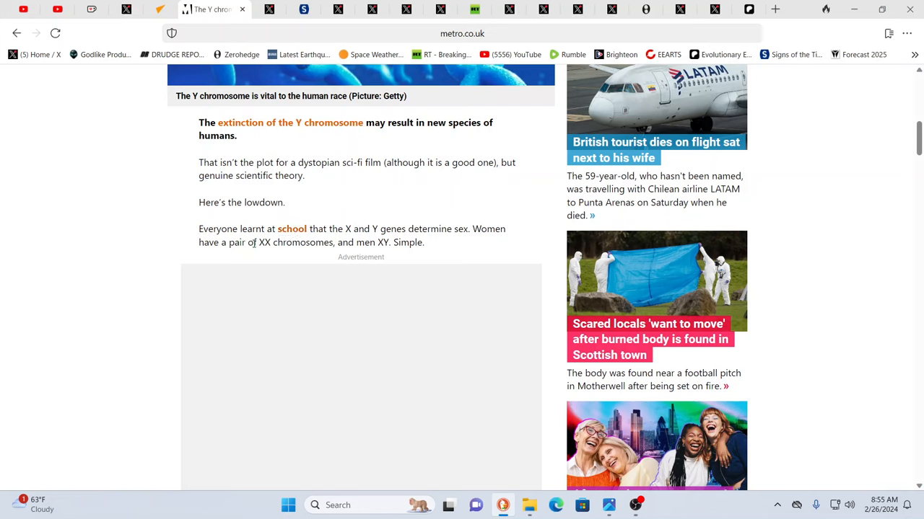
mouse_move(169, 248)
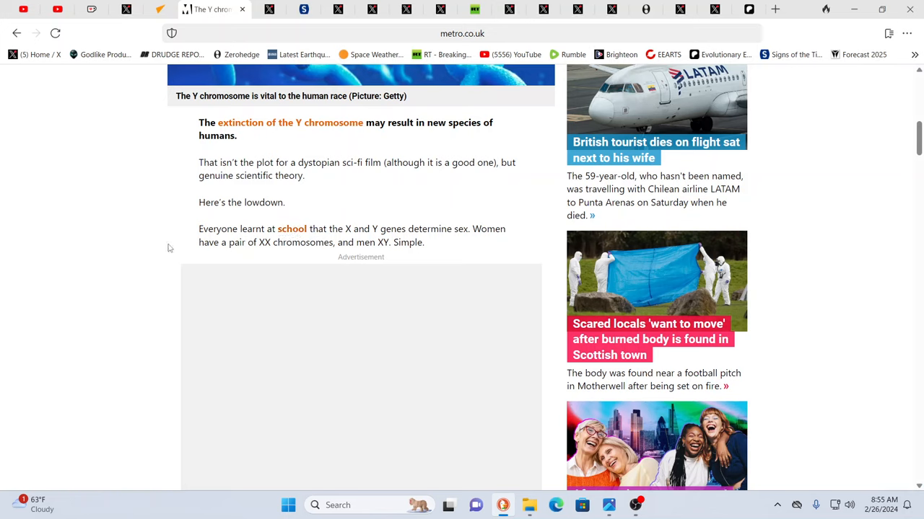
mouse_move(254, 259)
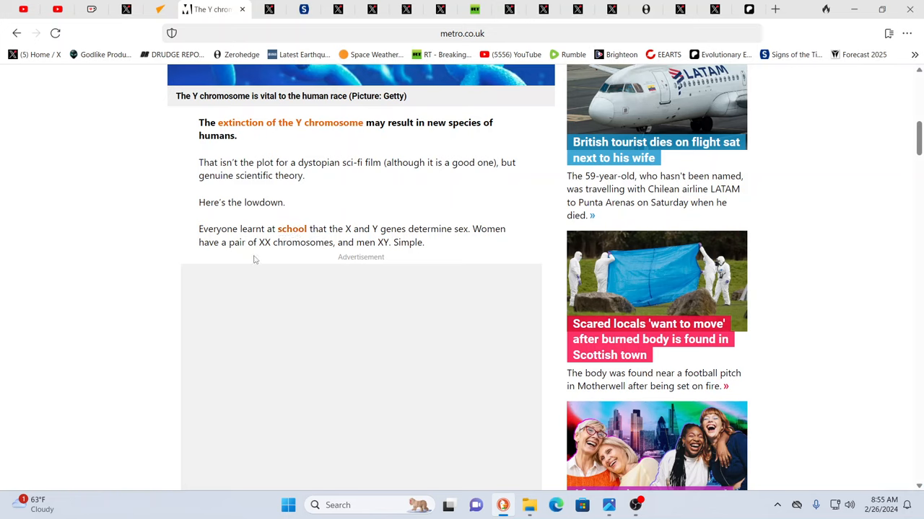
mouse_move(368, 289)
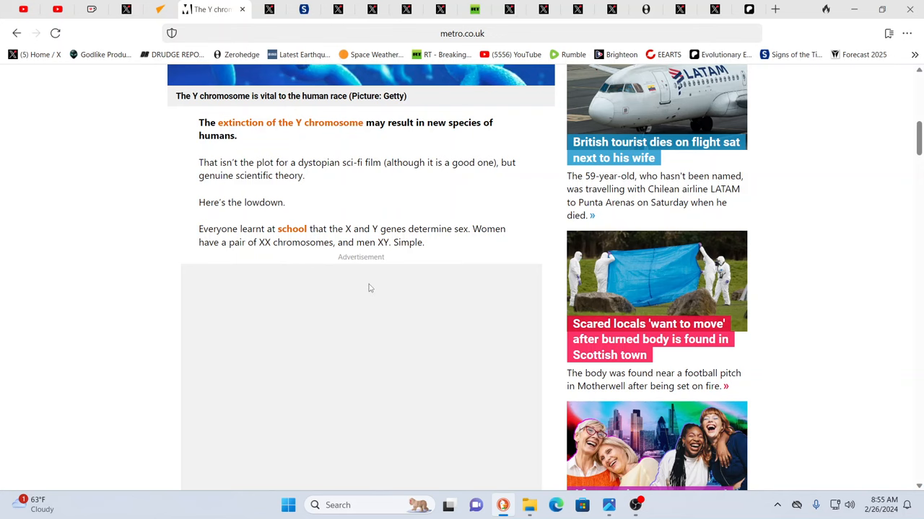
scroll("down", 3)
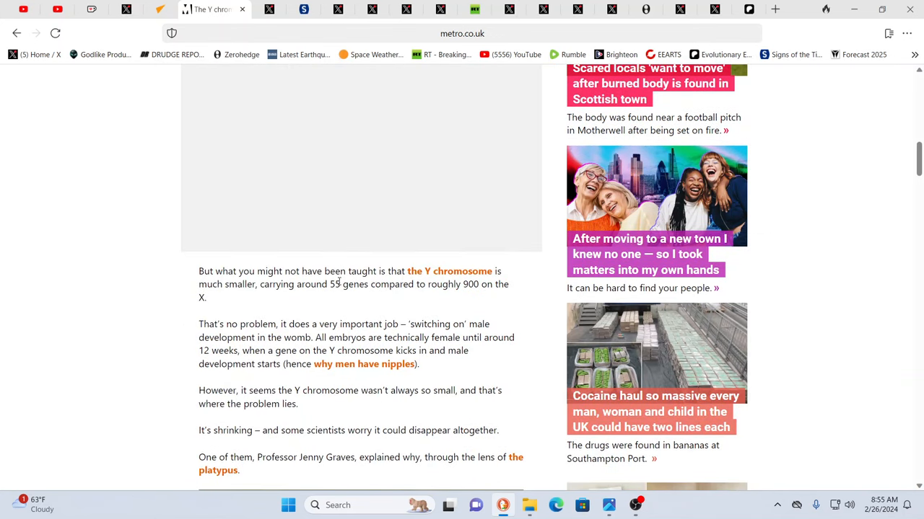
mouse_move(325, 305)
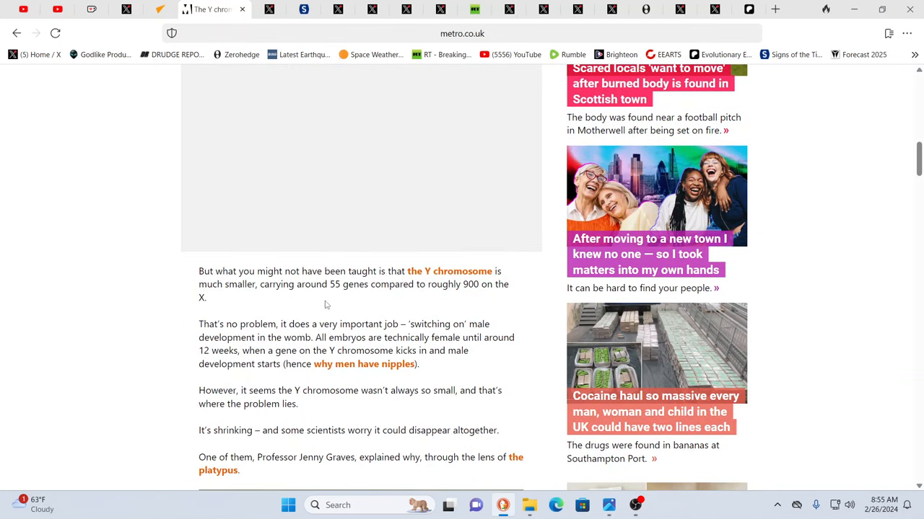
mouse_move(323, 303)
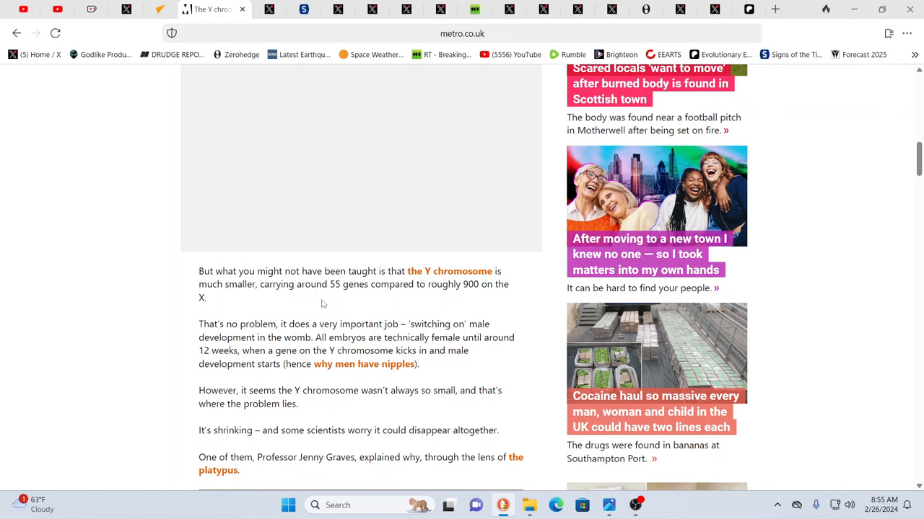
mouse_move(320, 302)
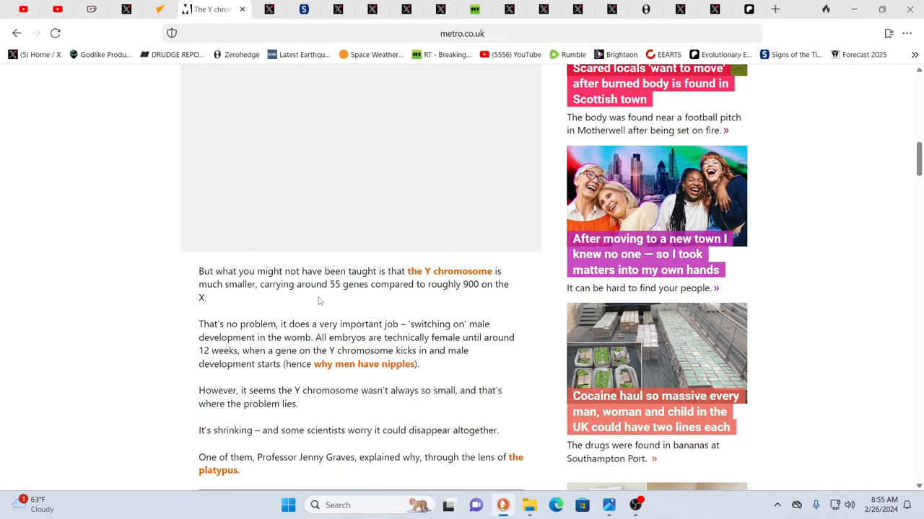
mouse_move(355, 329)
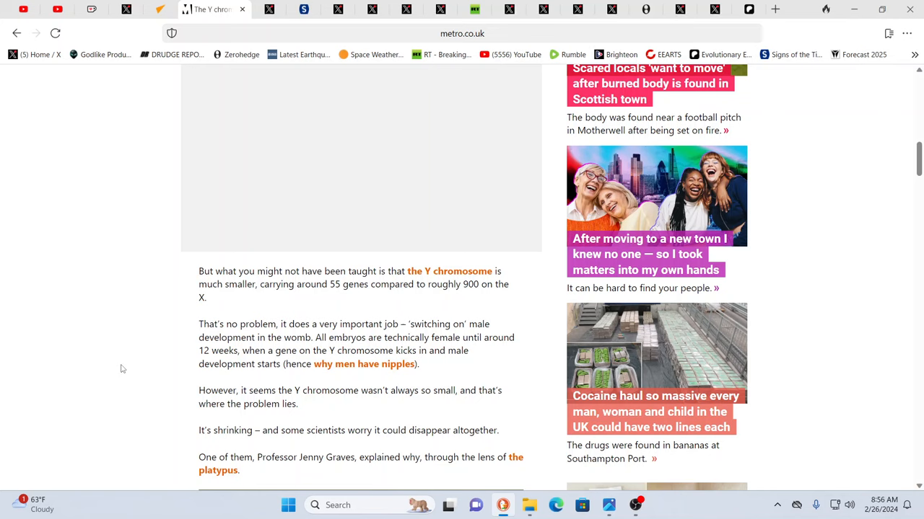
mouse_move(159, 392)
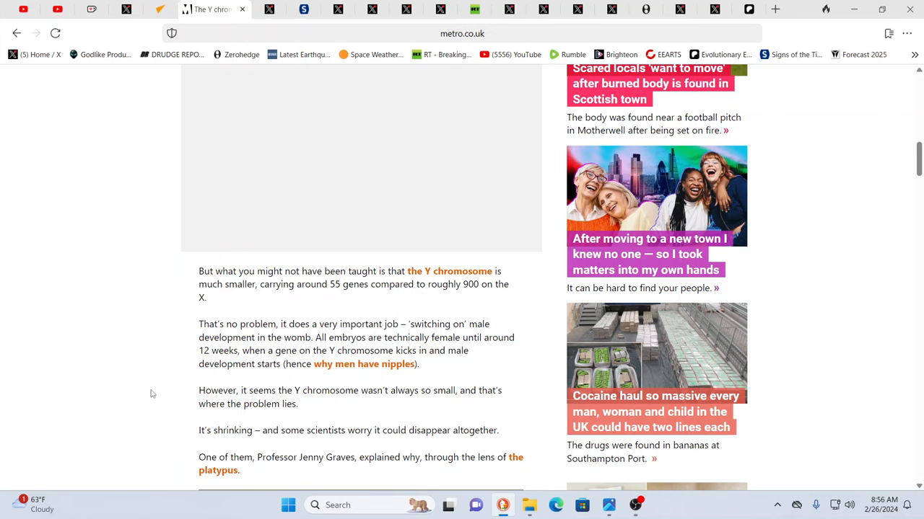
scroll("down", 3)
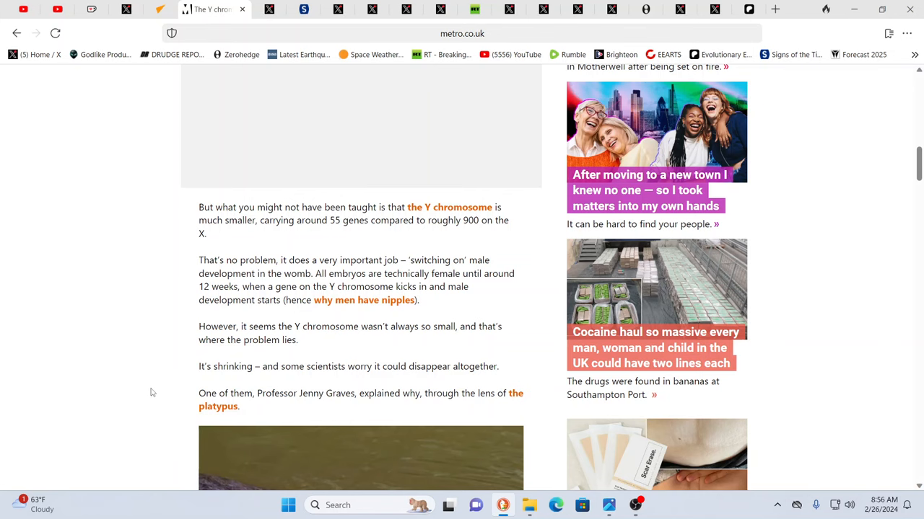
Read down to the rodent species passage, then scroll back up to the platypus photo and Jenny Graves' explanation
scroll("down", 3)
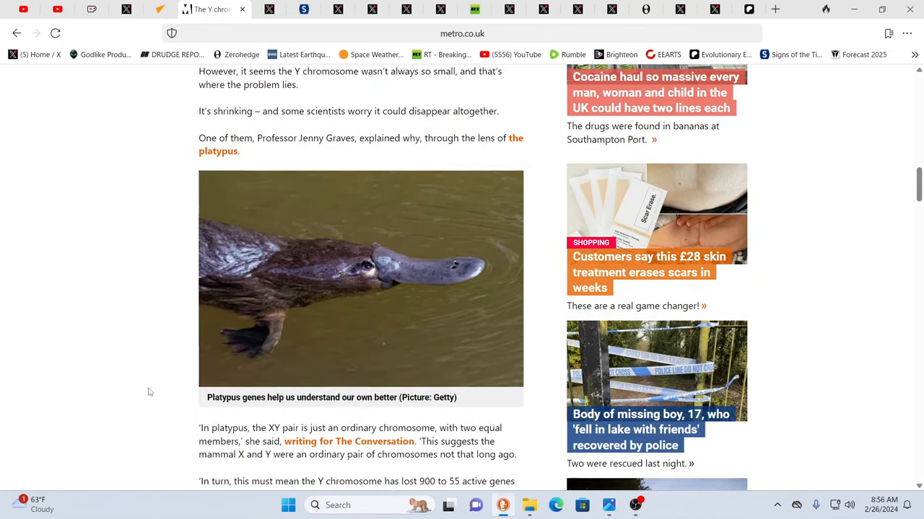
scroll("down", 3)
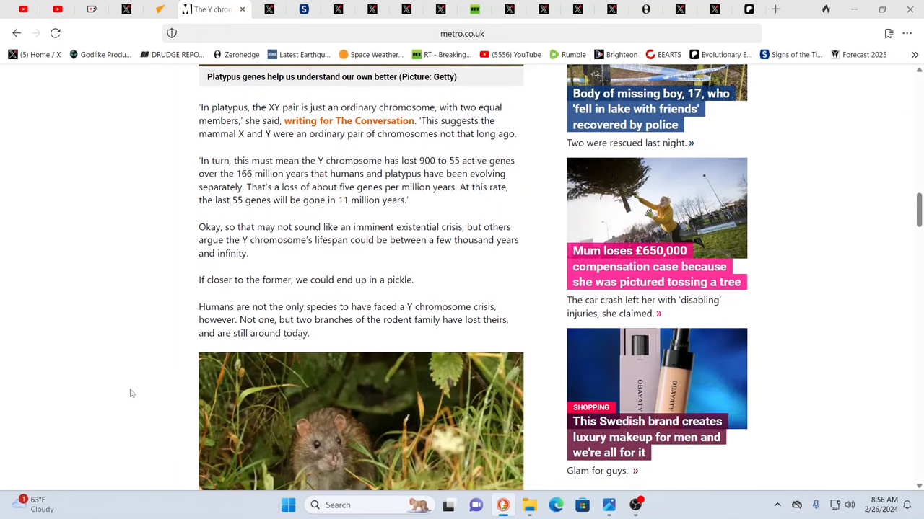
scroll("down", 3)
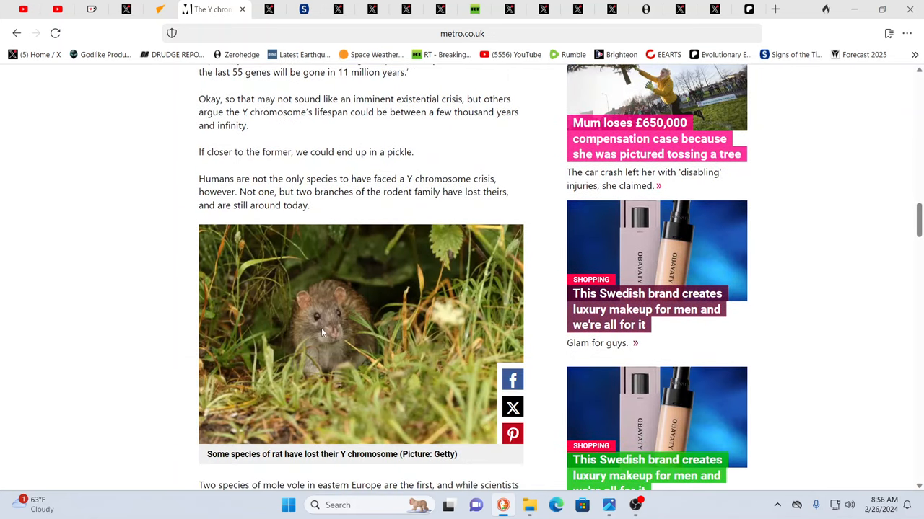
mouse_move(122, 397)
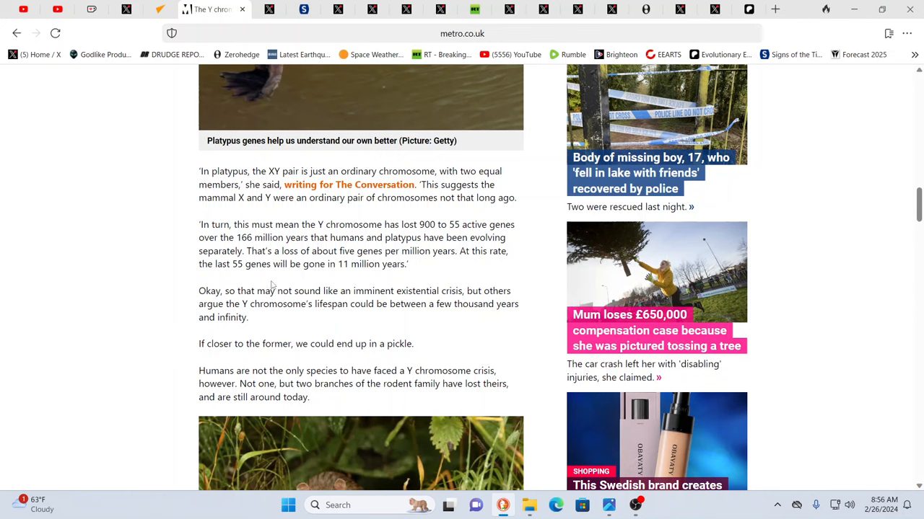
mouse_move(280, 254)
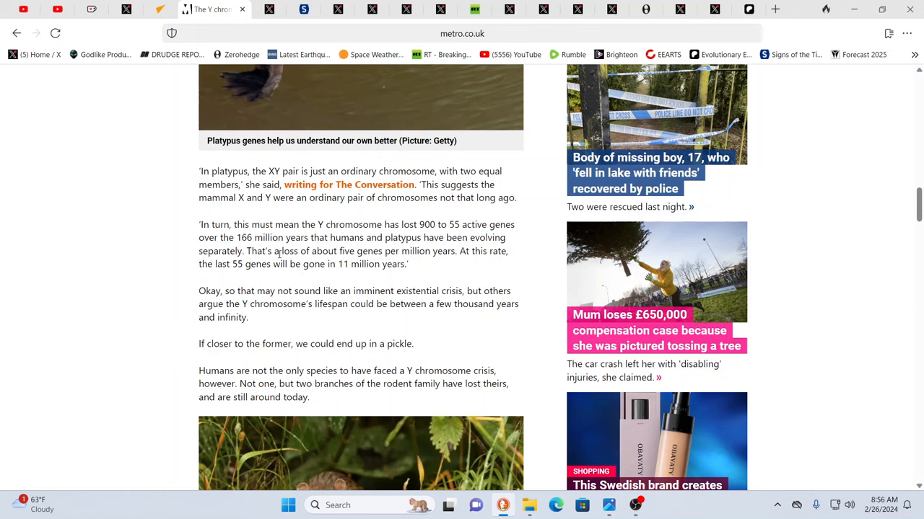
mouse_move(173, 312)
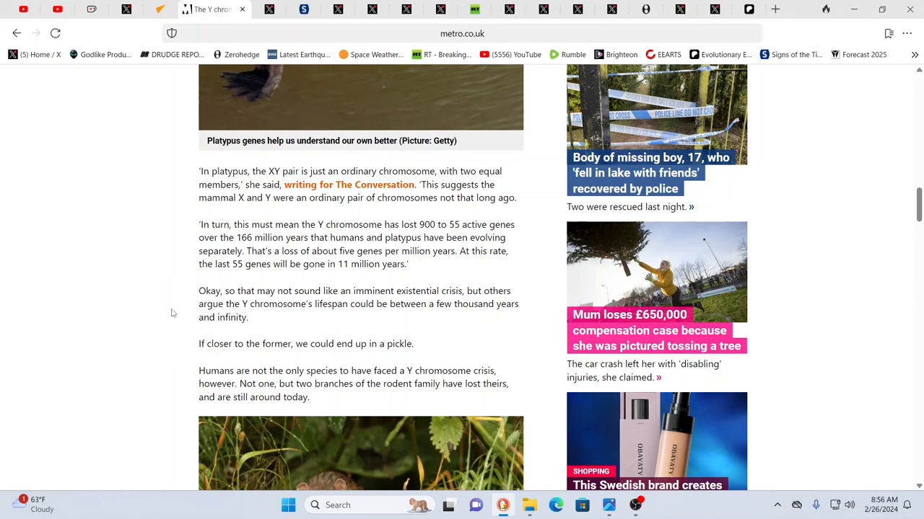
scroll("up", 3)
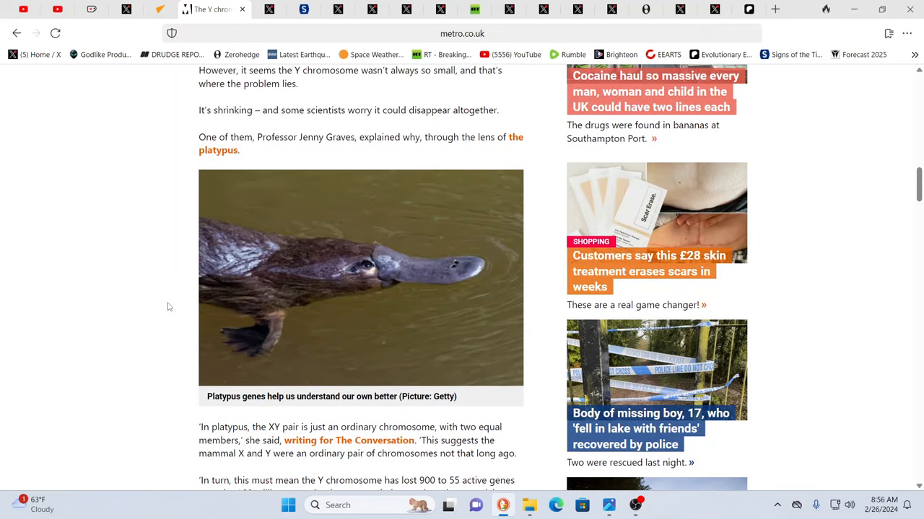
scroll("up", 3)
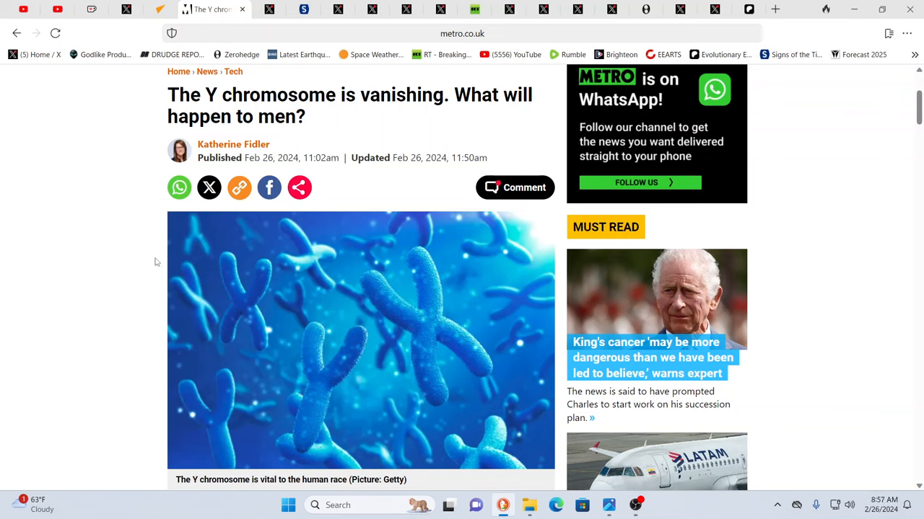
mouse_move(123, 246)
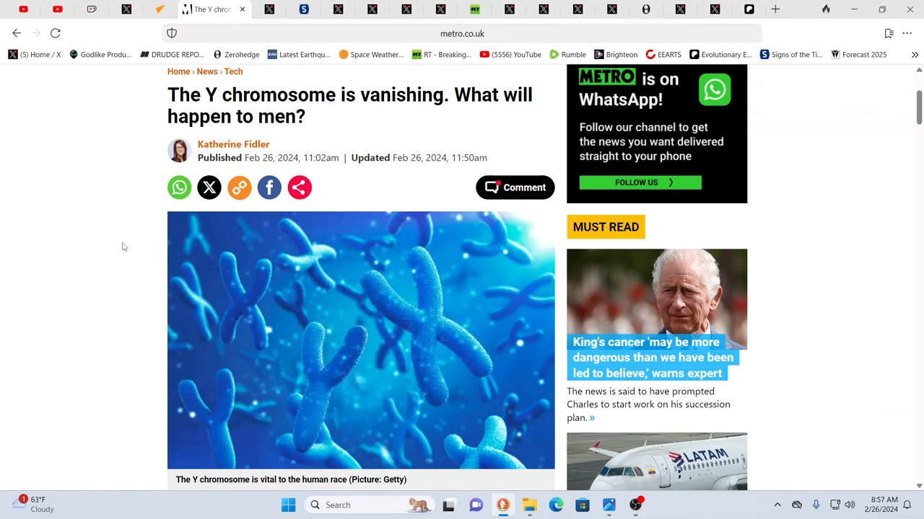
mouse_move(505, 202)
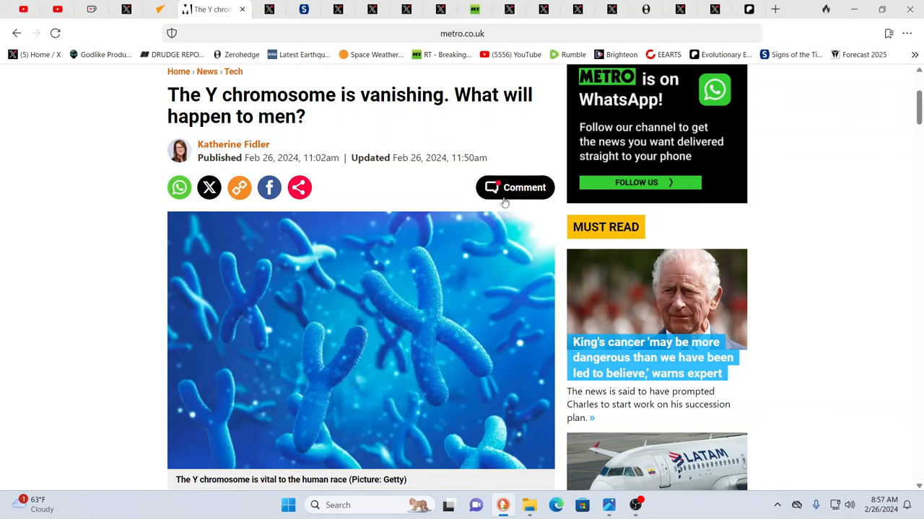
mouse_move(846, 147)
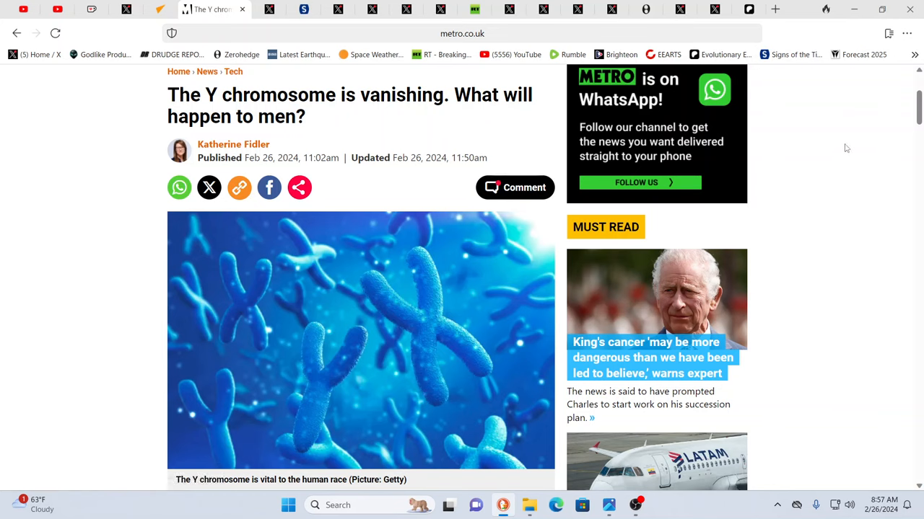
mouse_move(839, 147)
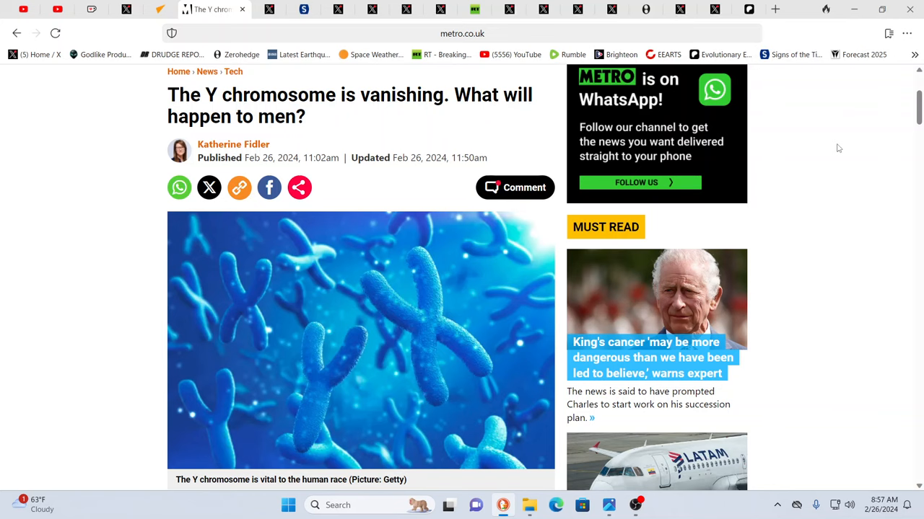
mouse_move(842, 202)
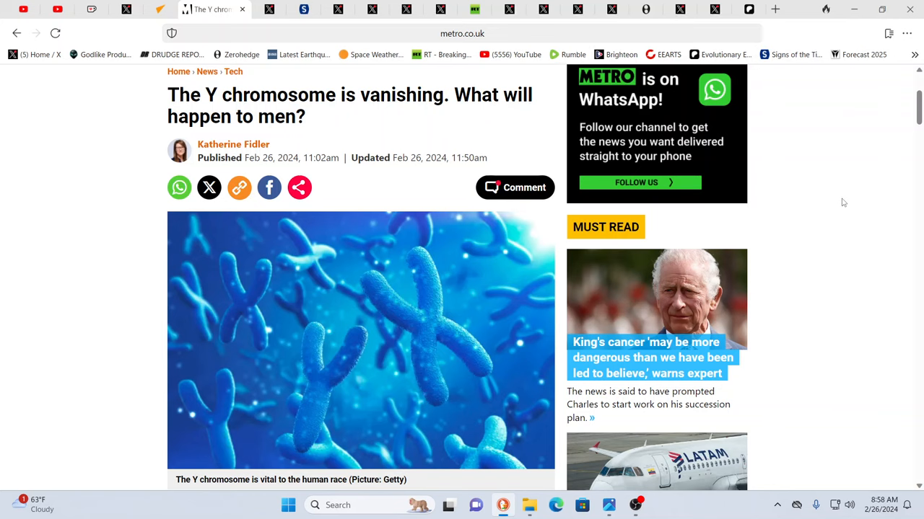
mouse_move(644, 153)
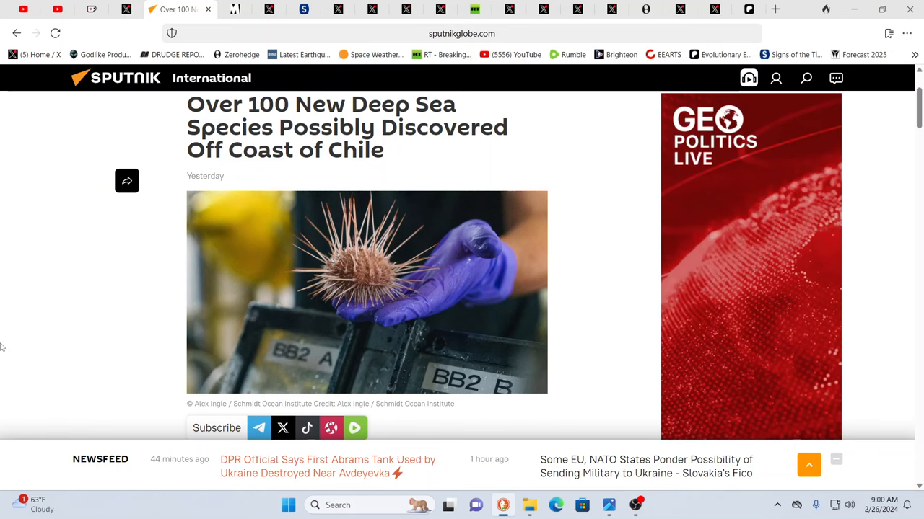
Scroll the Sputnik deep sea species article down to the squat lobster photo and caption
scroll("down", 3)
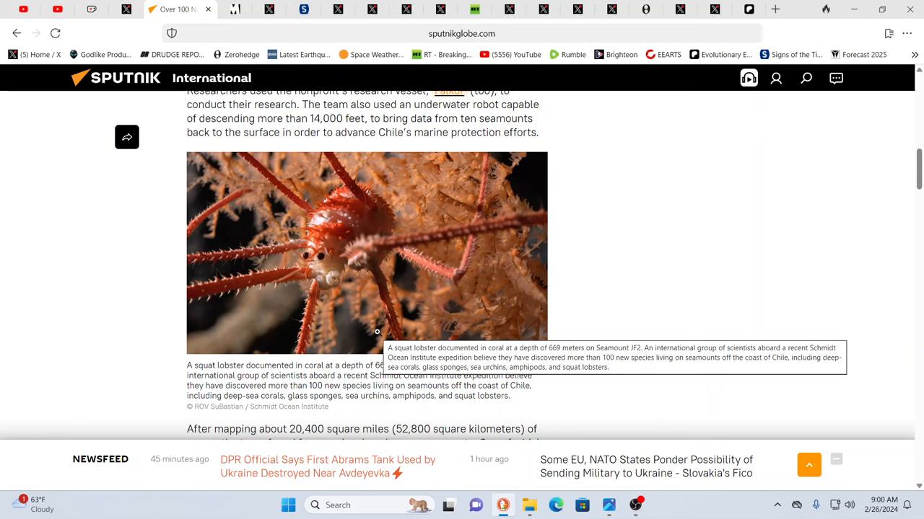
Scroll to the red fish photo and ridges passage, then switch to the X post with the dog video
scroll("down", 3)
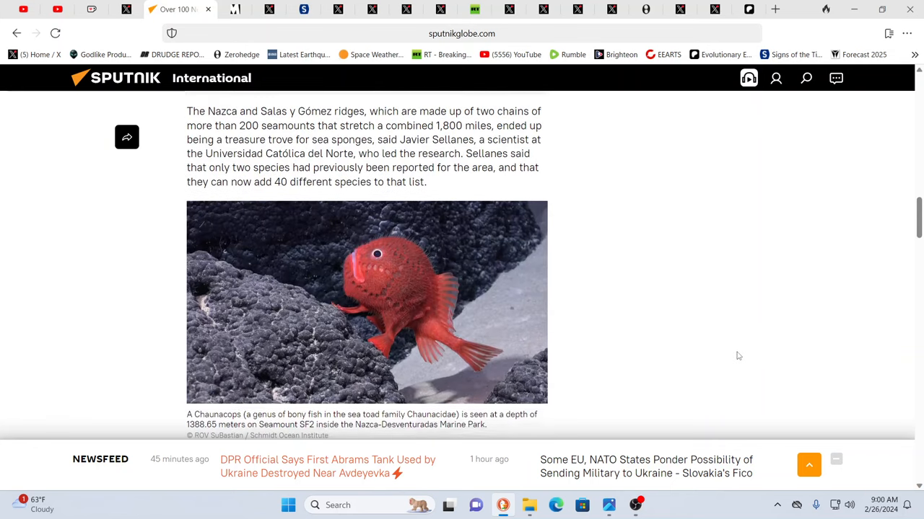
scroll("down", 3)
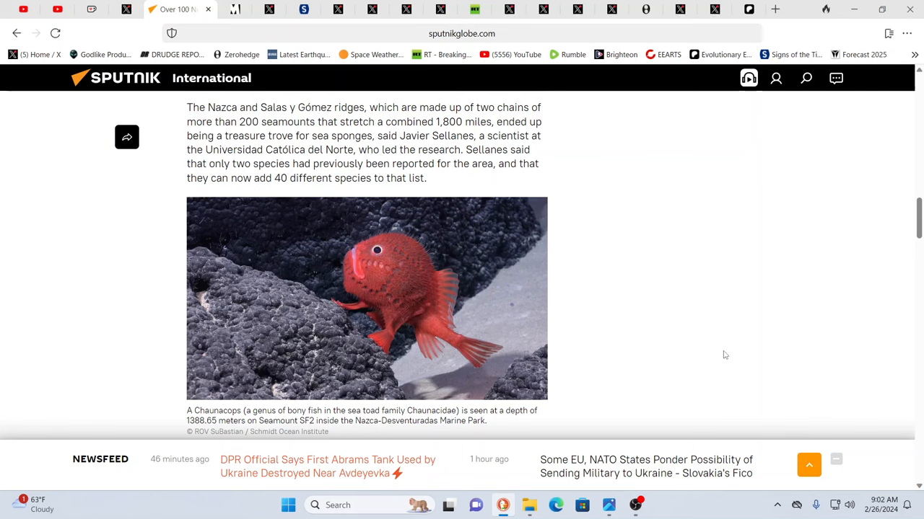
mouse_move(742, 288)
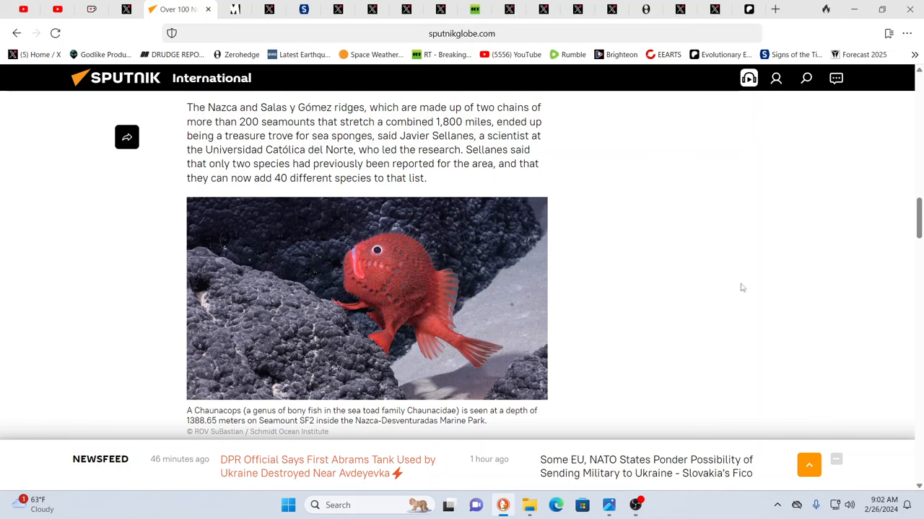
mouse_move(81, 179)
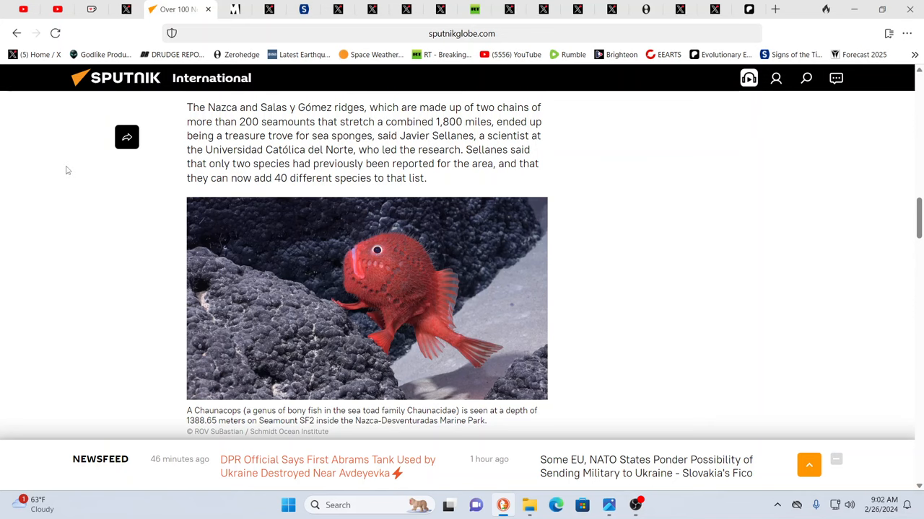
mouse_move(69, 148)
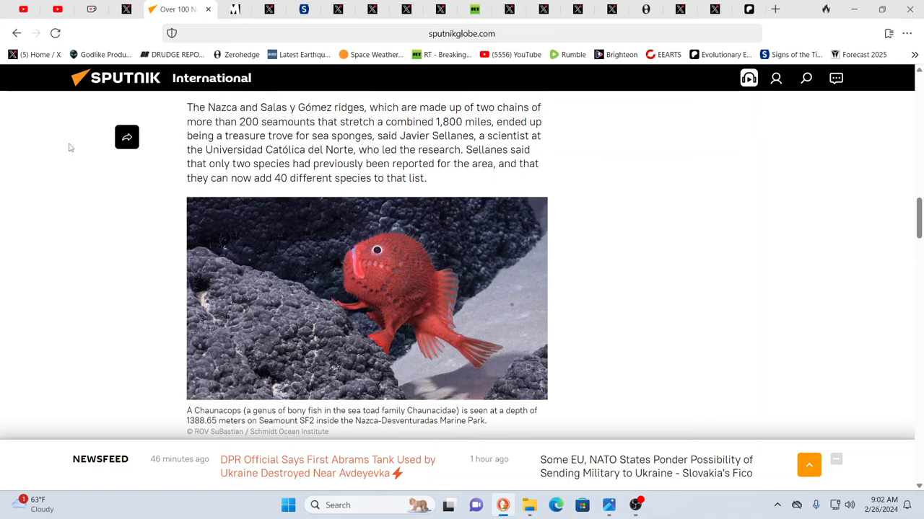
left_click(137, 9)
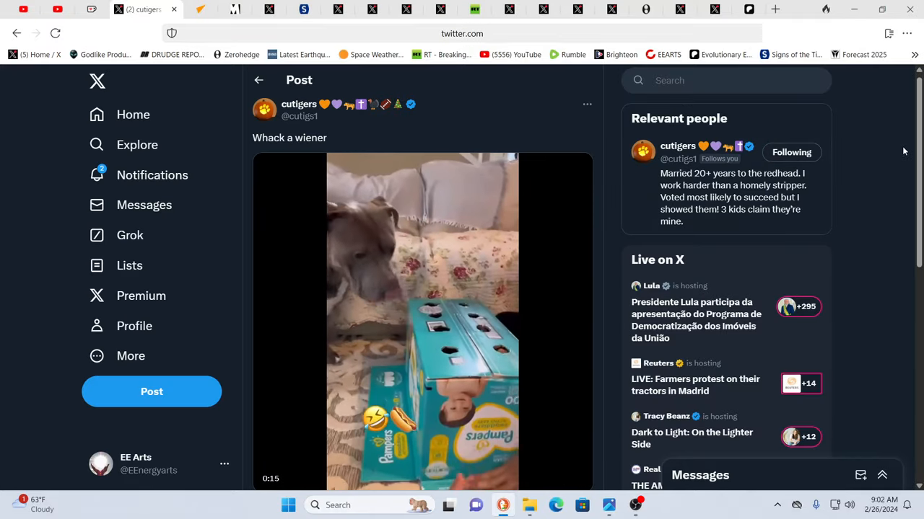